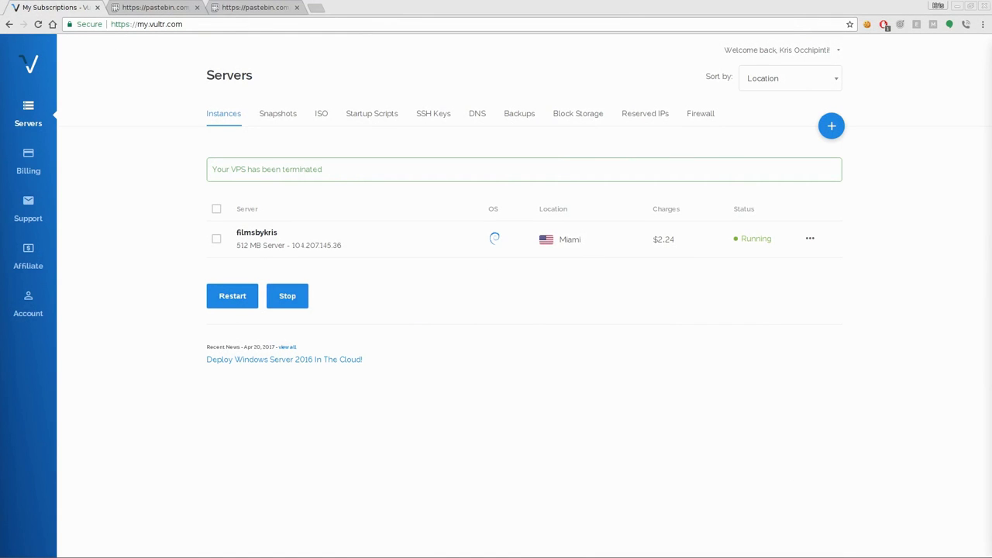
pyautogui.moveTo(670, 410)
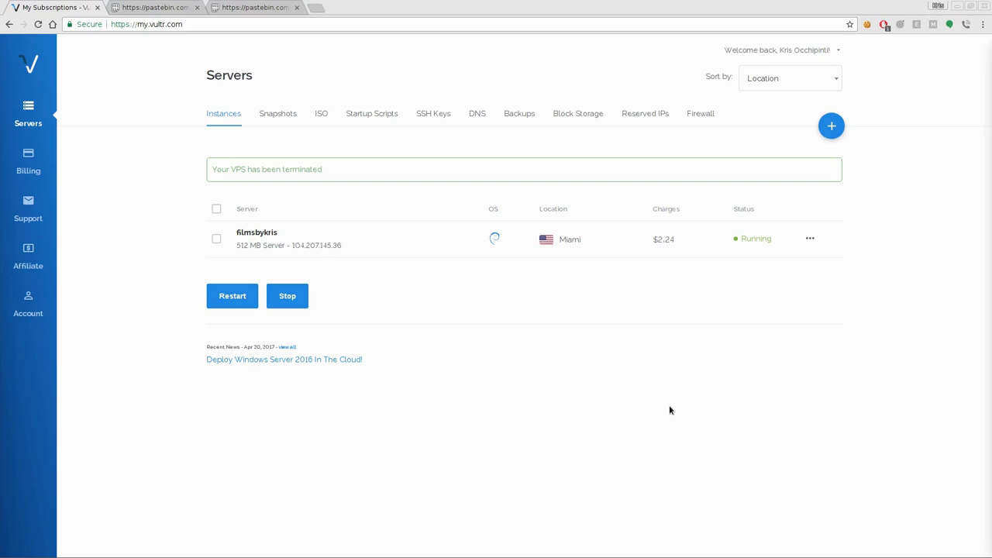
pyautogui.moveTo(831, 126)
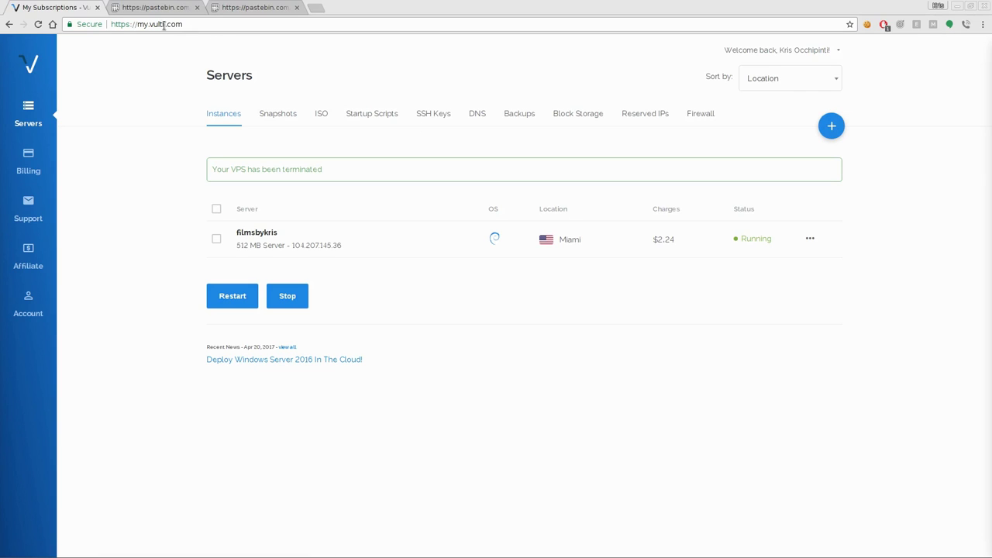
pyautogui.moveTo(830, 125)
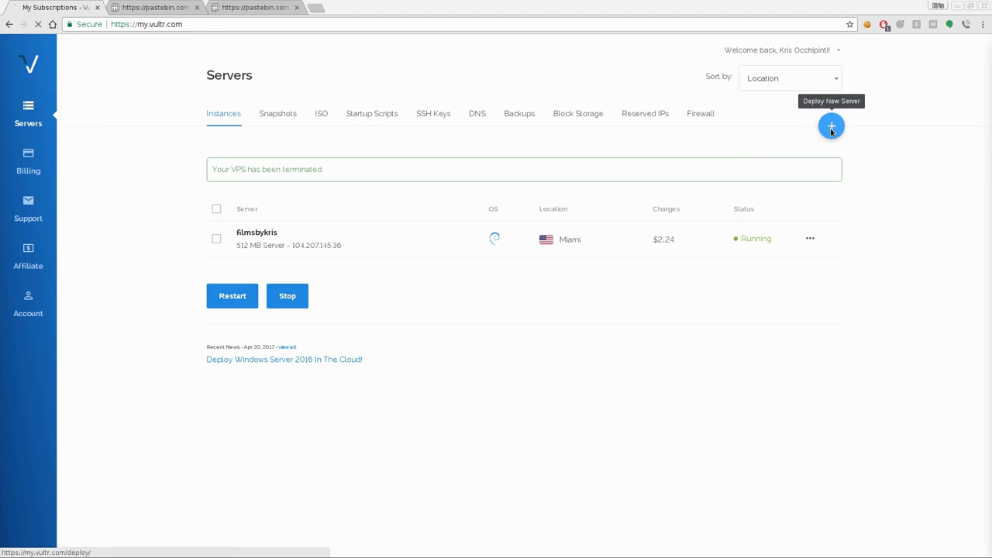
# Start a new Vultr server located in Miami running Debian 8 x64.
pyautogui.click(830, 124)
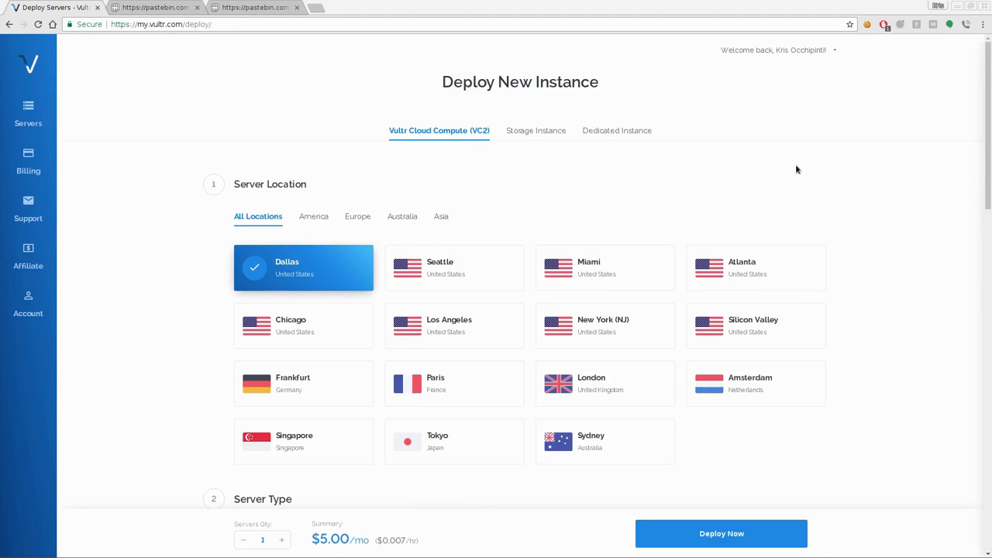
pyautogui.click(604, 268)
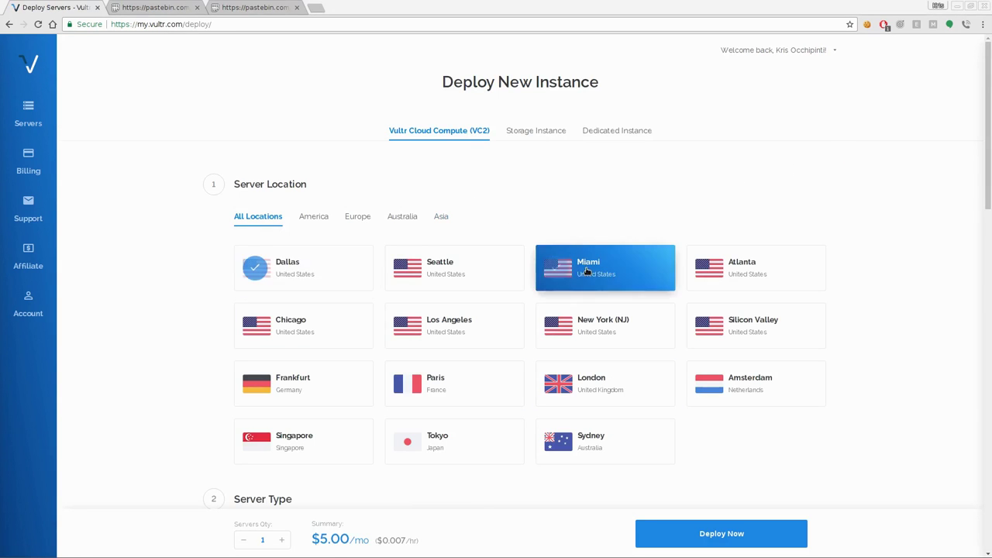
pyautogui.scroll(-3)
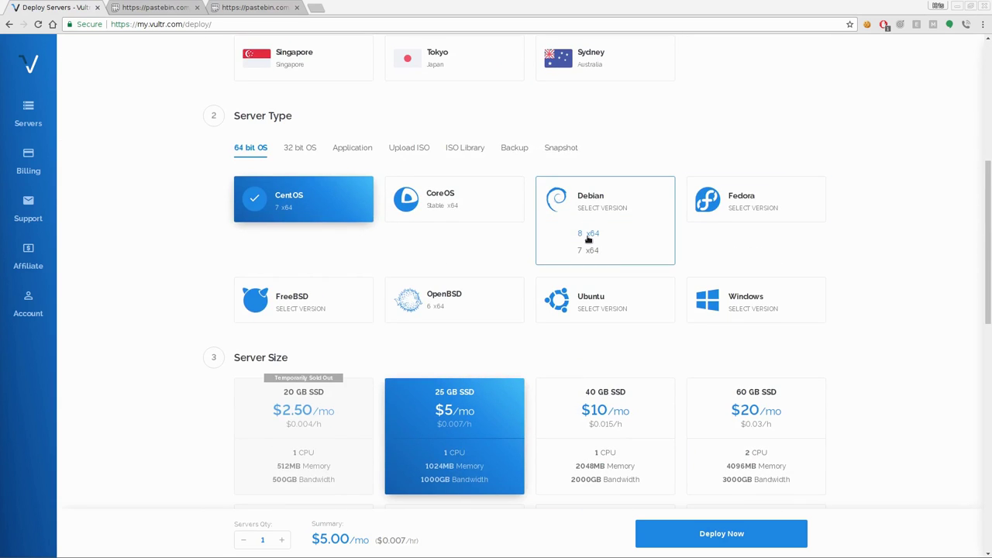
pyautogui.click(587, 233)
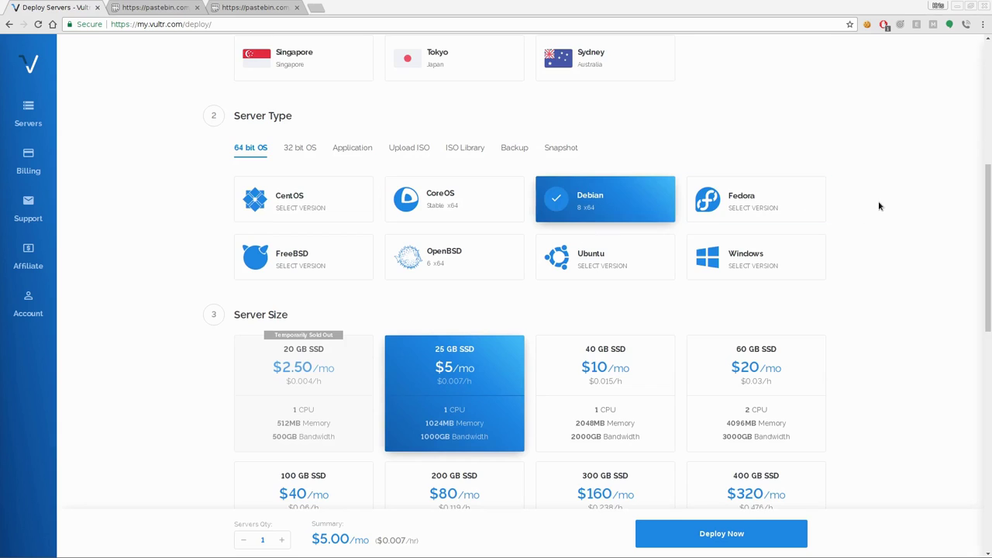
pyautogui.scroll(-3)
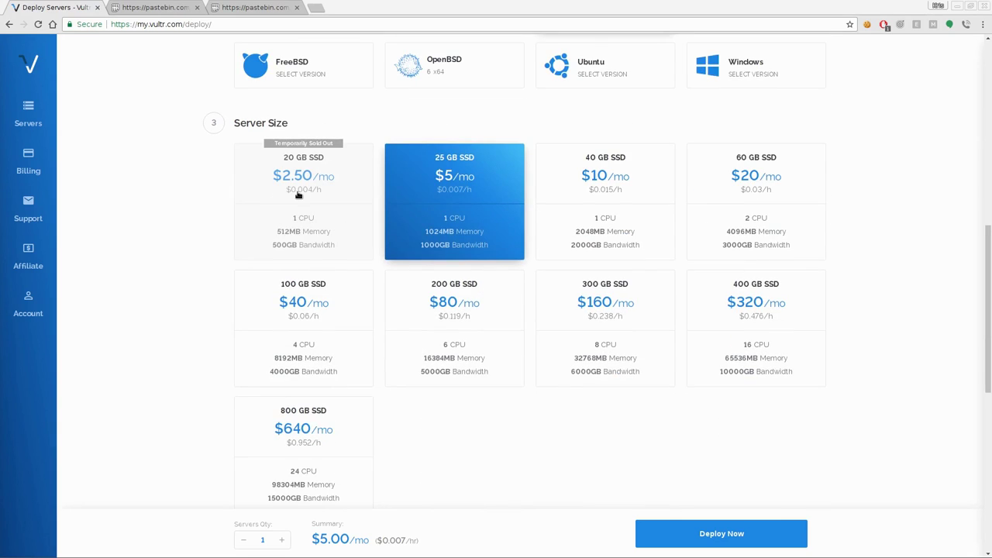
pyautogui.moveTo(313, 198)
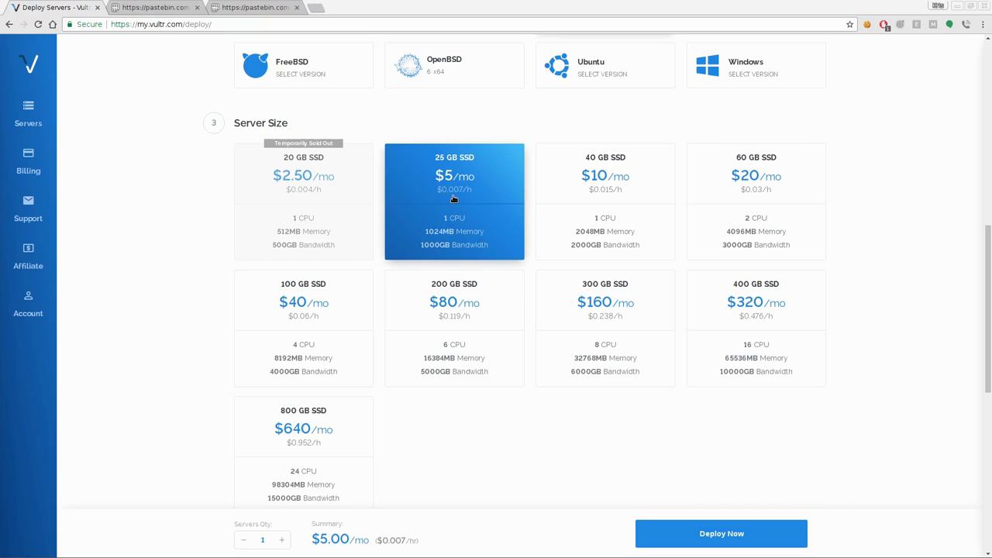
pyautogui.moveTo(462, 199)
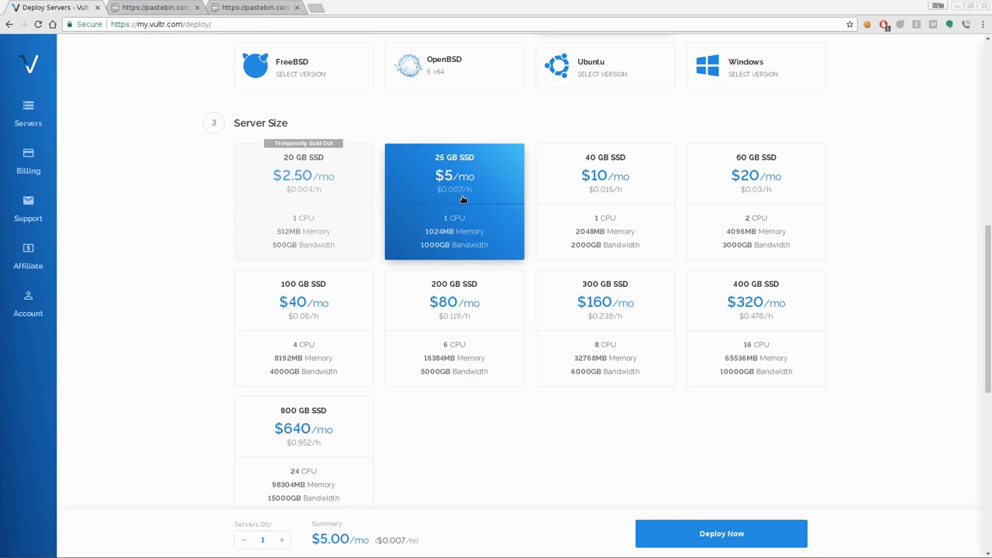
# Name the $5-plan server 'photosorter' and deploy it.
pyautogui.scroll(-3)
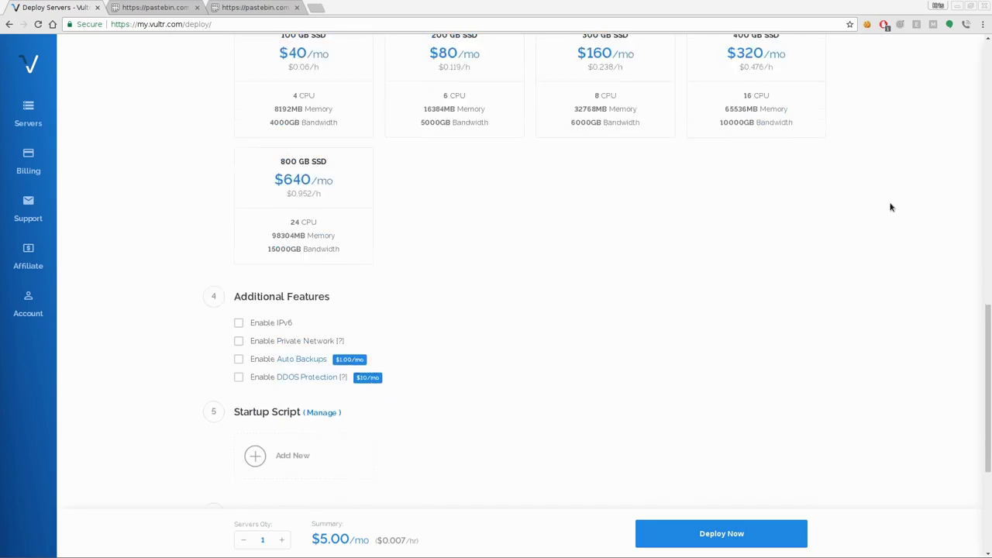
pyautogui.scroll(-3)
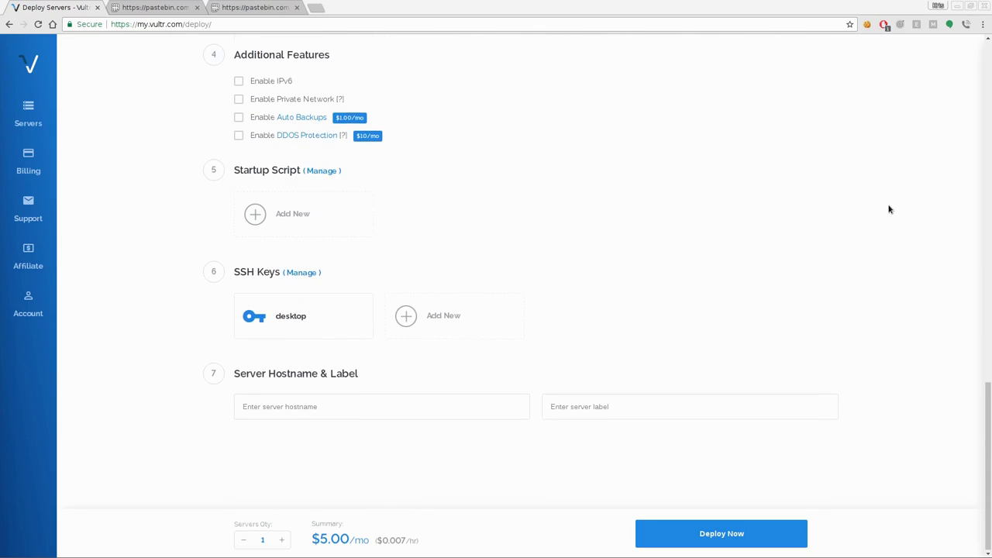
pyautogui.click(380, 405)
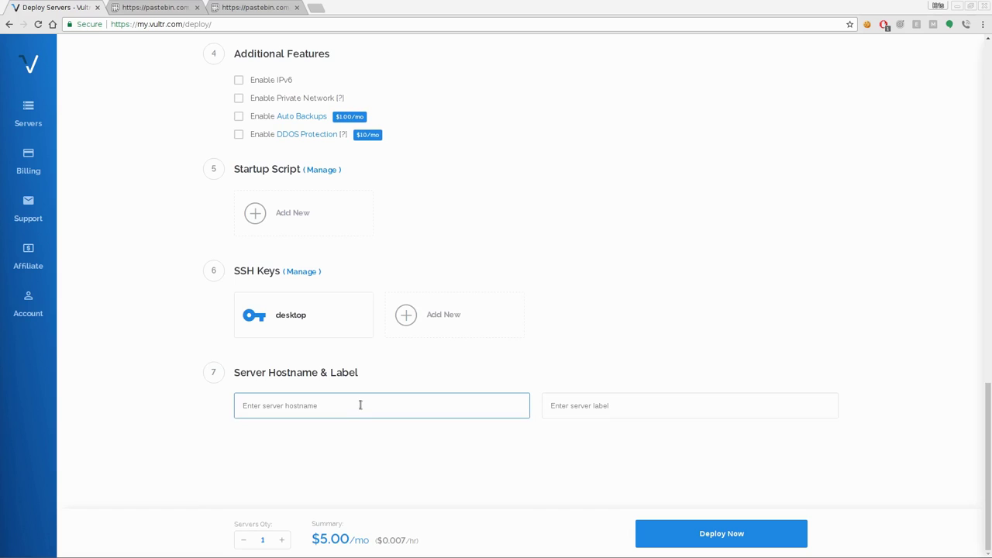
pyautogui.write('photo')
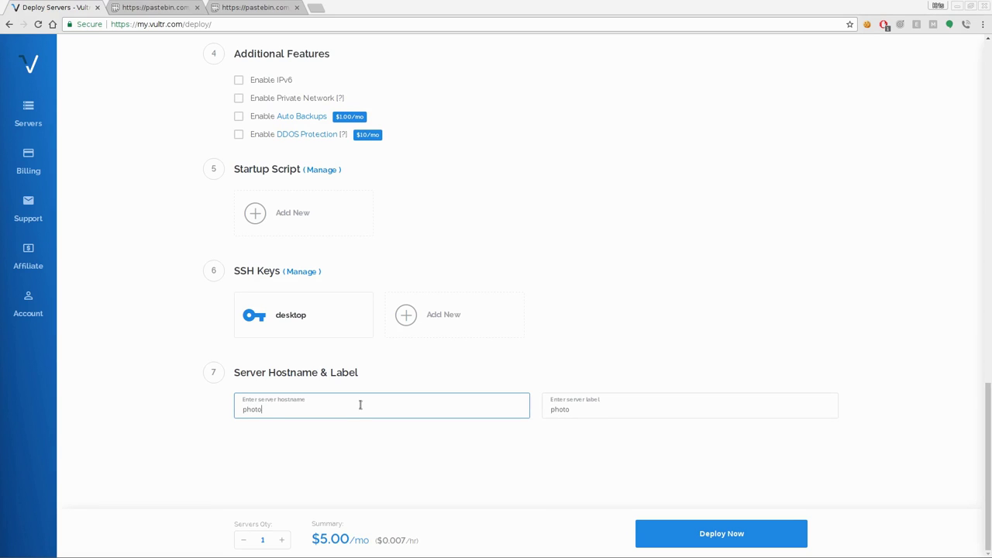
pyautogui.write('sorter')
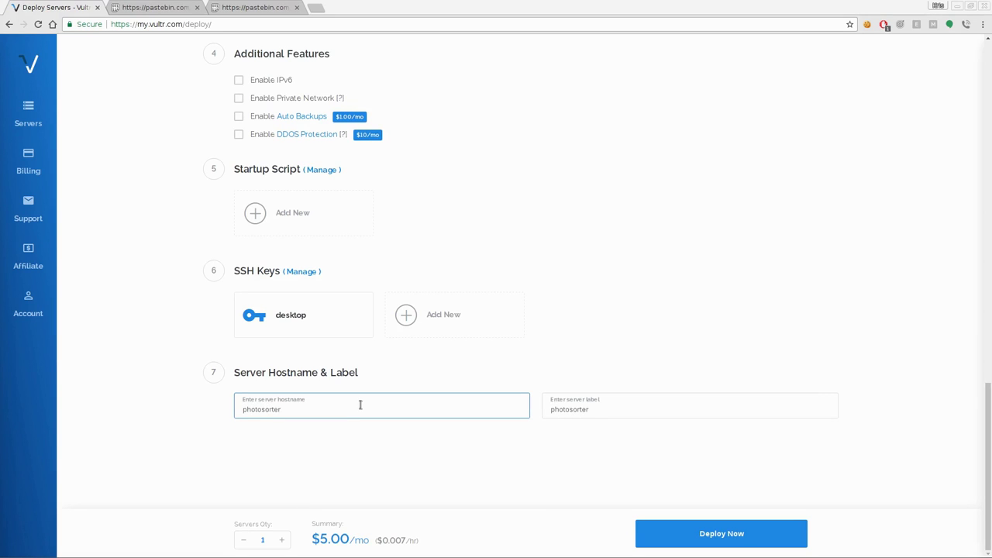
pyautogui.click(720, 533)
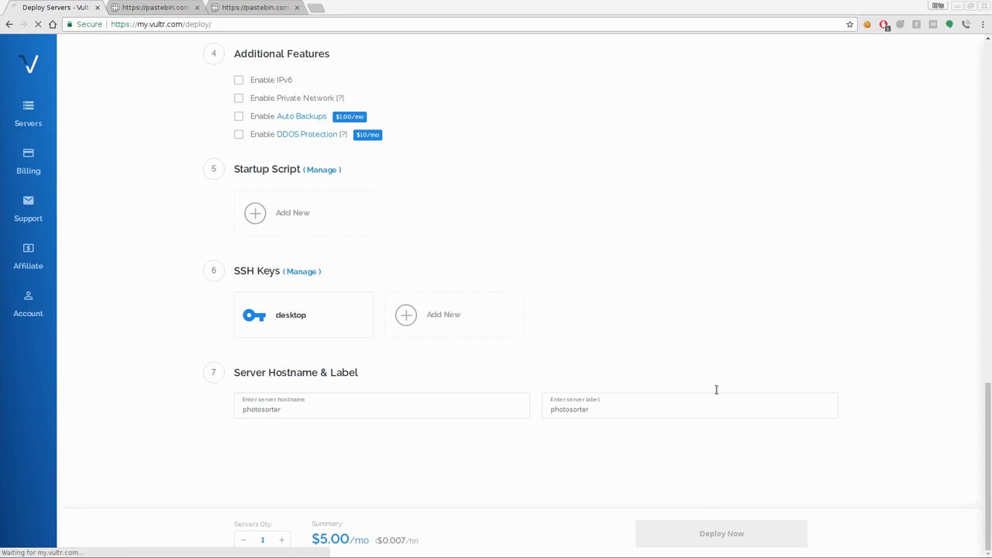
pyautogui.click(719, 533)
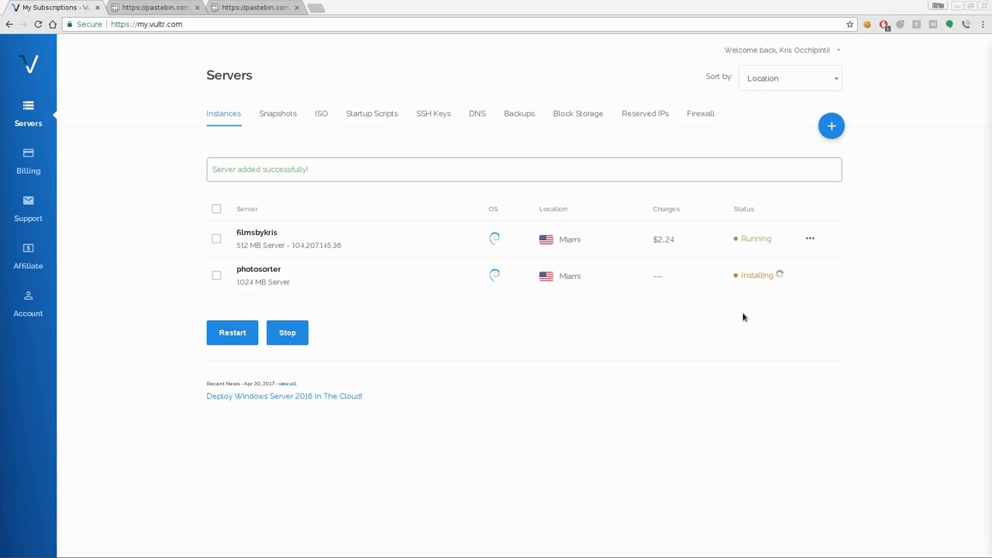
pyautogui.moveTo(571, 208)
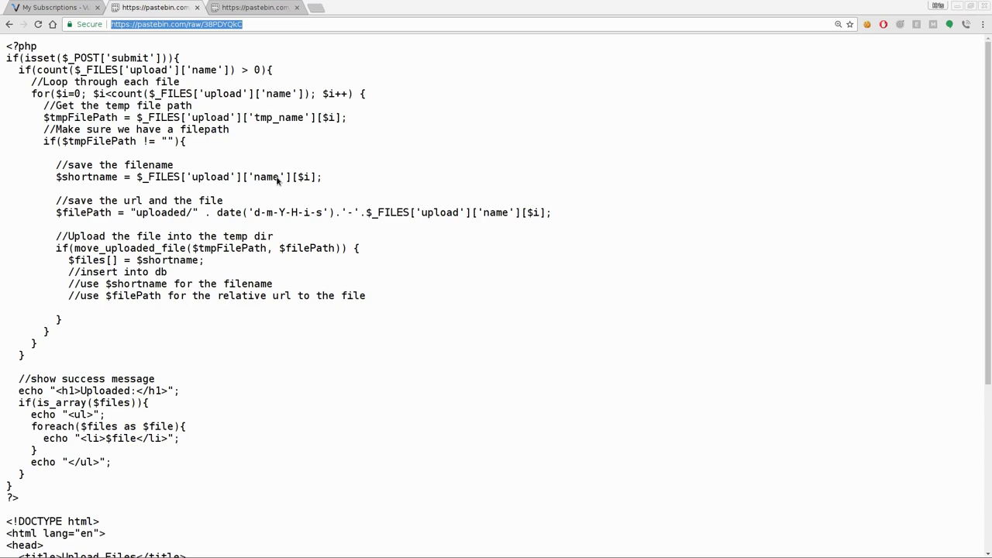
pyautogui.moveTo(366, 270)
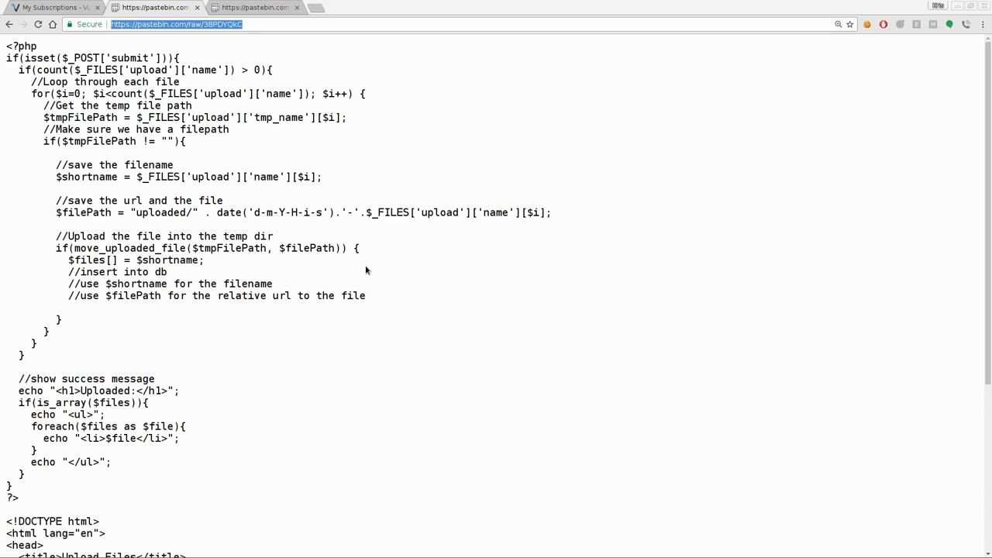
# Scroll through the raw PHP upload-form script on Pastebin.
pyautogui.scroll(-3)
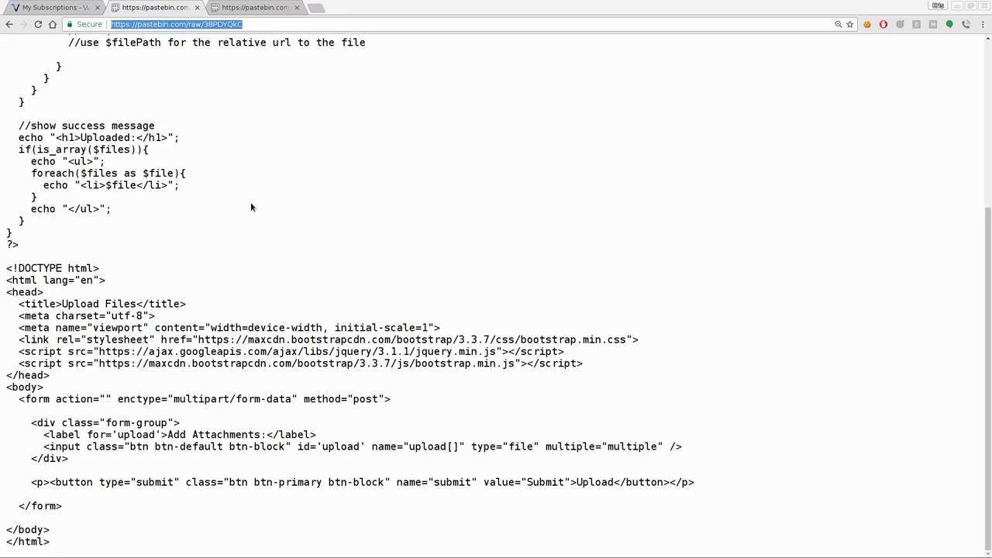
pyautogui.scroll(3)
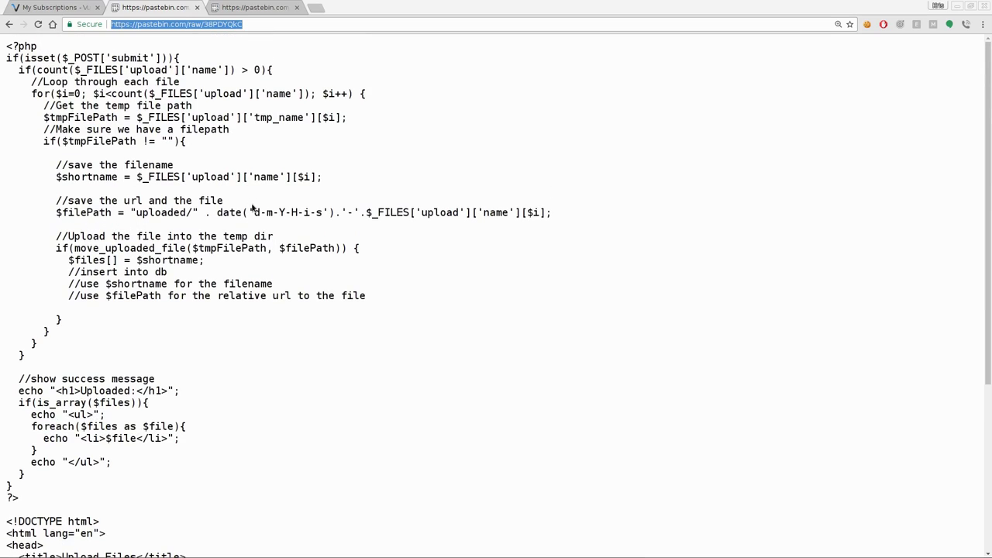
pyautogui.moveTo(248, 38)
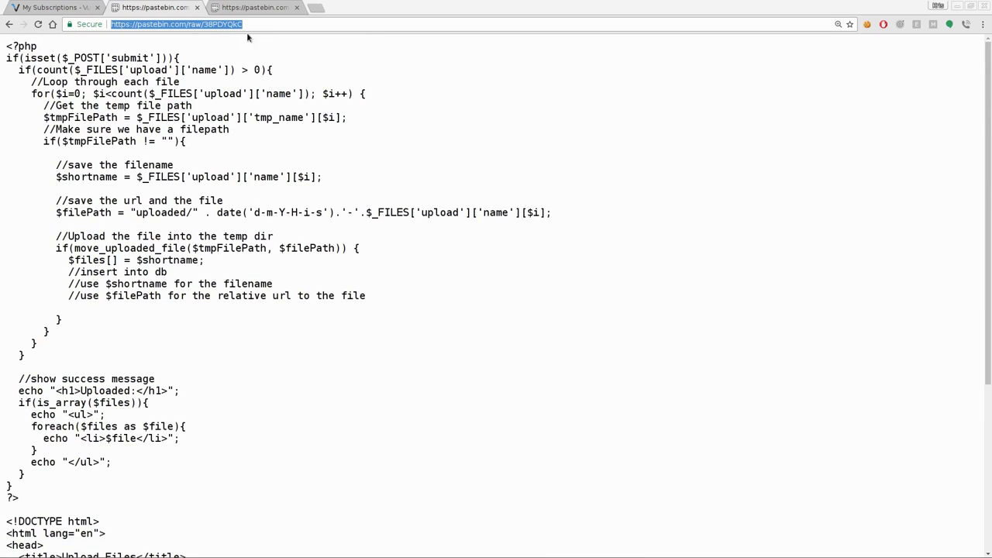
pyautogui.moveTo(252, 11)
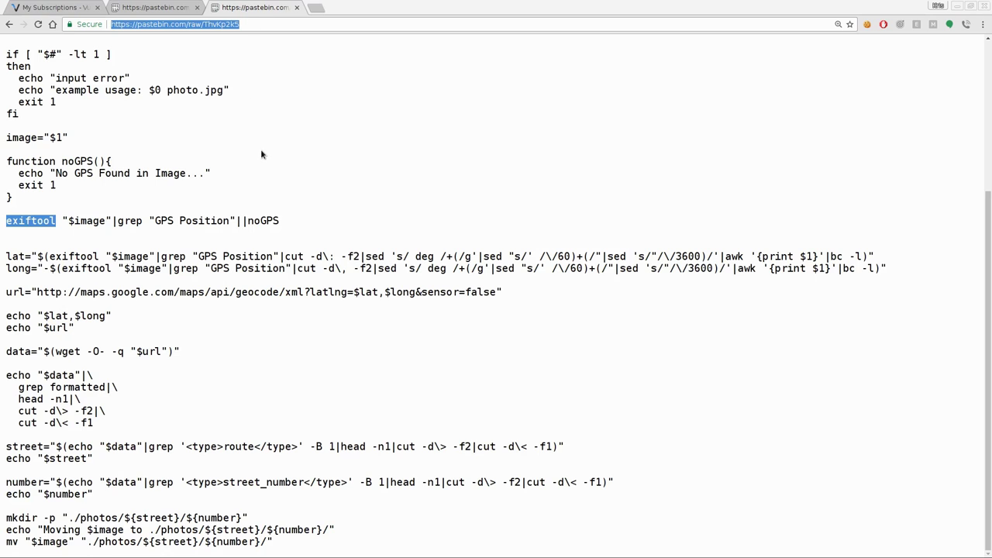
# Scroll through the raw exiftool GPS photo-sorting bash script.
pyautogui.scroll(3)
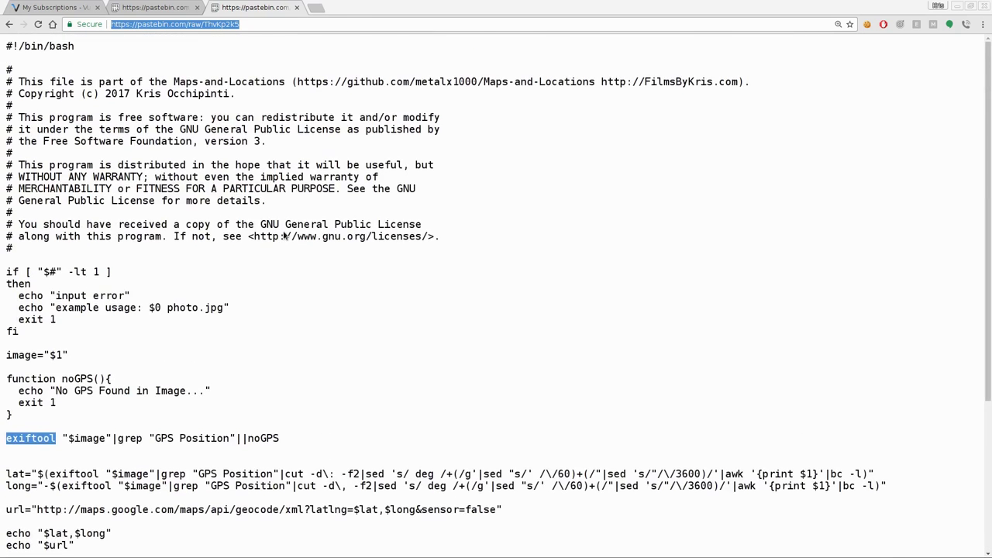
pyautogui.scroll(-3)
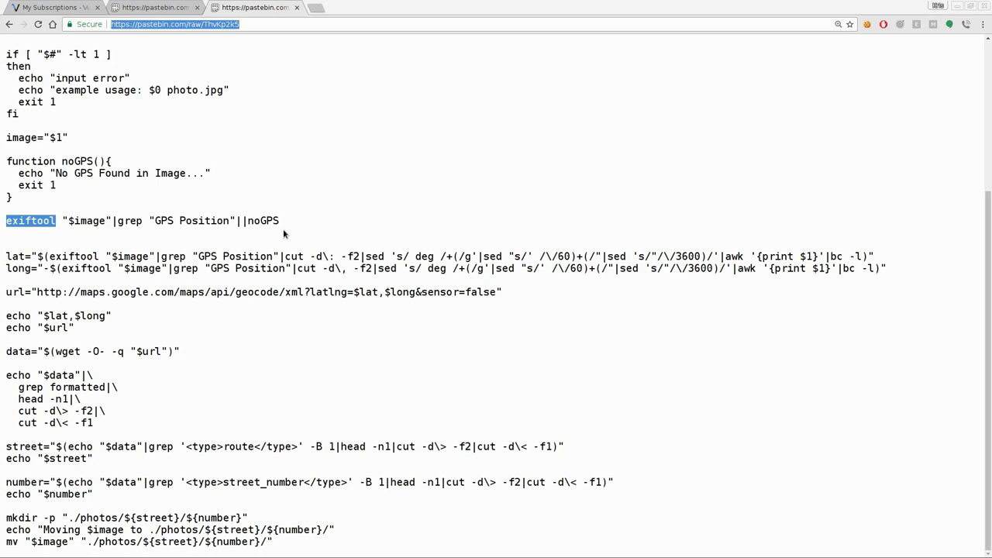
pyautogui.moveTo(115, 34)
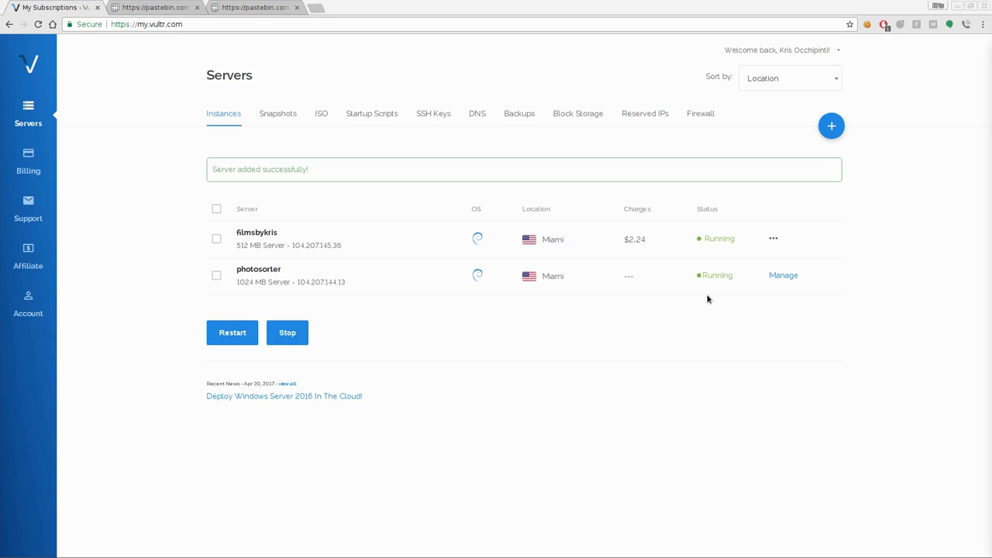
pyautogui.moveTo(287, 279)
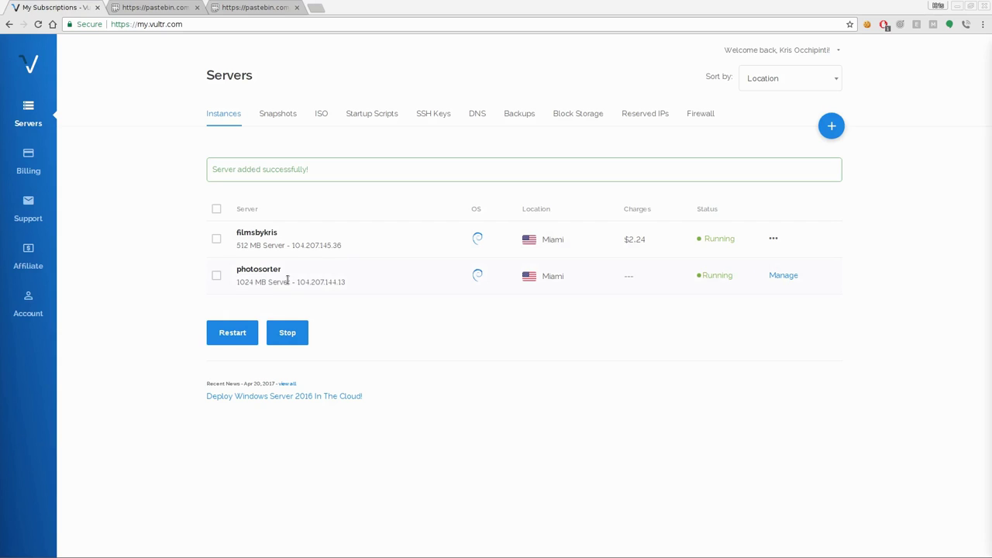
# Open the photosorter server's details page and launch its View Console.
pyautogui.click(782, 275)
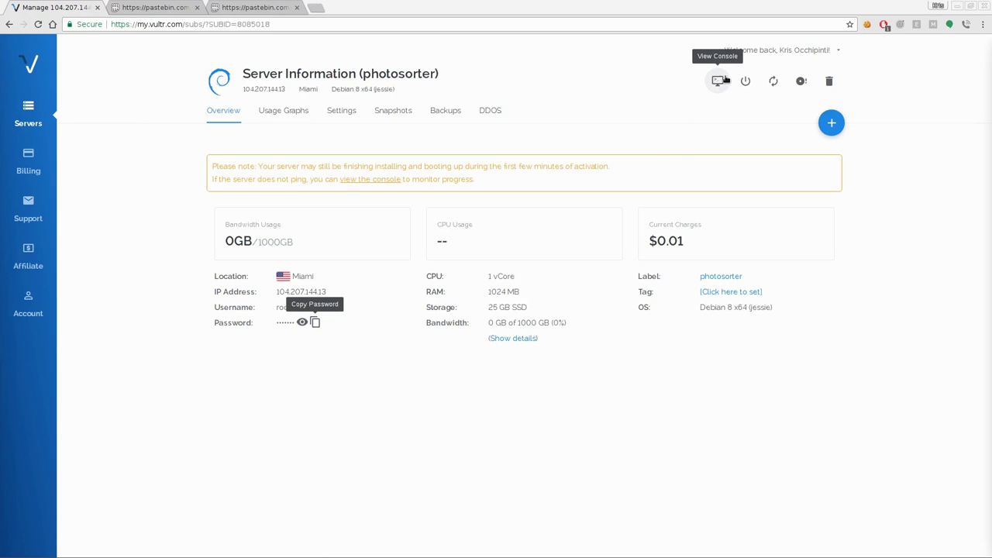
pyautogui.click(717, 80)
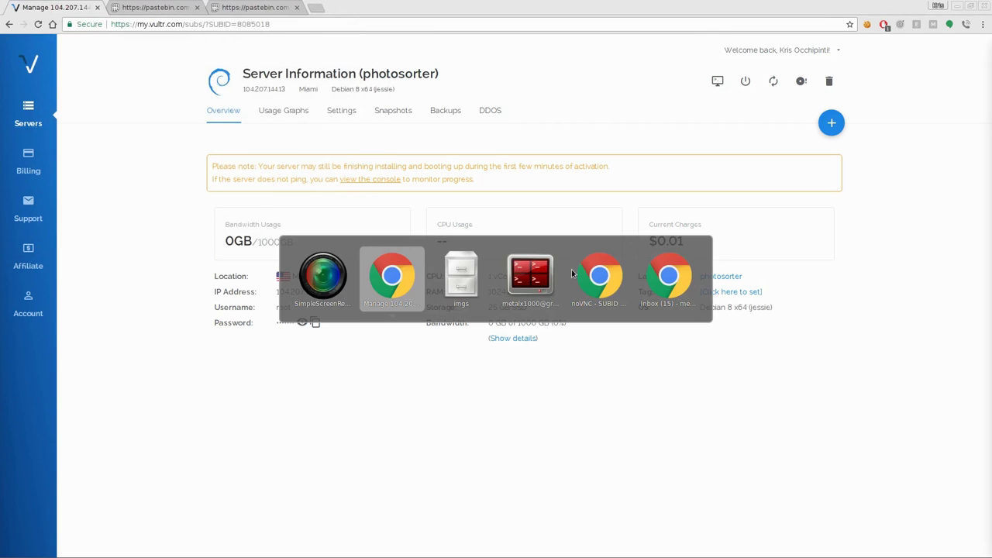
# Copy the photosorter server's IP address from its Vultr information page.
pyautogui.click(530, 275)
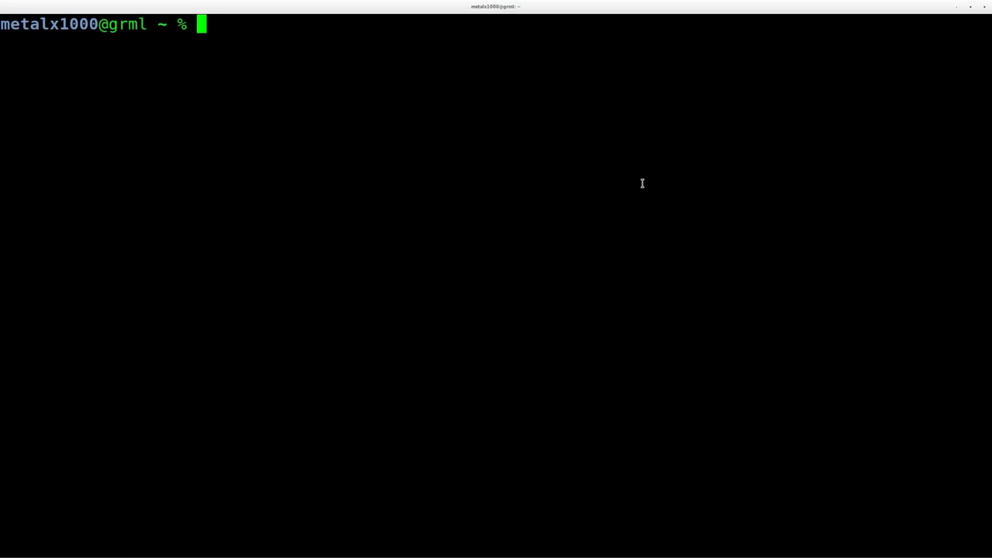
pyautogui.press('alt+Tab')
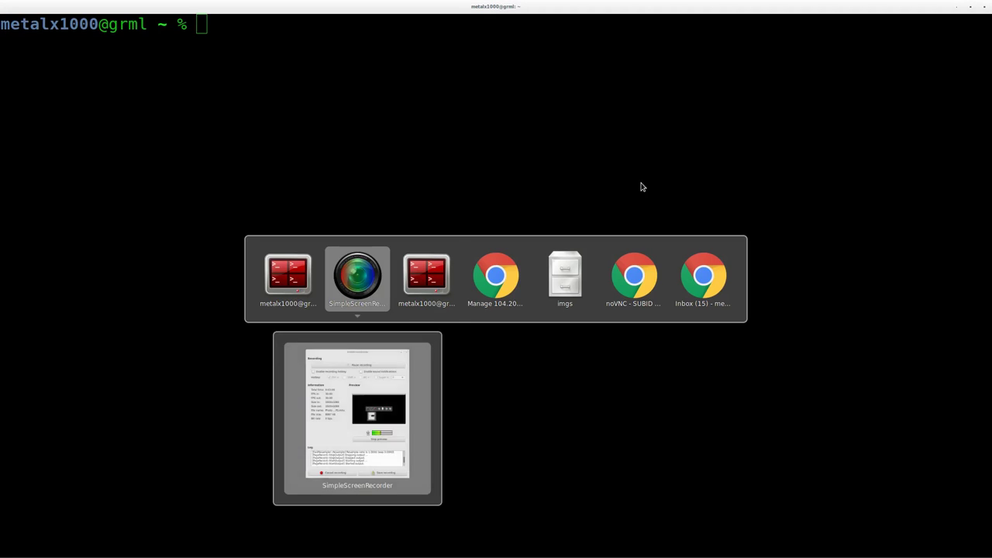
pyautogui.click(495, 275)
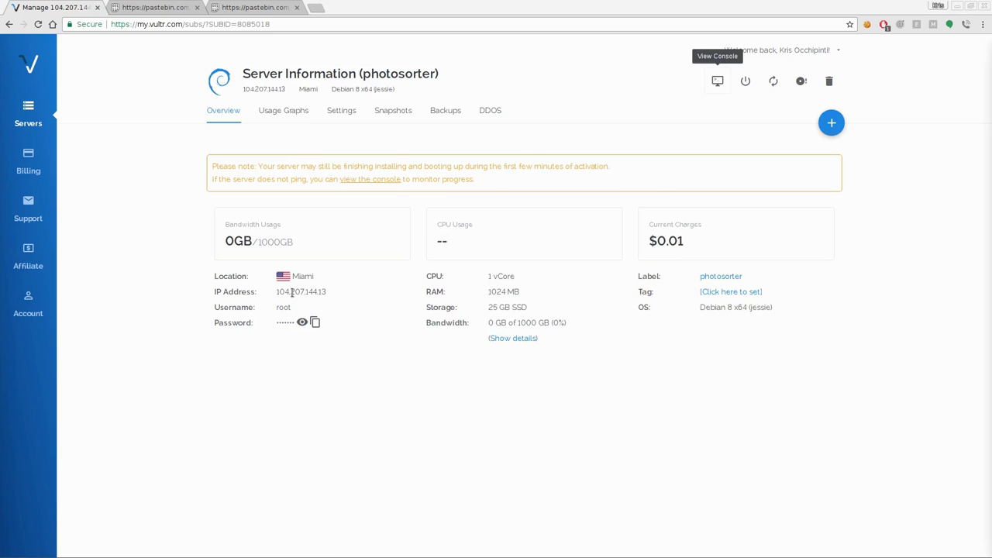
pyautogui.doubleClick(300, 292)
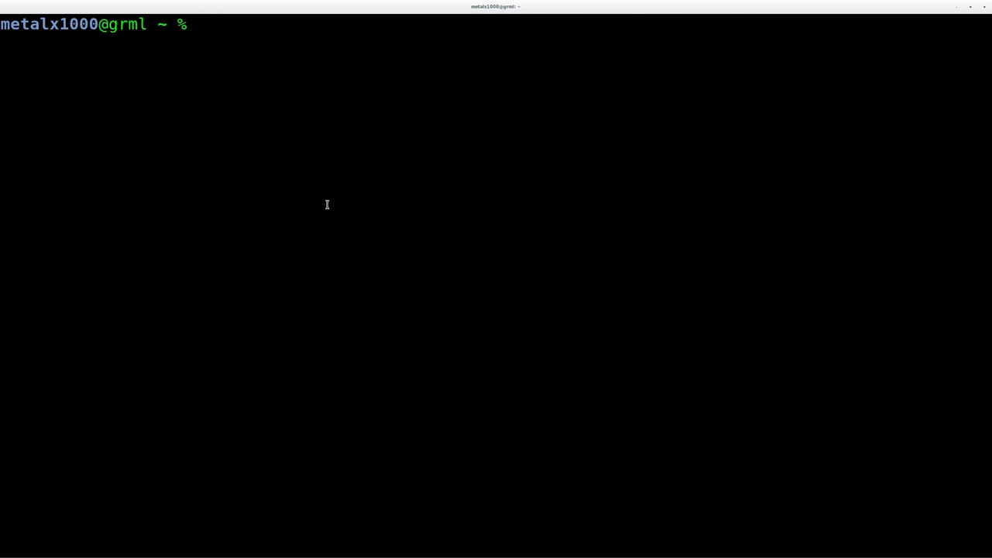
pyautogui.write('ssh root')
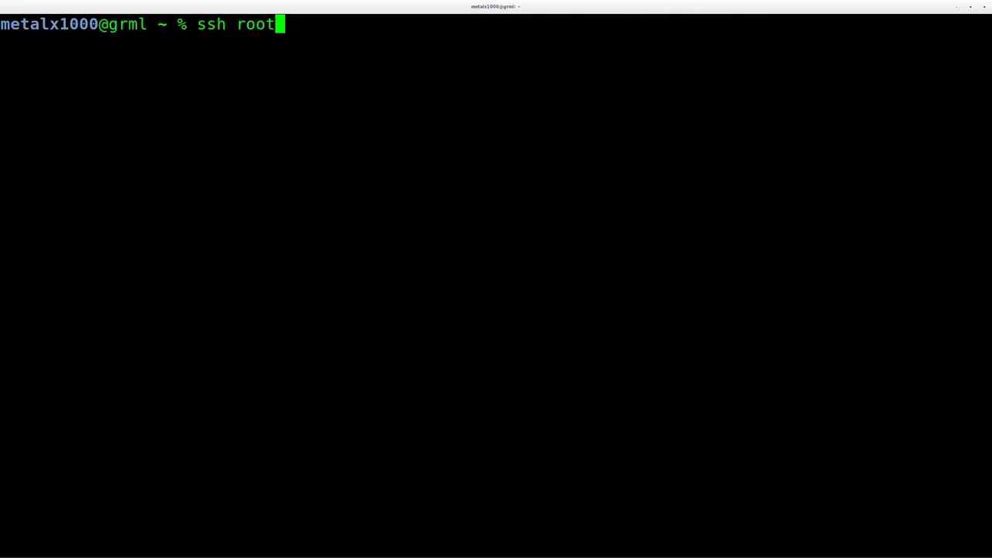
pyautogui.write('@104.207.144.13')
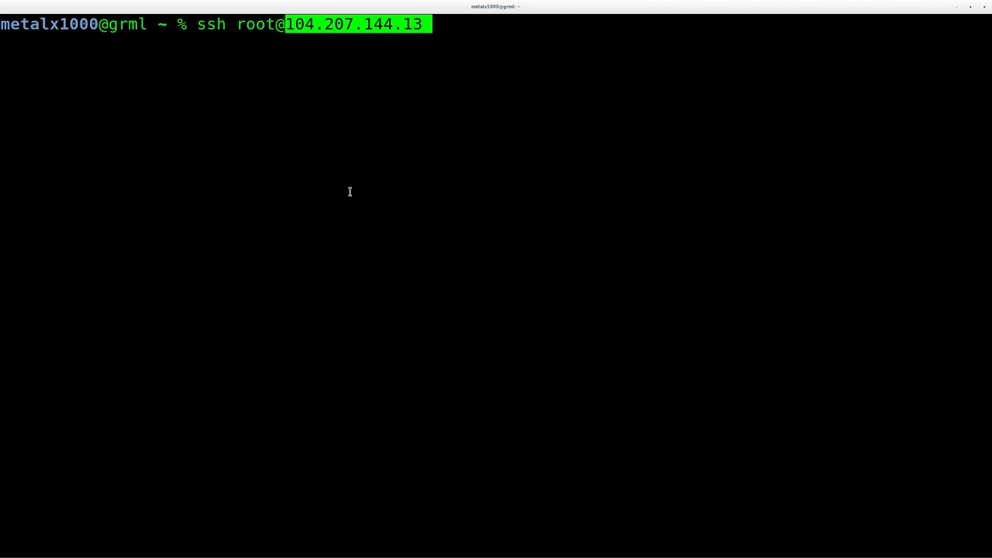
pyautogui.write('yes/no)? yes')
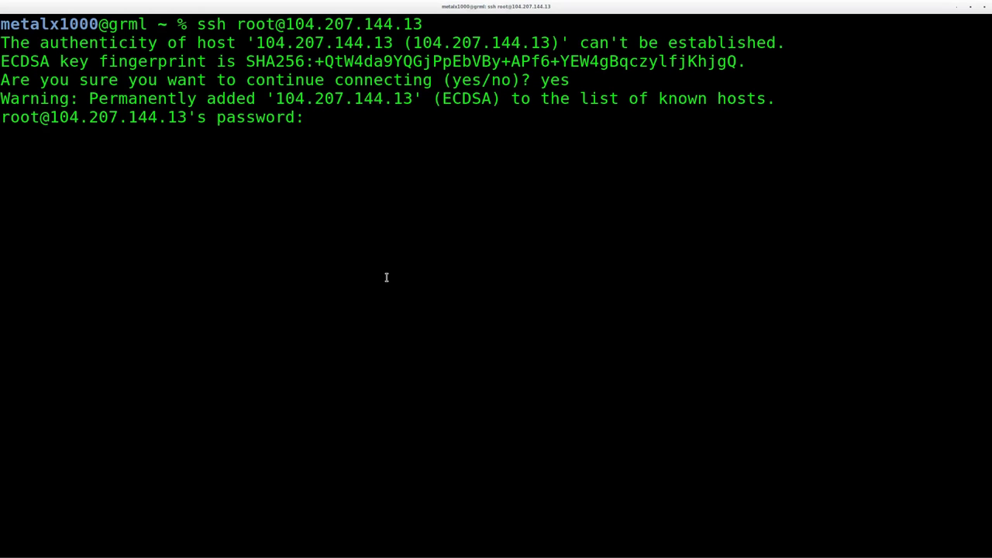
pyautogui.press('Return')
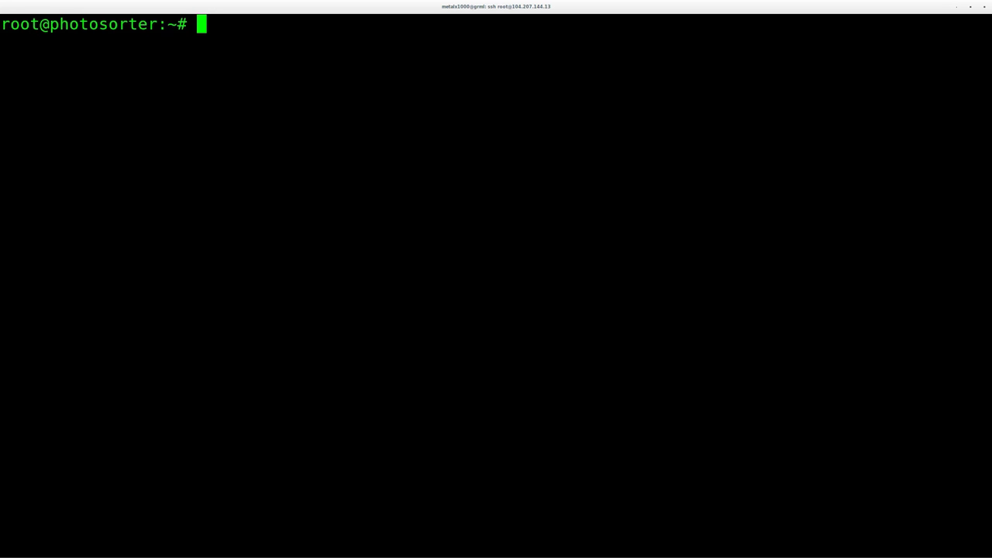
# Refresh the server's package lists with apt update.
pyautogui.write('apt')
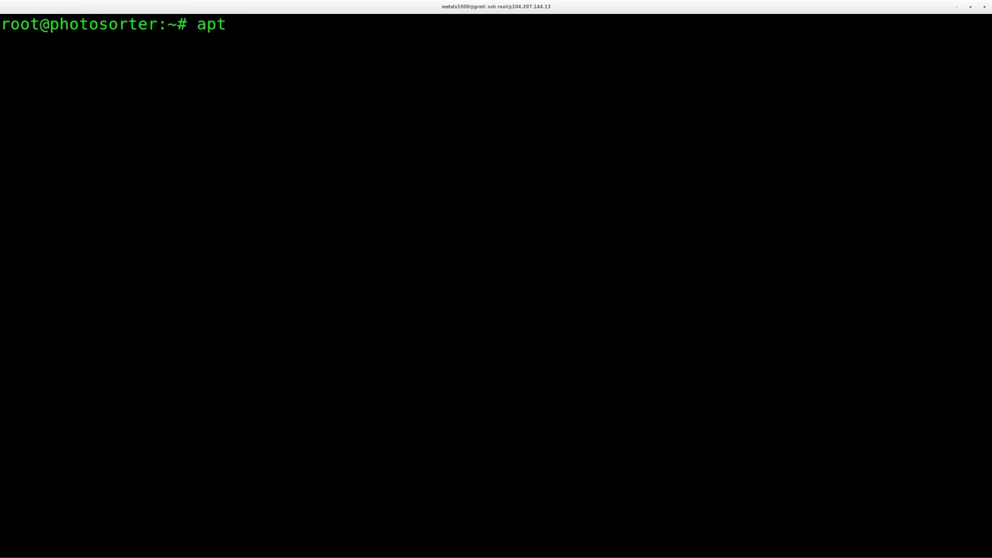
pyautogui.write('upda')
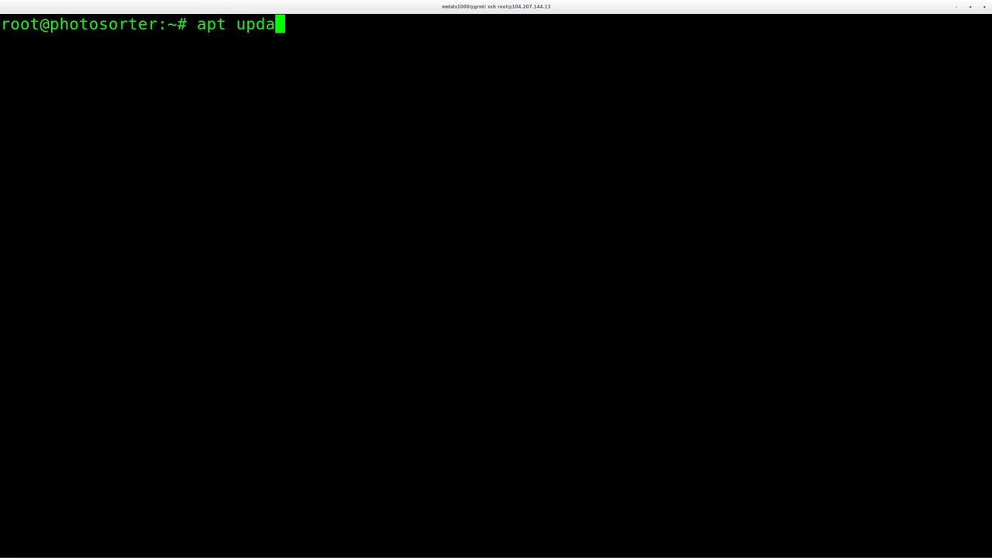
pyautogui.press('Return')
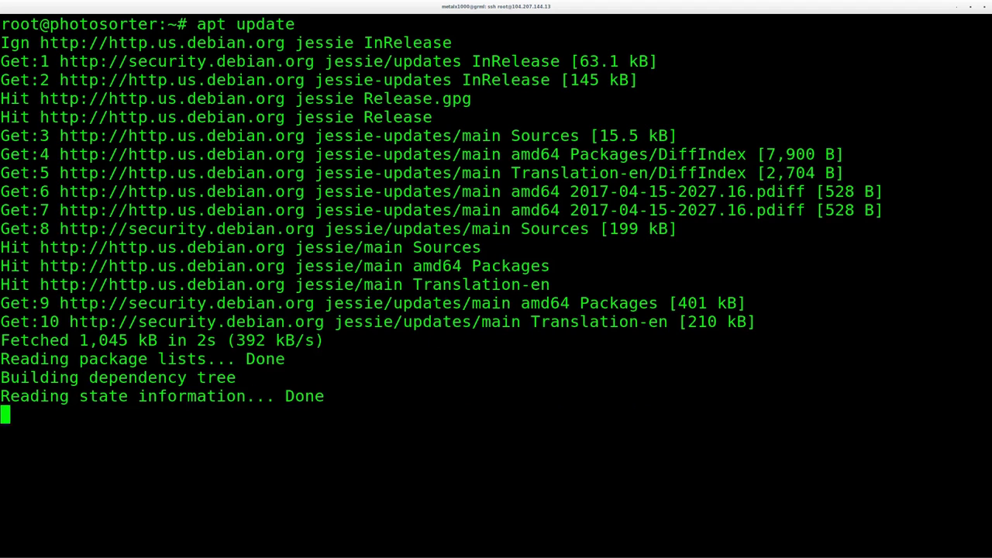
# Install the Apache and PHP5 packages with apt install.
pyautogui.write('apt')
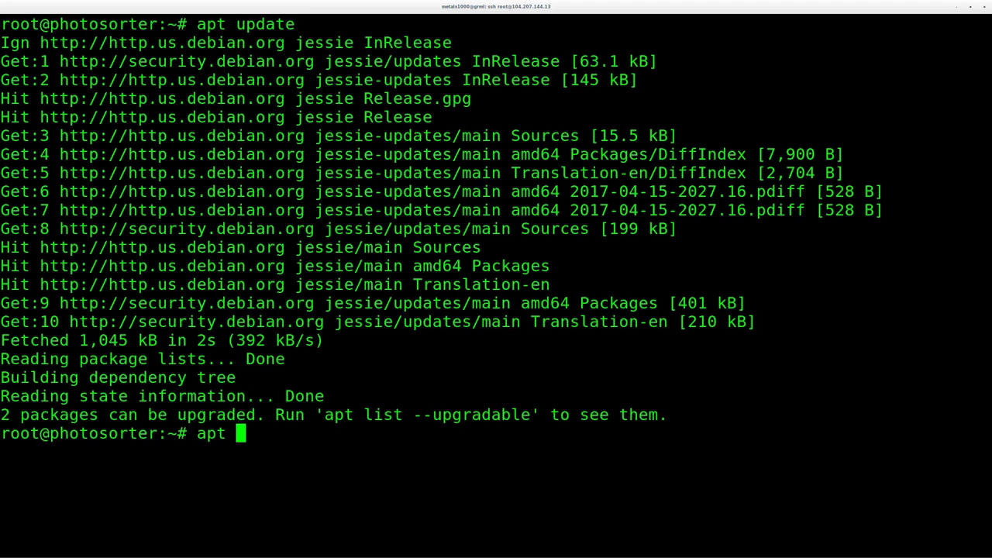
pyautogui.write('install')
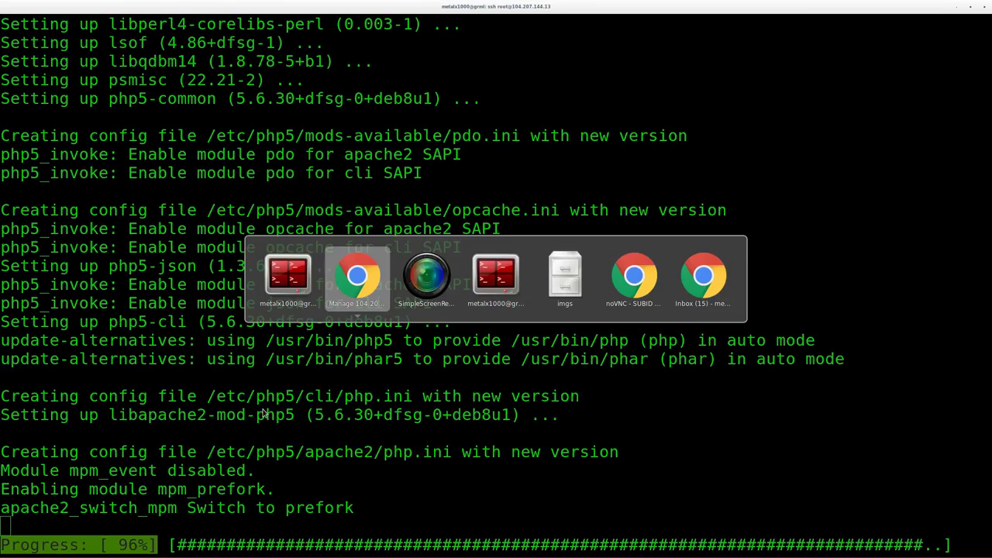
pyautogui.click(355, 275)
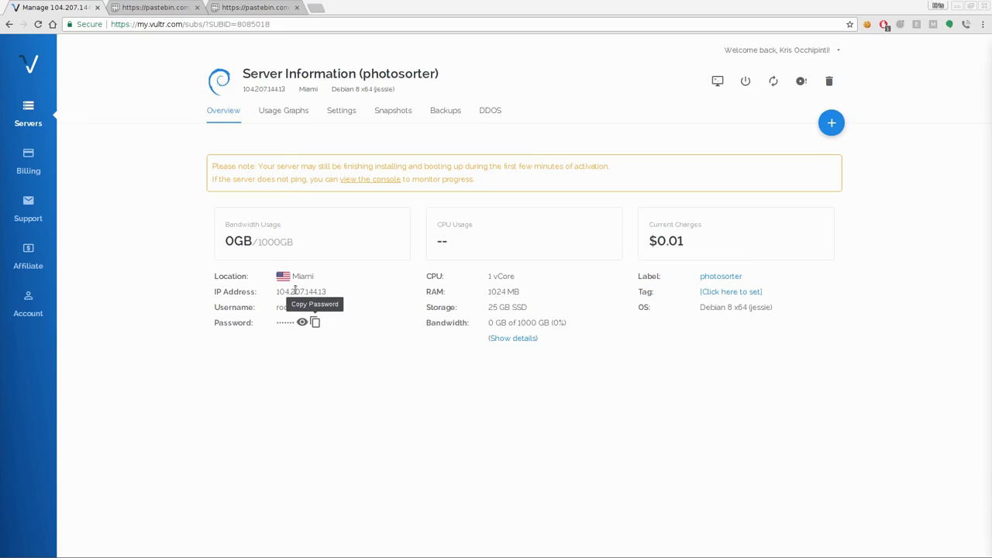
pyautogui.click(413, 7)
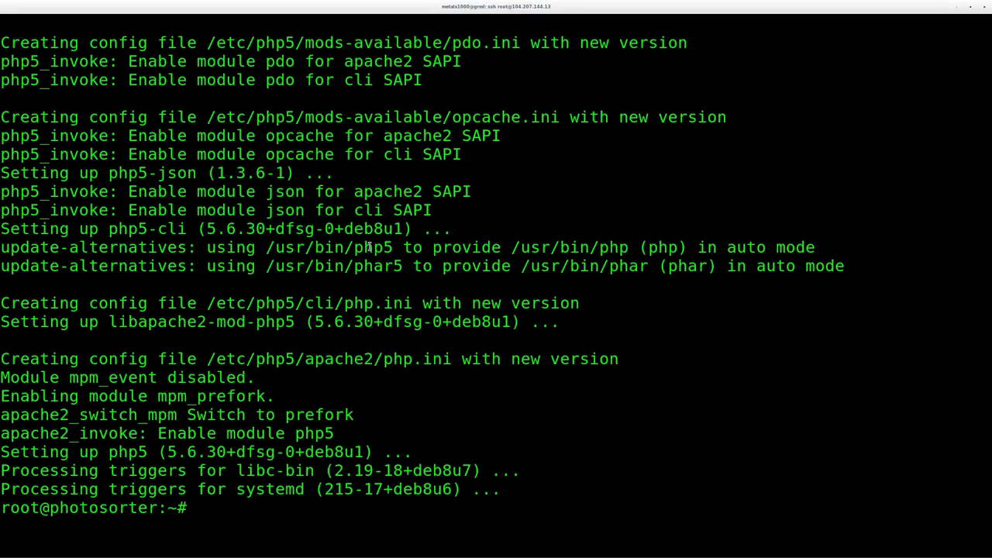
# Delete the default files from /var/www/html.
pyautogui.write('cd')
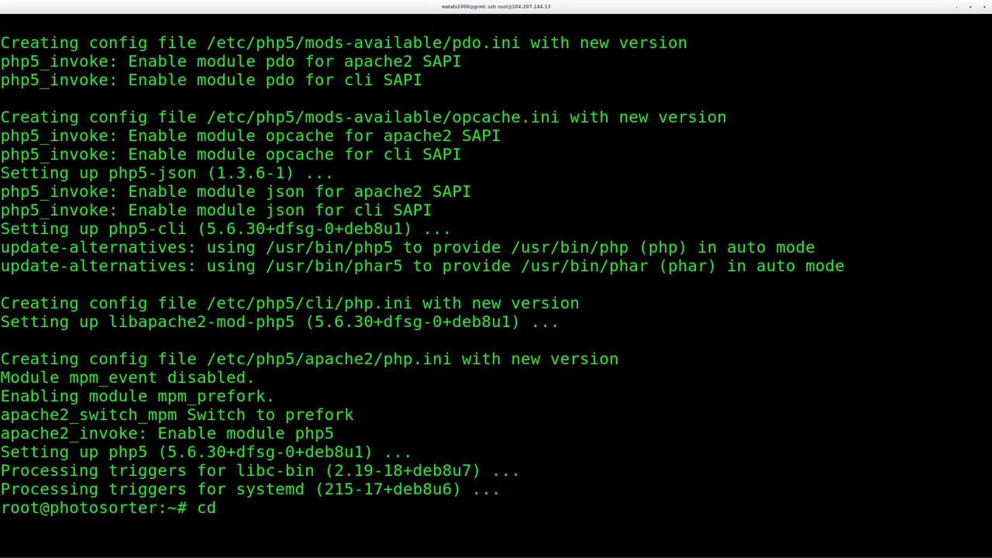
pyautogui.write('/var/')
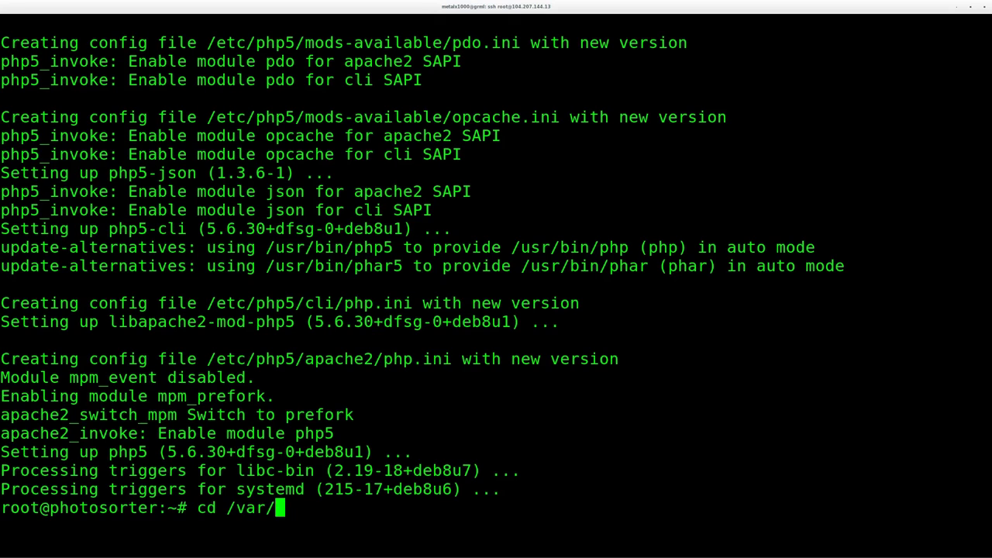
pyautogui.write('www/html/')
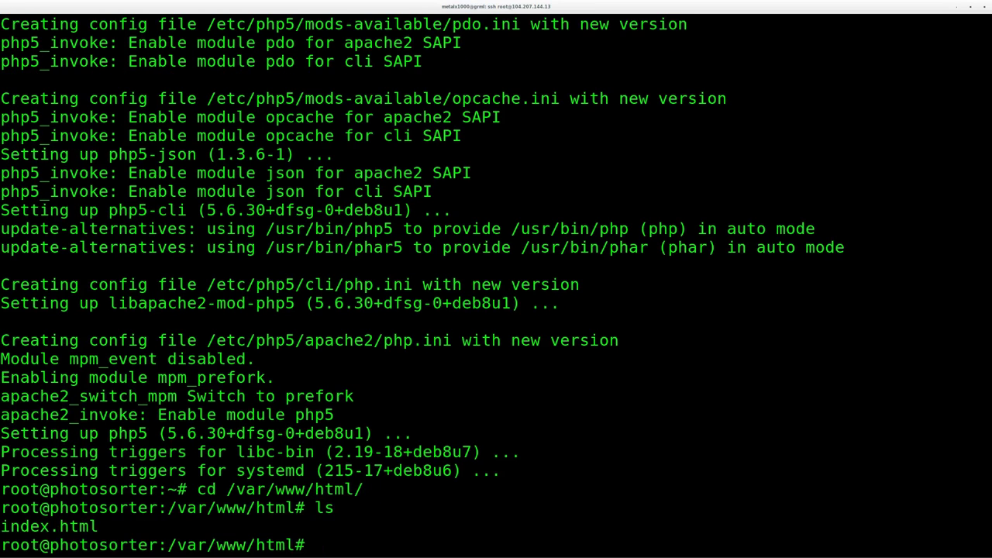
pyautogui.write('rm')
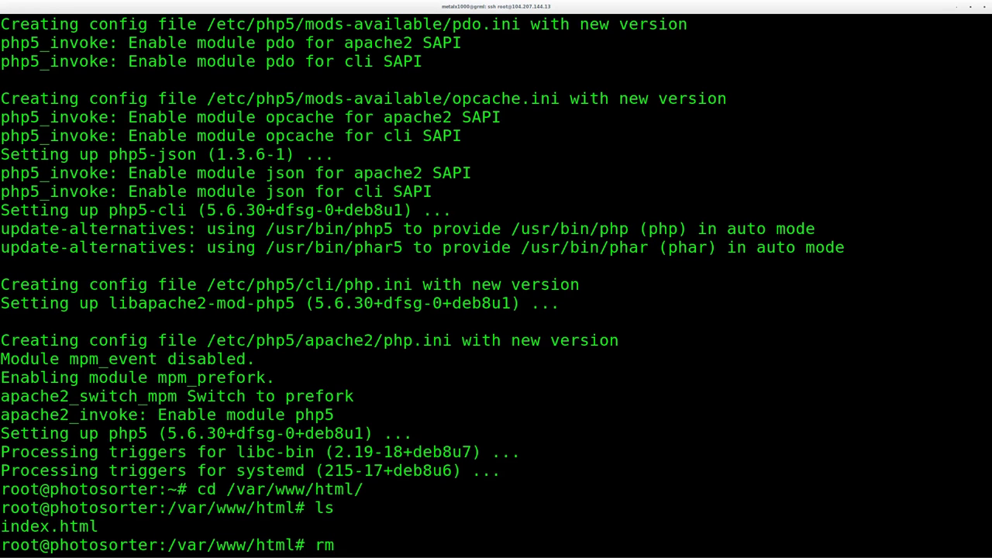
pyautogui.press('Return')
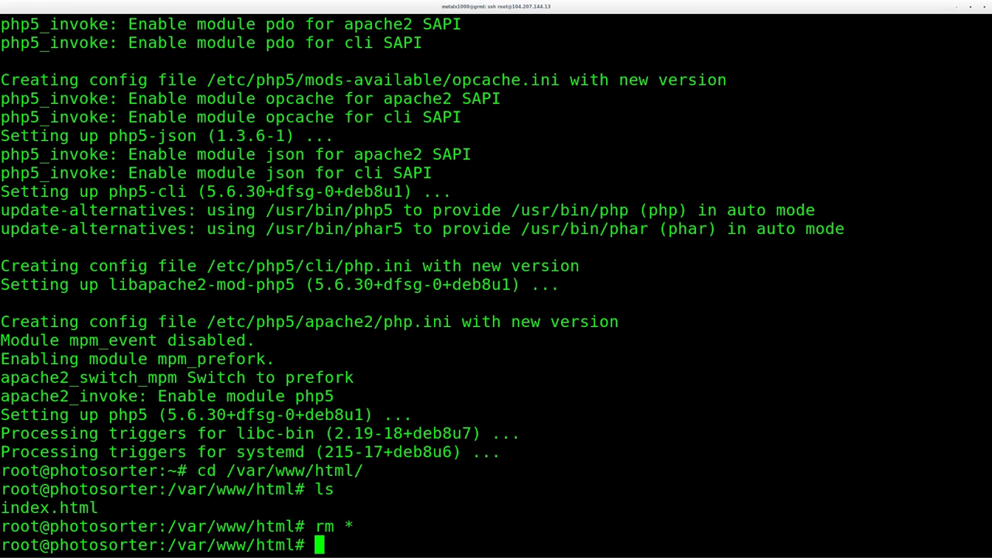
# Create the 'uploaded' folder in the web root with 777 permissions.
pyautogui.write('mkdir upl')
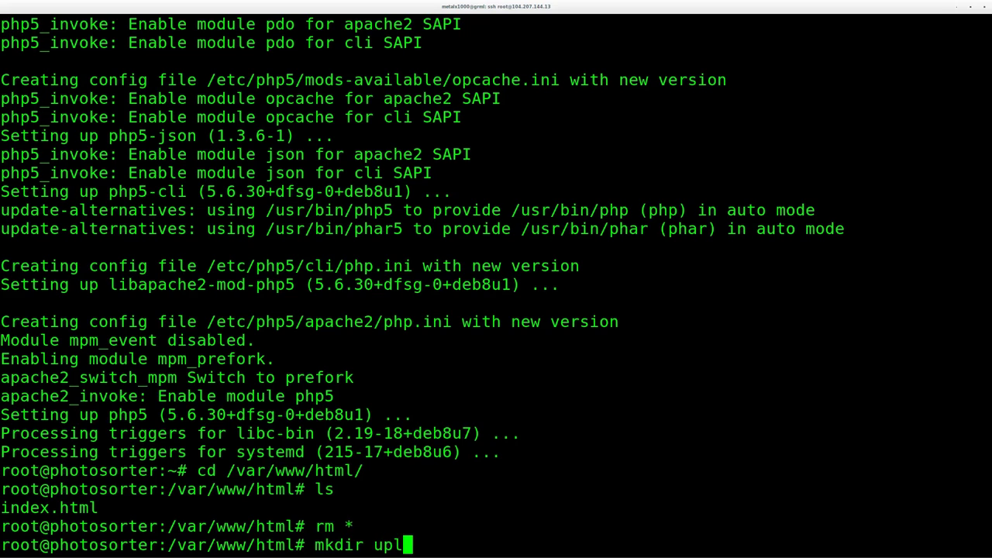
pyautogui.press('Return')
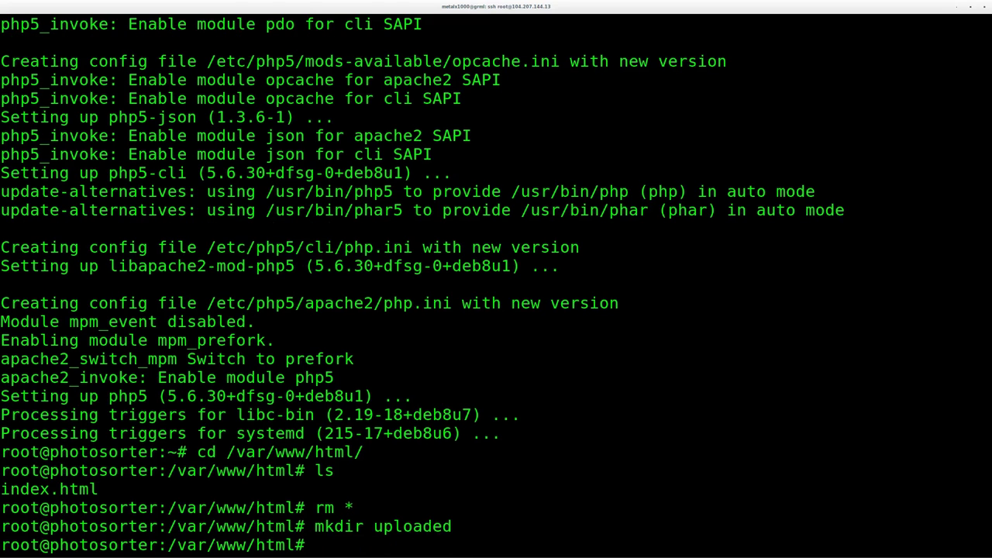
pyautogui.write('chmod 777')
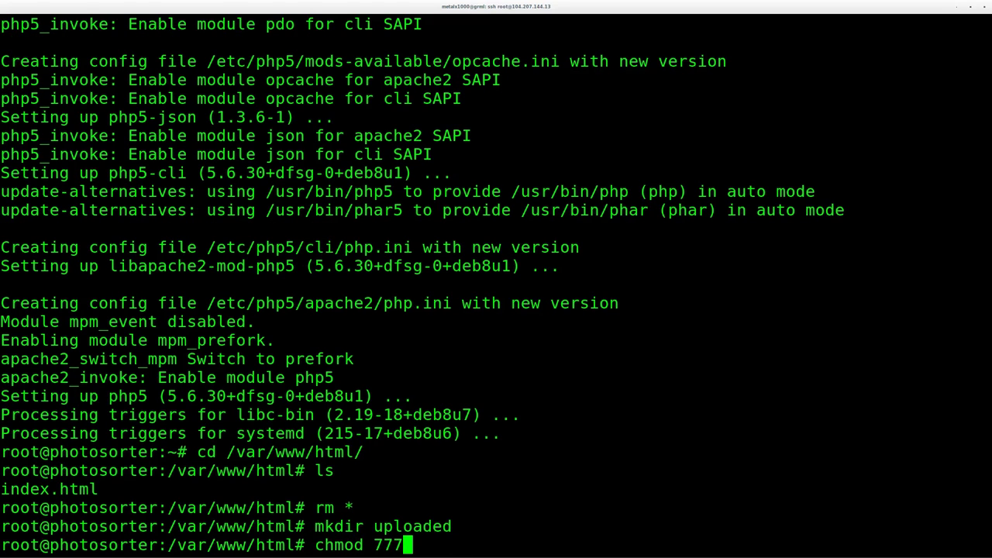
pyautogui.press('Return')
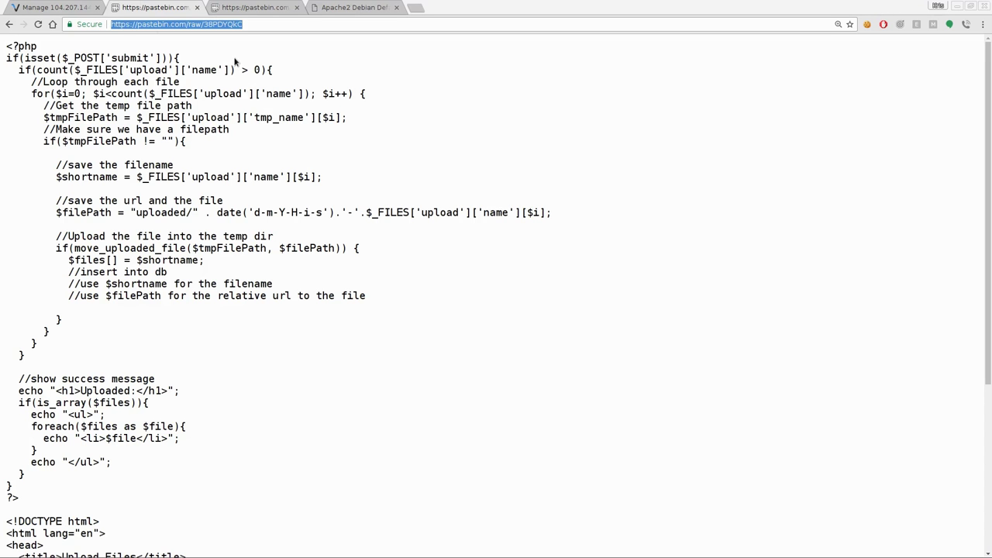
pyautogui.moveTo(263, 35)
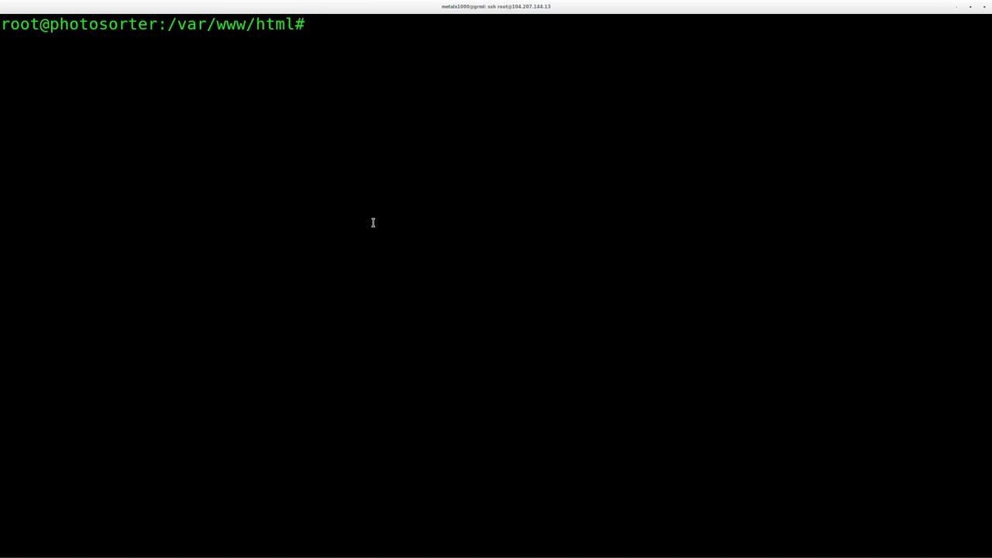
# Download pastebin.com/raw/38PDYQkC into the web root as index.php using wget.
pyautogui.write('wget "https://pastebin.com/raw/38PDYQkC" -O')
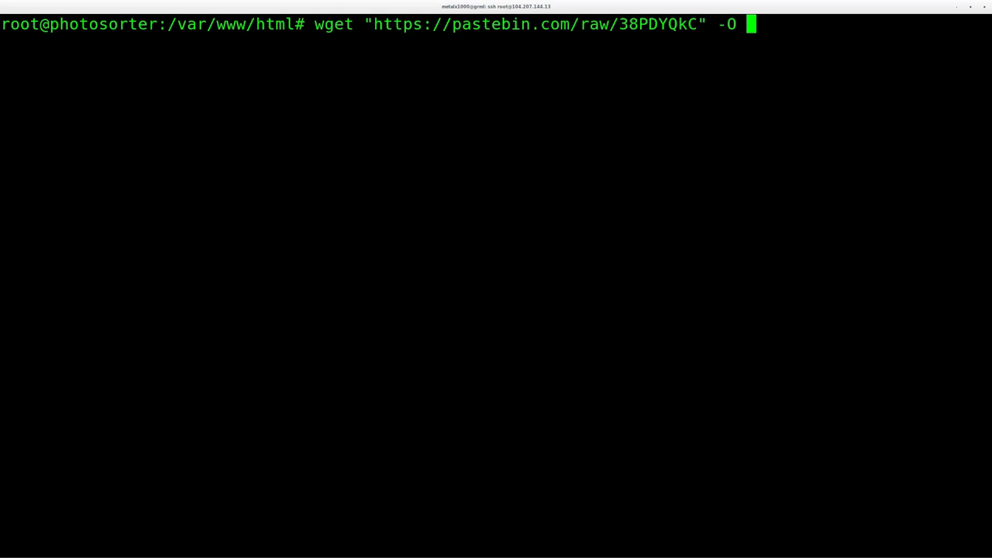
pyautogui.write('index.ht')
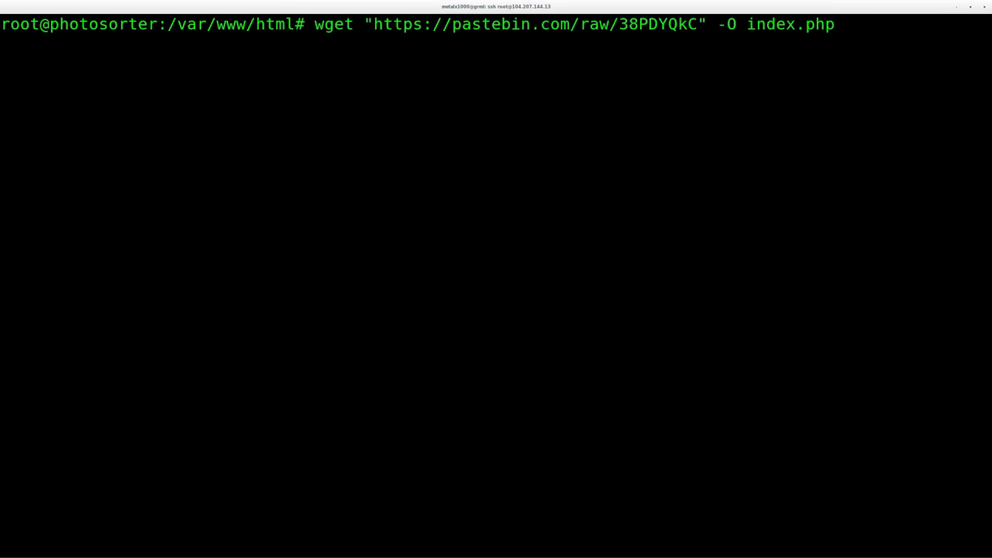
pyautogui.press('Return')
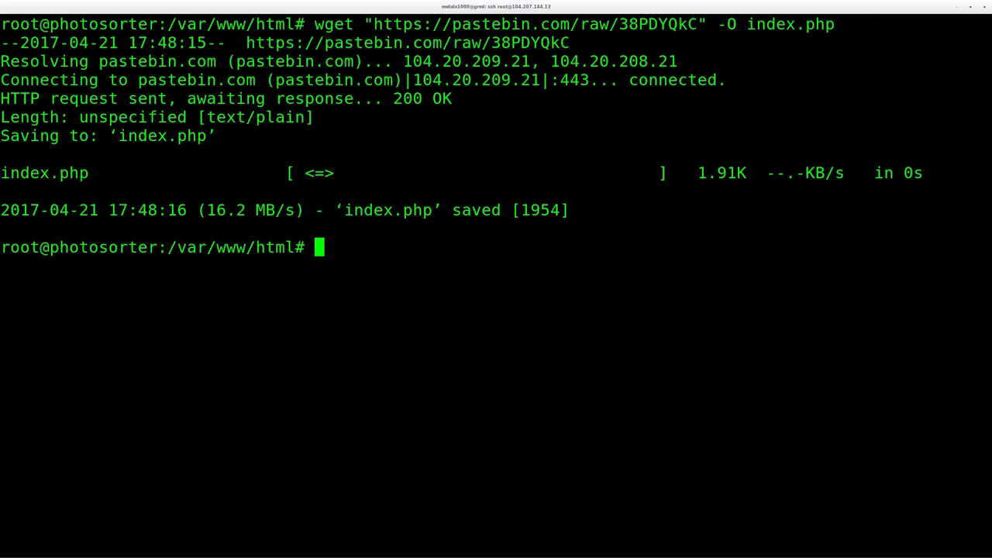
# Open the server's upload page and upload the first five photos.
pyautogui.click(353, 7)
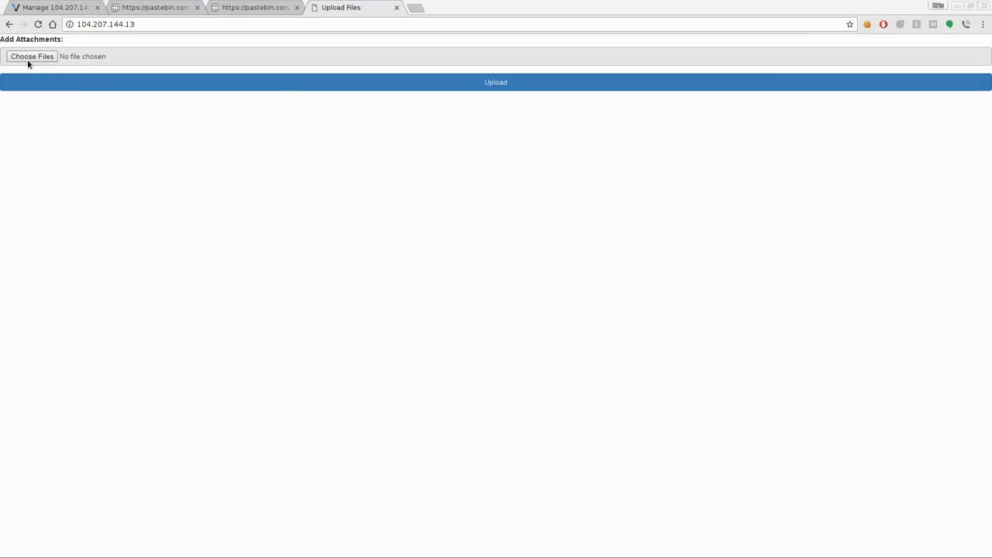
pyautogui.click(32, 56)
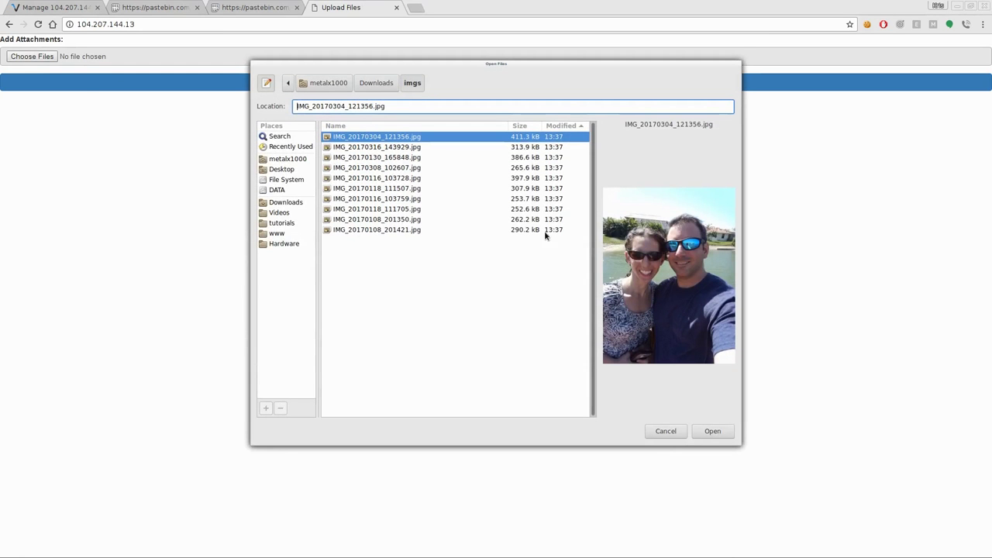
pyautogui.click(376, 187)
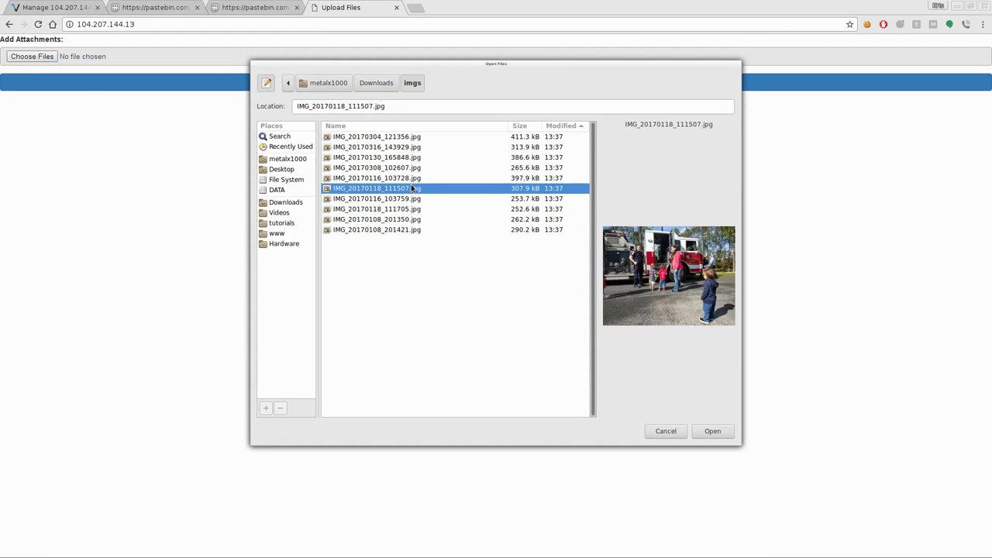
pyautogui.click(377, 137)
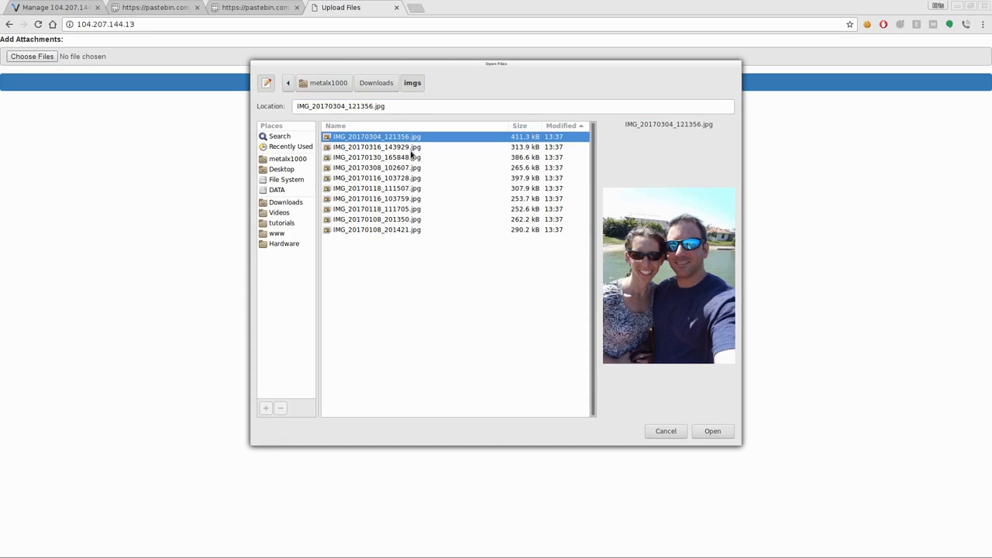
pyautogui.click(377, 177)
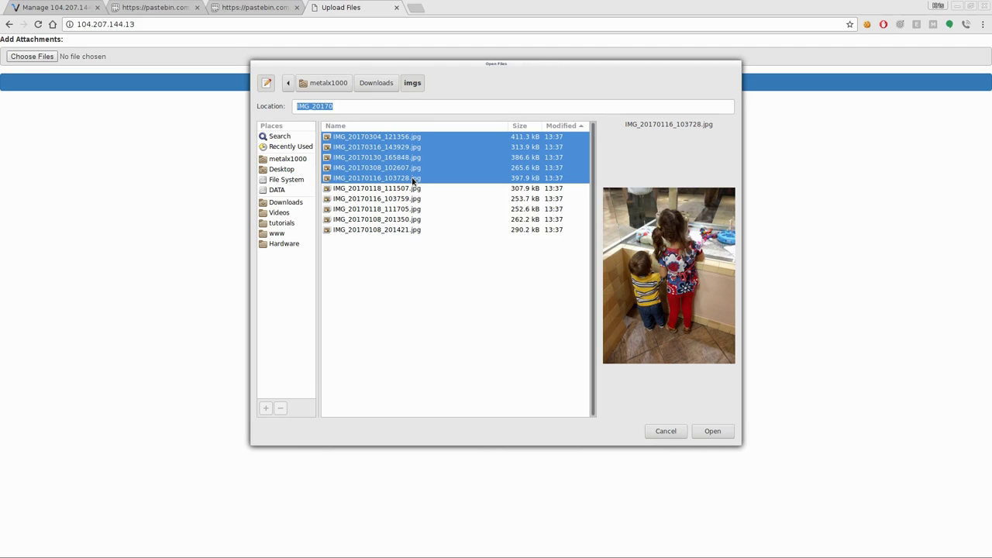
pyautogui.click(710, 431)
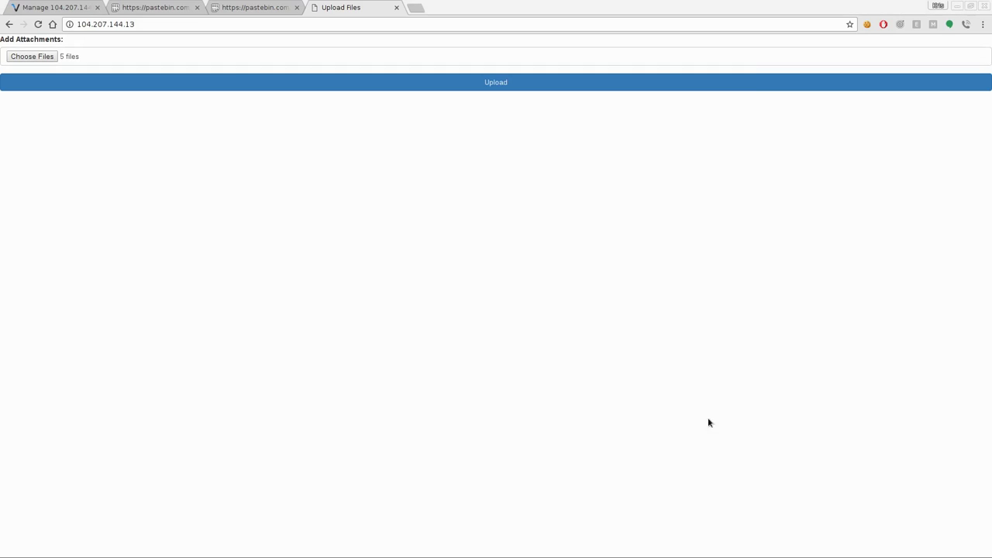
pyautogui.moveTo(495, 83)
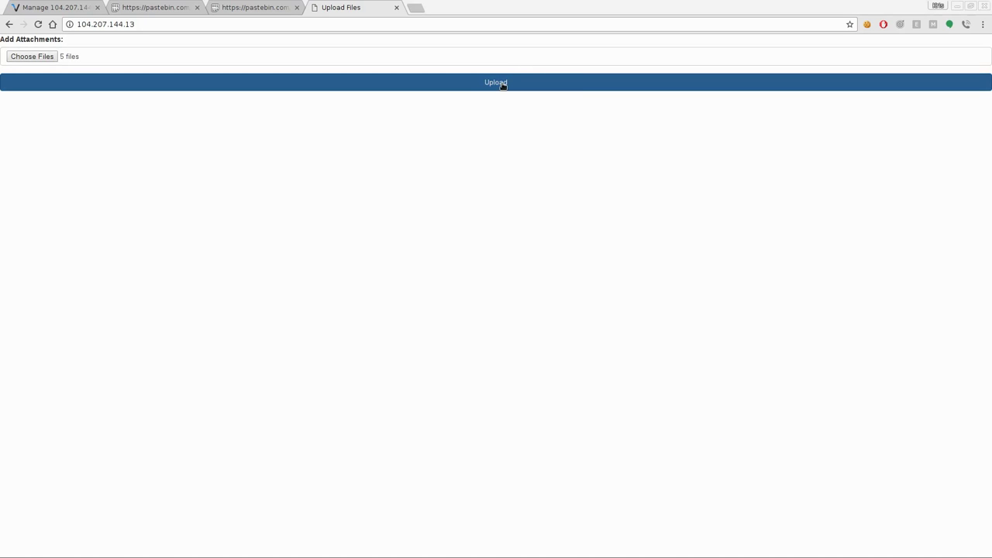
pyautogui.click(496, 82)
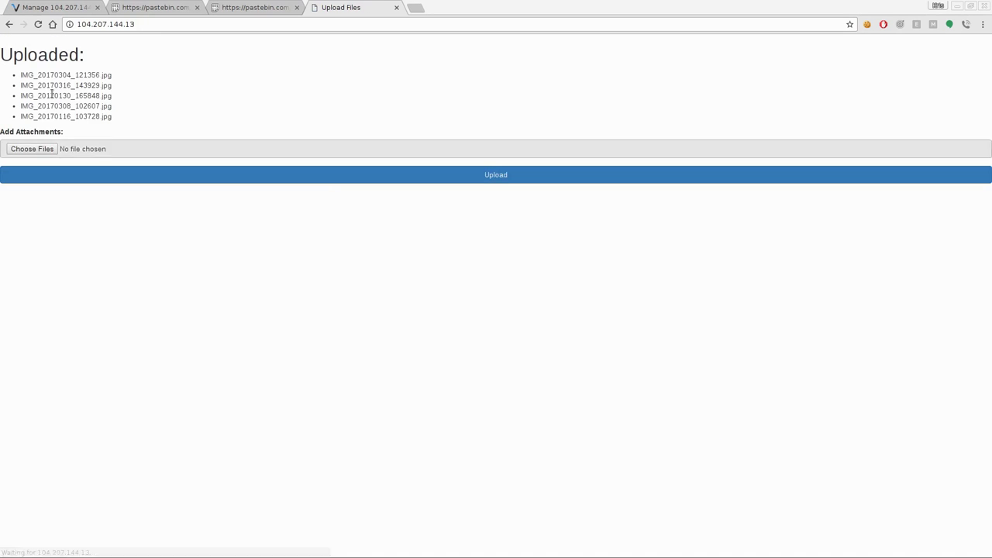
# Upload the remaining five photos as a second batch.
pyautogui.click(31, 149)
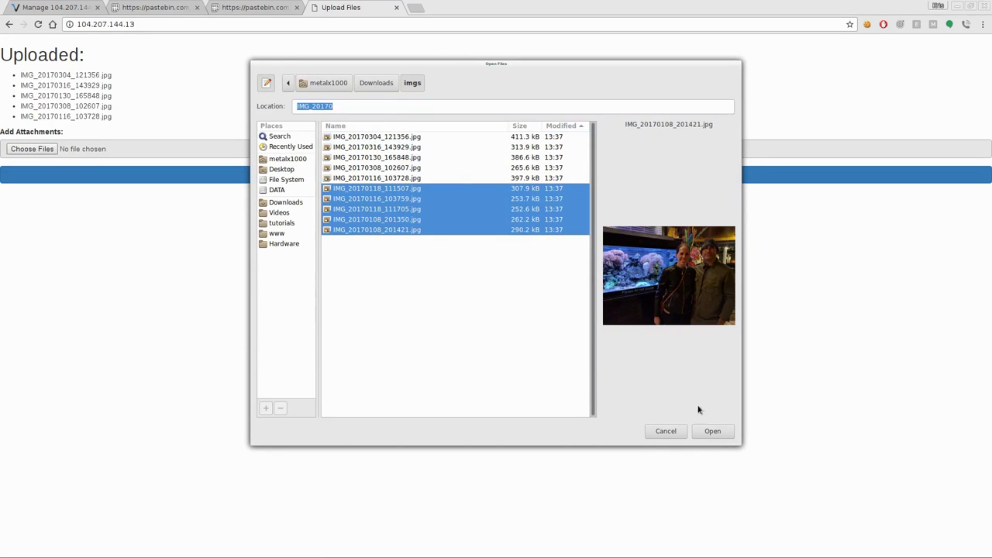
pyautogui.click(711, 431)
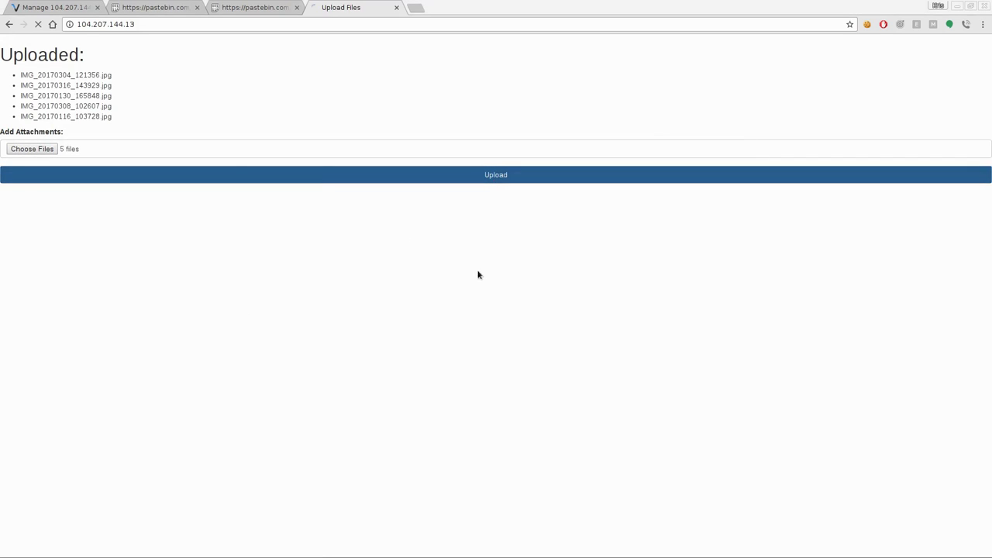
pyautogui.click(496, 174)
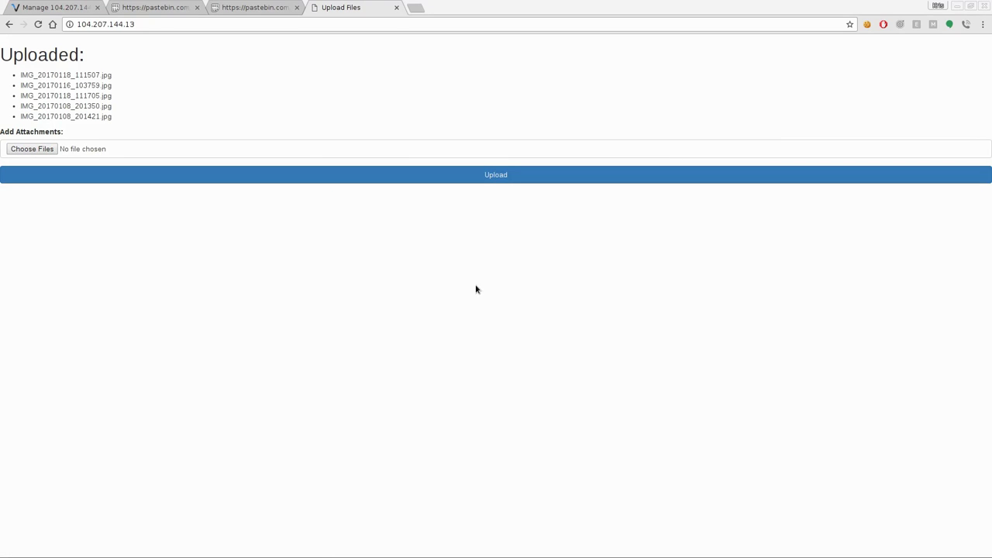
pyautogui.click(105, 24)
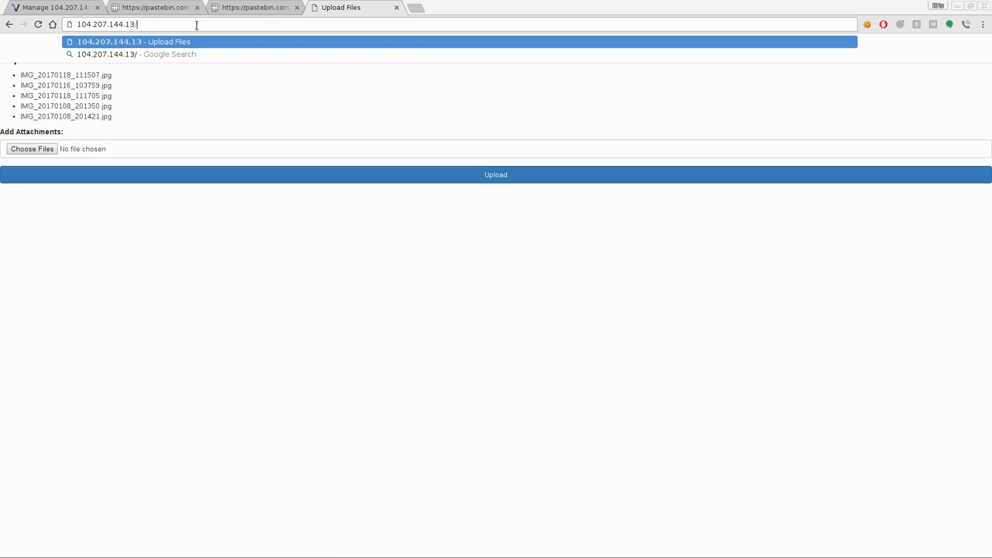
# Browse /uploaded, view several timestamped photos, and return to the listing.
pyautogui.write('uploaded/')
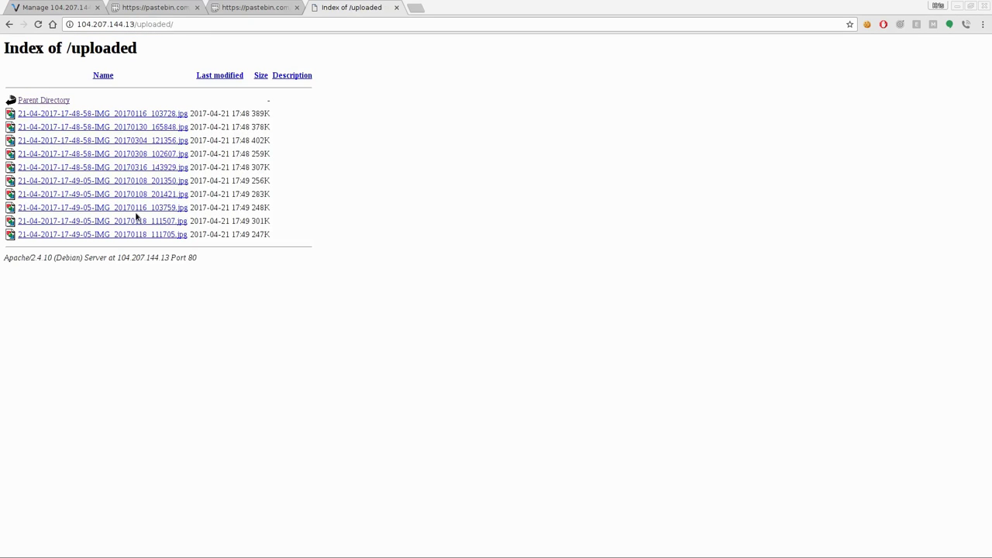
pyautogui.click(102, 113)
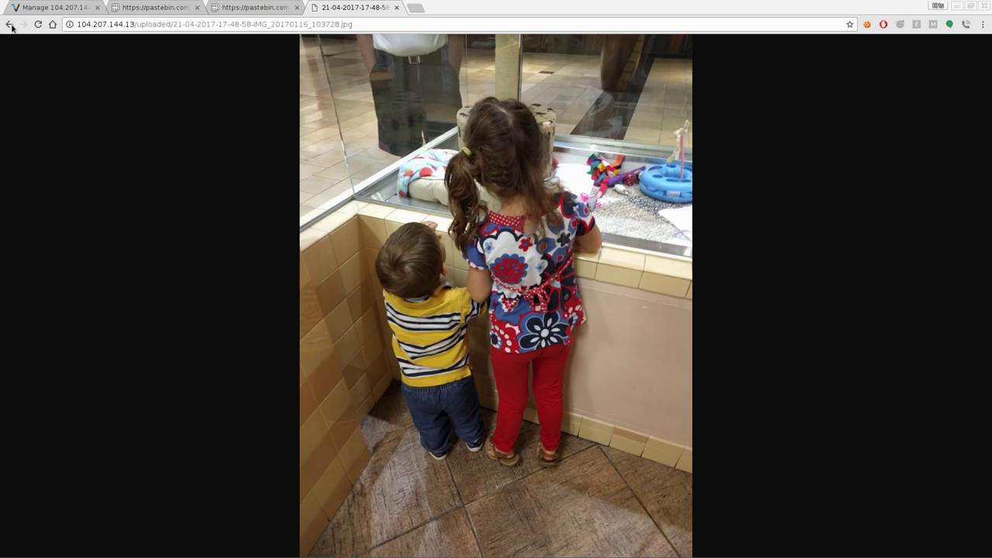
pyautogui.click(8, 24)
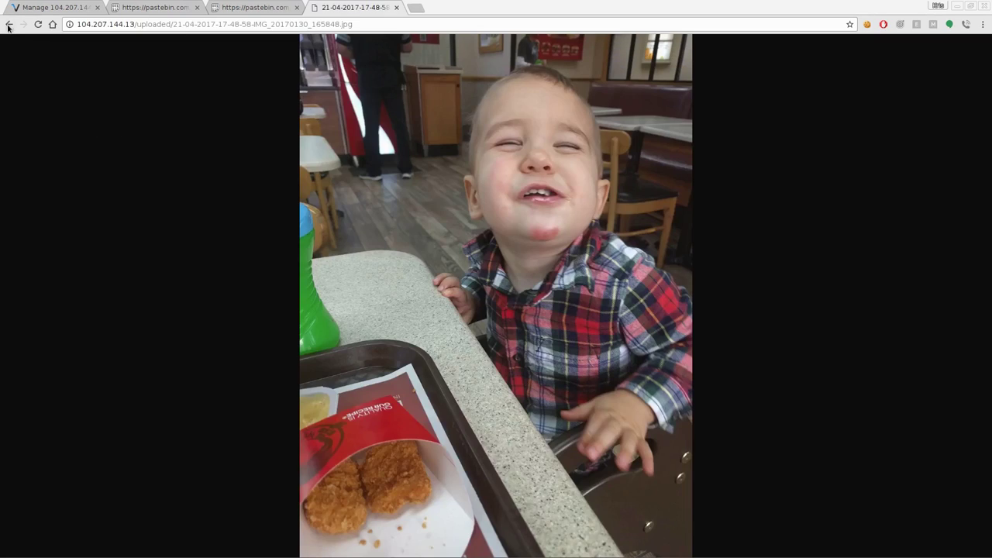
pyautogui.click(9, 24)
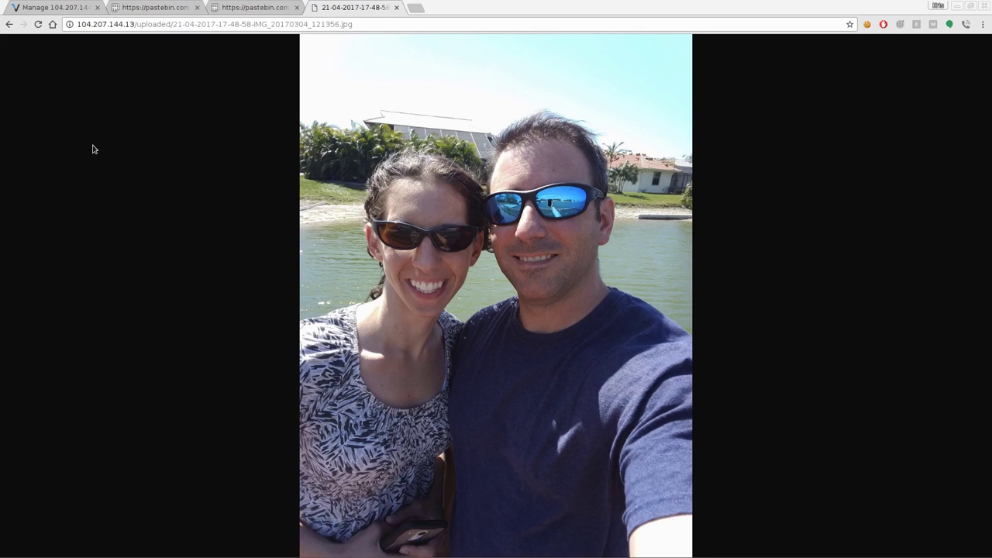
pyautogui.click(8, 24)
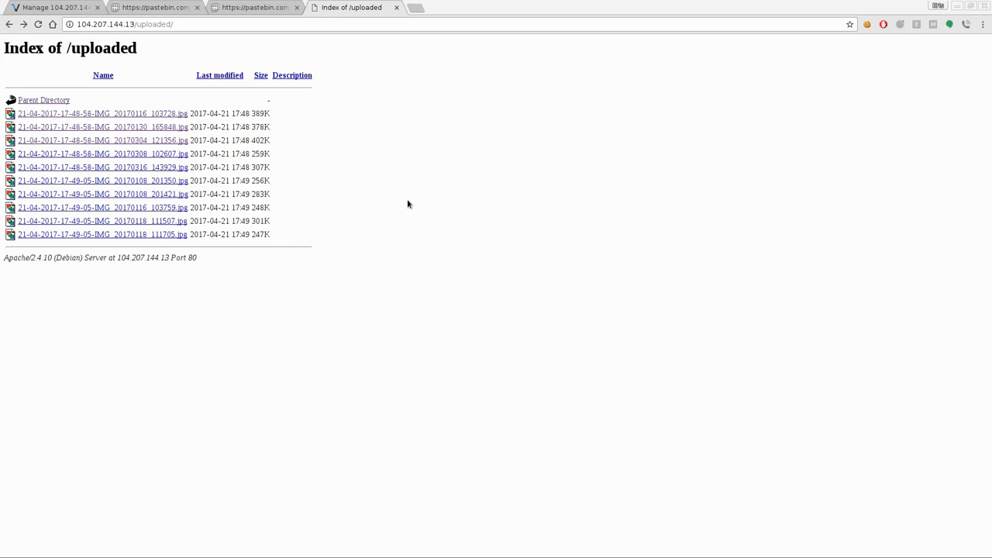
pyautogui.moveTo(199, 215)
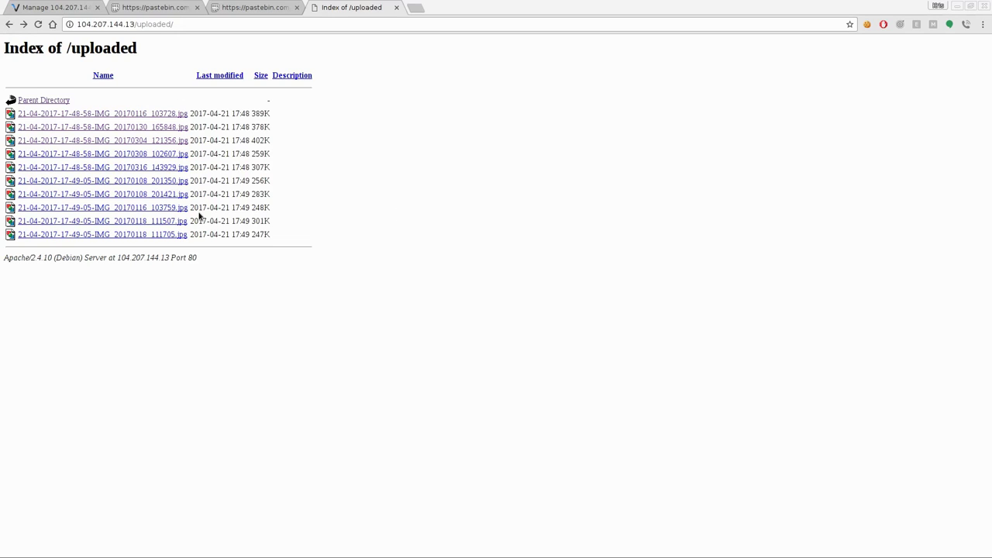
pyautogui.moveTo(255, 7)
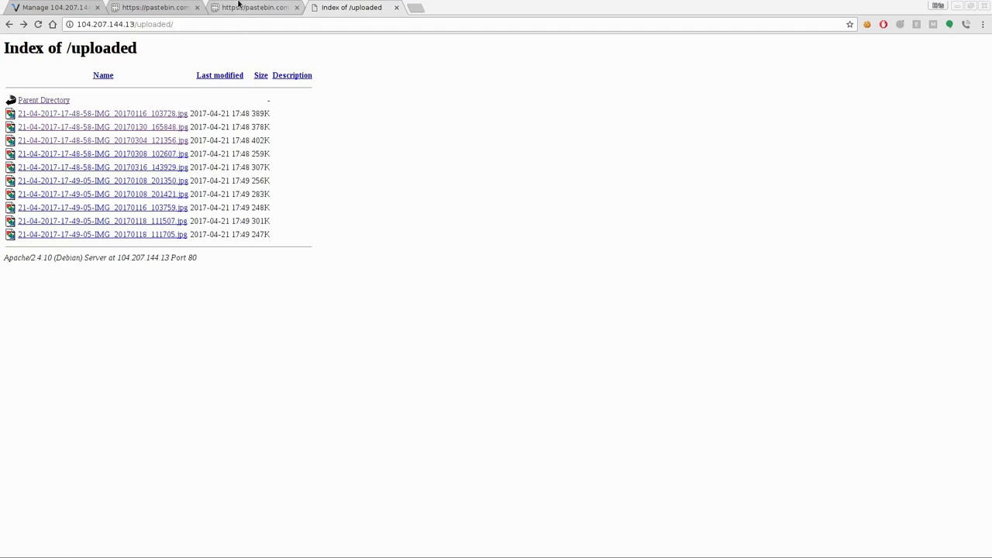
# Check the sort script's exiftool usage, then apt install exiftool and dos2unix.
pyautogui.click(252, 7)
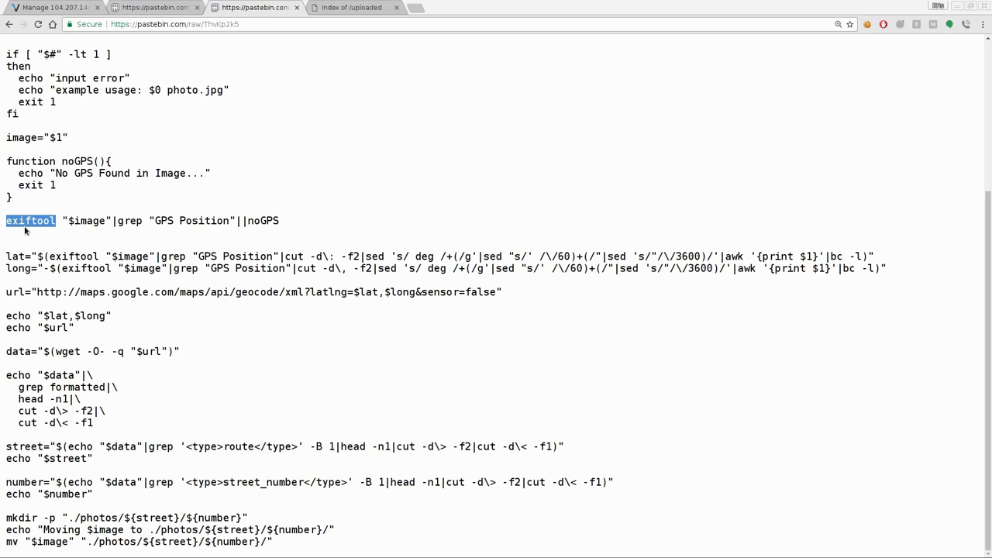
pyautogui.moveTo(35, 238)
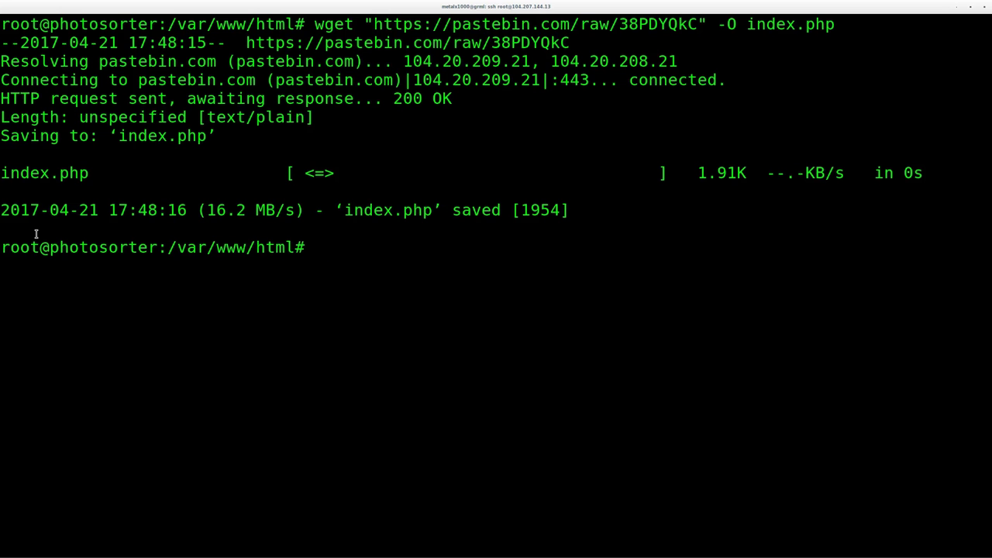
pyautogui.write('apt install exiftool')
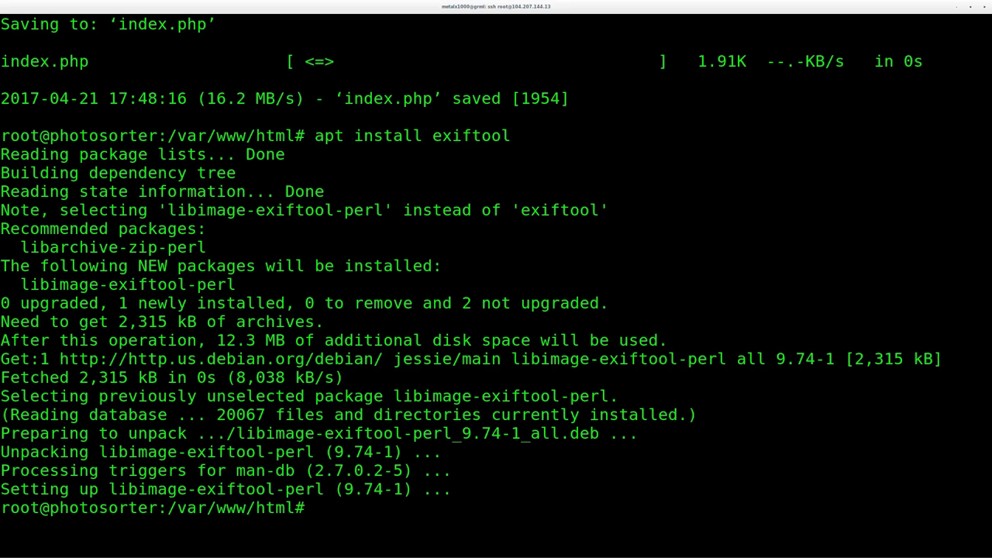
pyautogui.write('apt install')
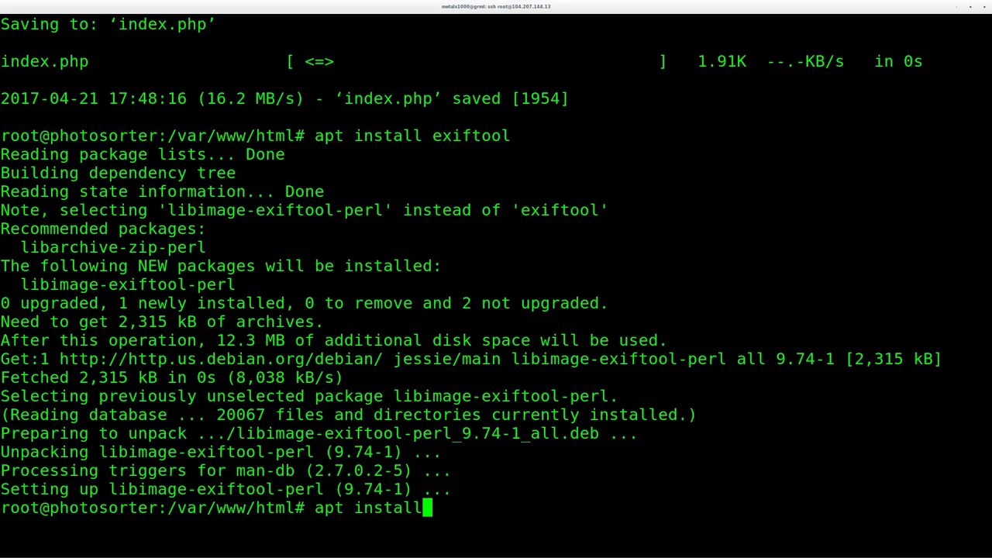
pyautogui.write('dos2unix')
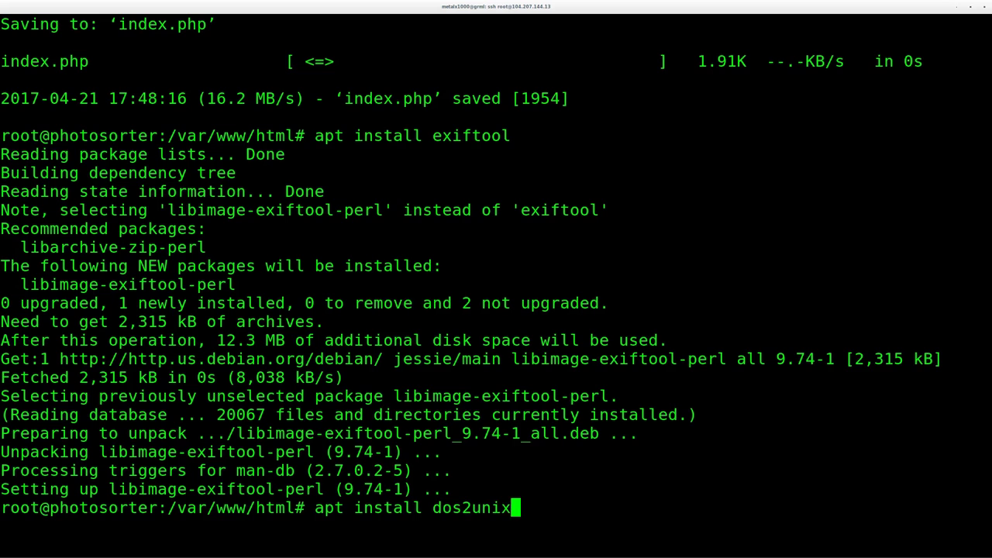
pyautogui.press('Return')
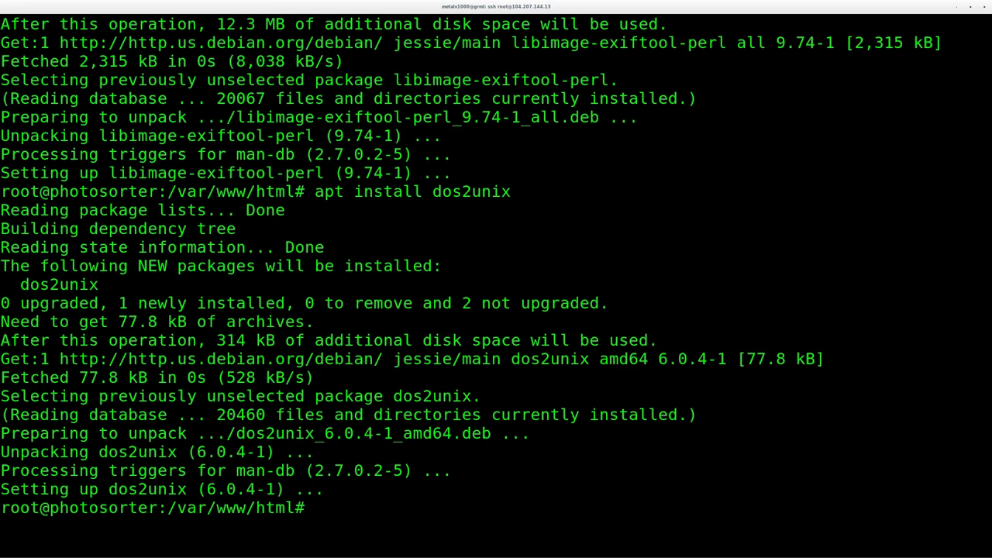
# Download the Pastebin raw script ThvKp2k5 into /usr/local/bin as sort.sh with wget.
pyautogui.write('cd')
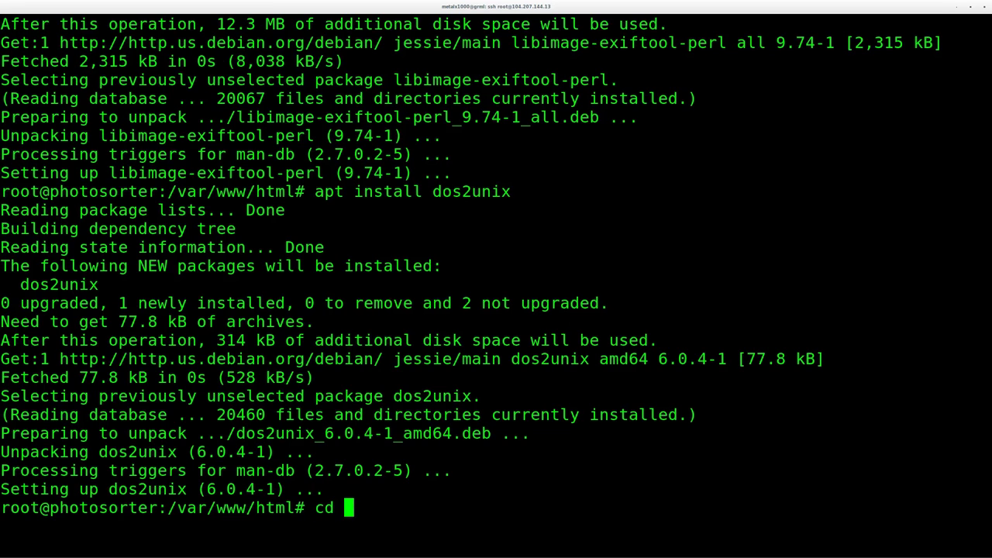
pyautogui.write('/')
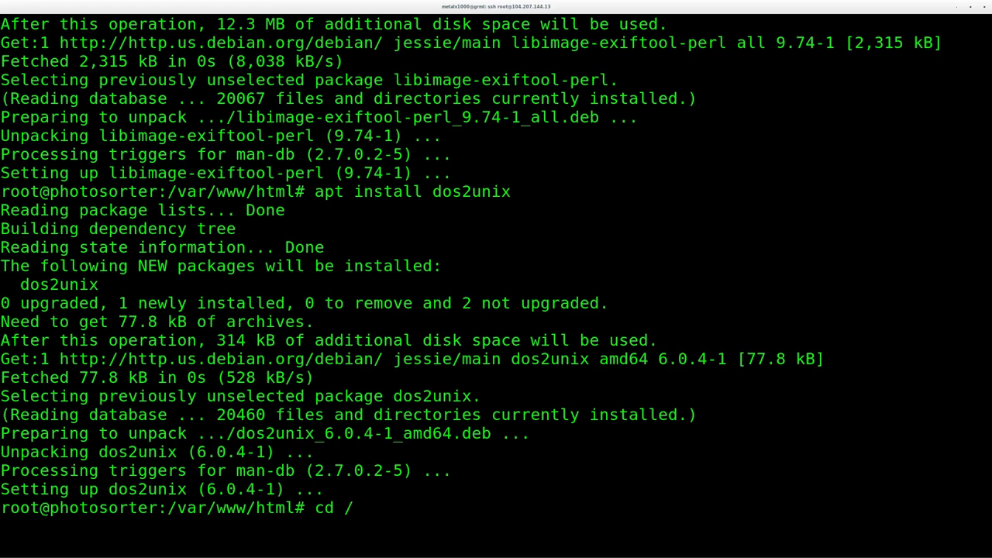
pyautogui.write('usr/lo')
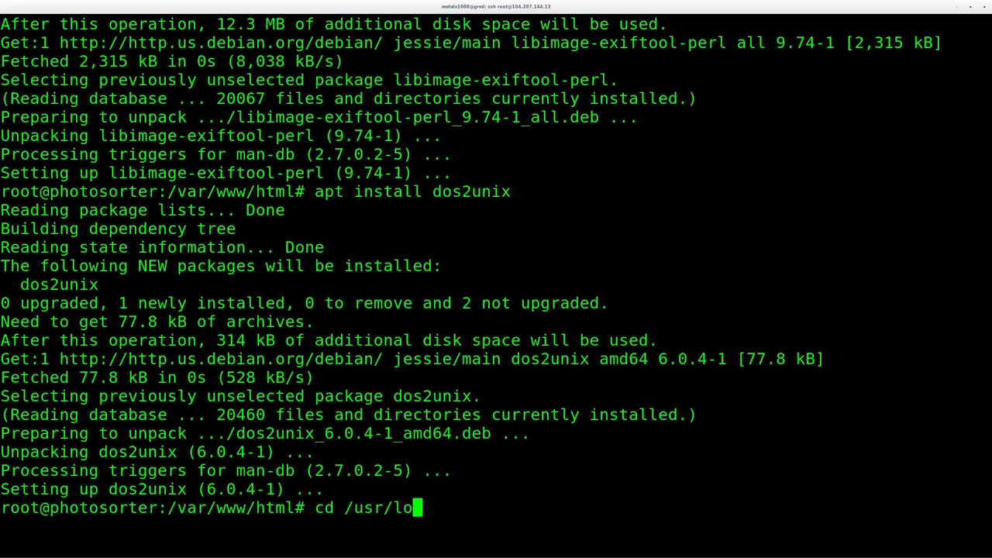
pyautogui.write('cal/bin/')
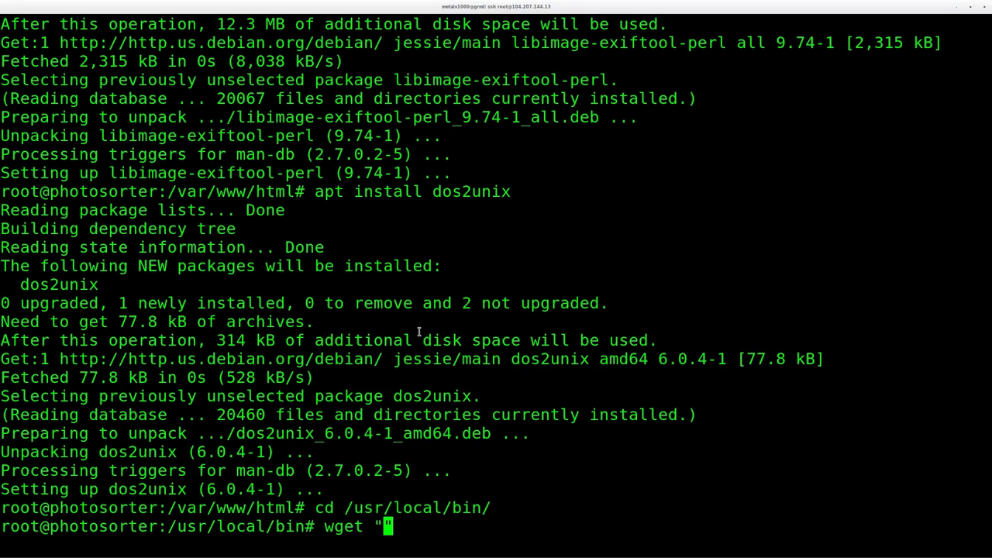
pyautogui.write('https://pastebin.com/raw/ThvKp2k5" -')
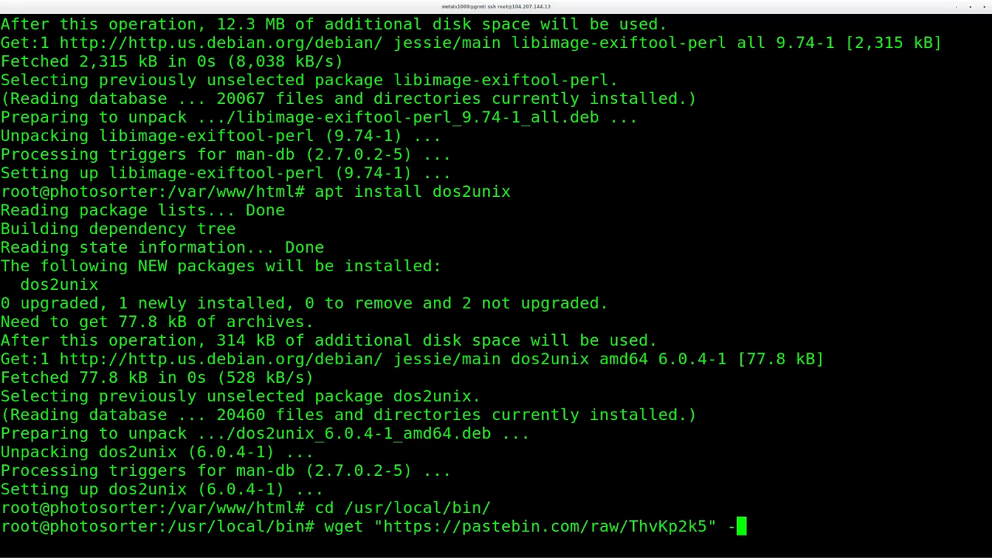
pyautogui.write('O')
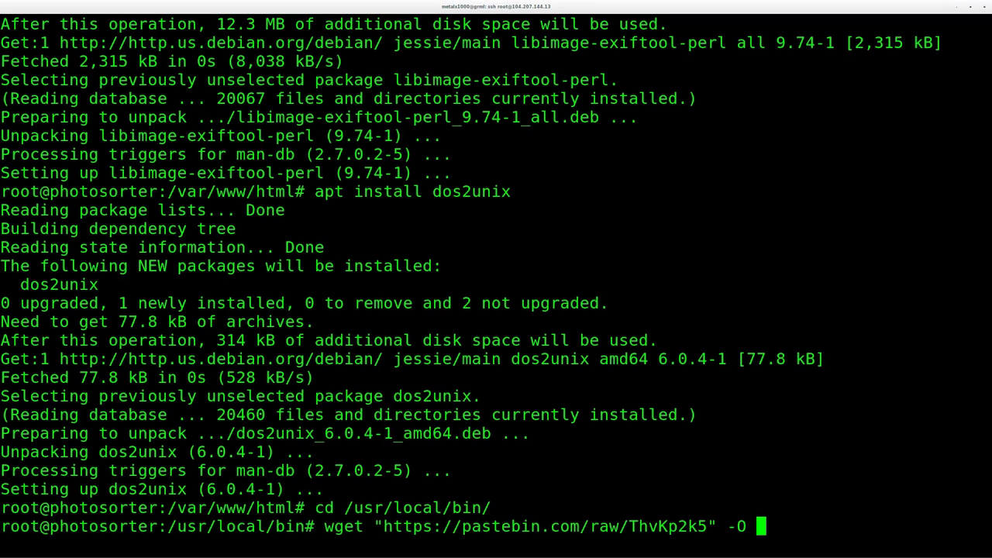
pyautogui.write('sort.sh')
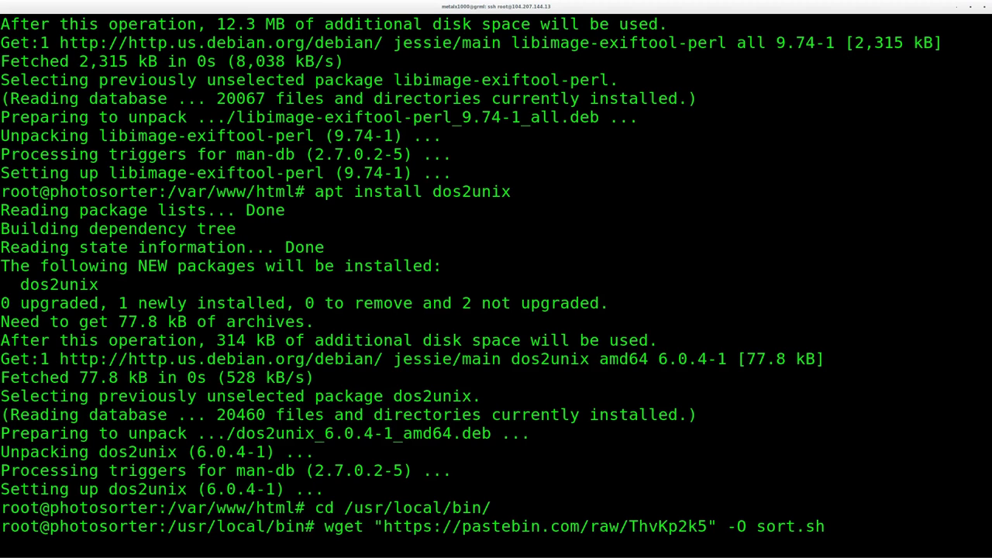
pyautogui.moveTo(825, 526)
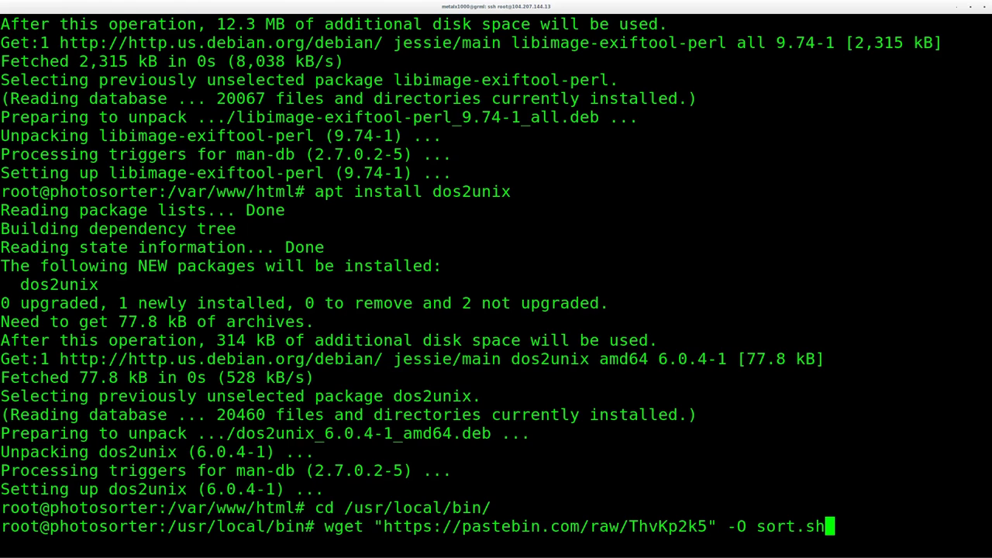
pyautogui.press('Return')
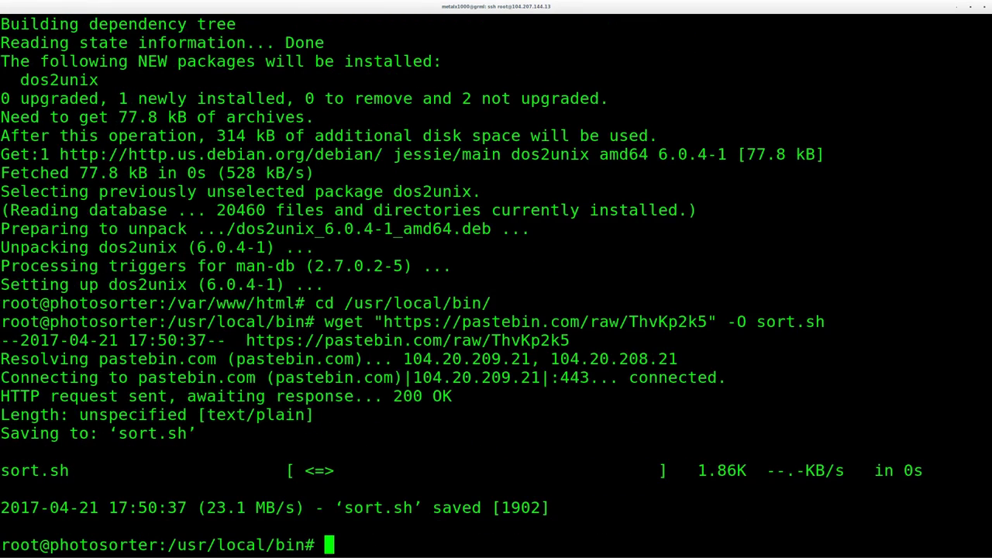
pyautogui.write('dos2unix sort.sh')
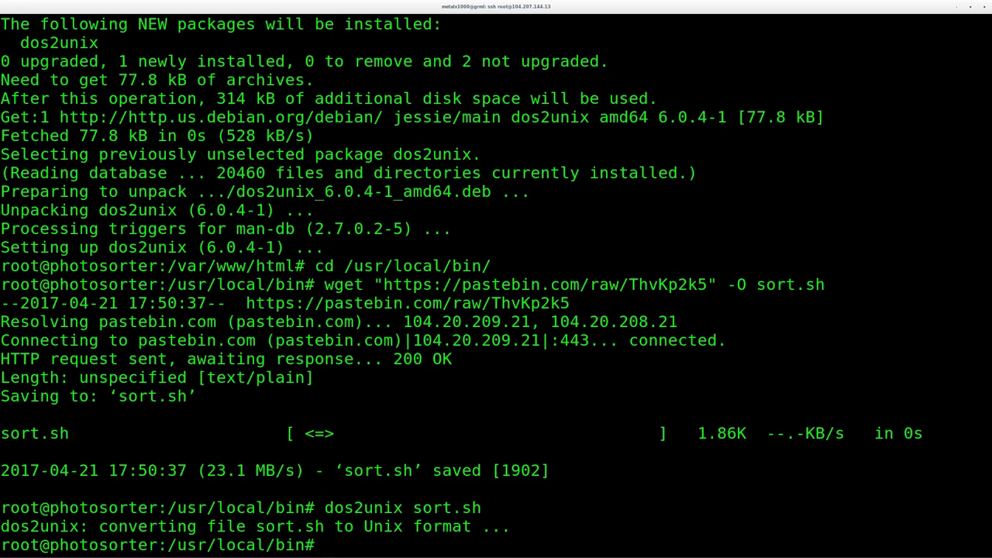
pyautogui.write('chmod')
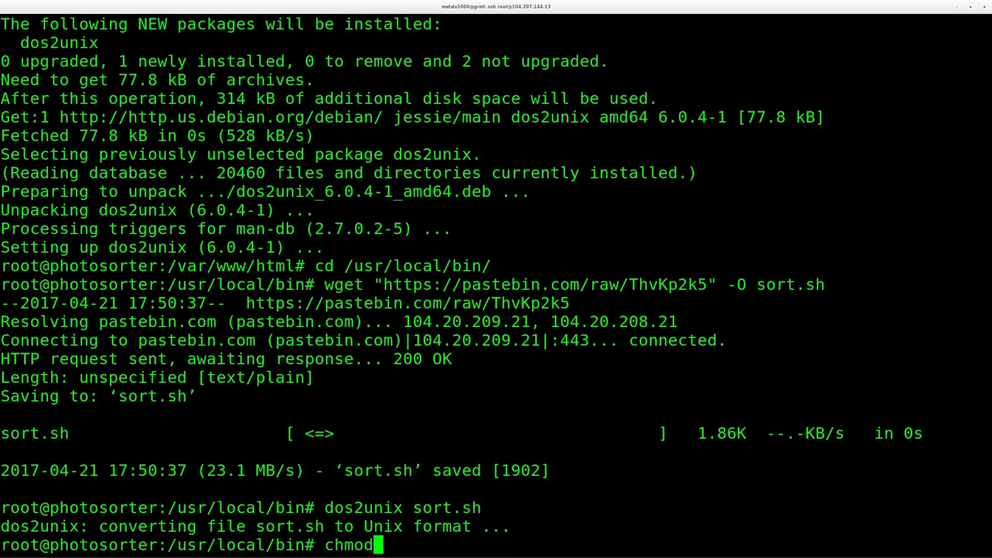
pyautogui.write('+x')
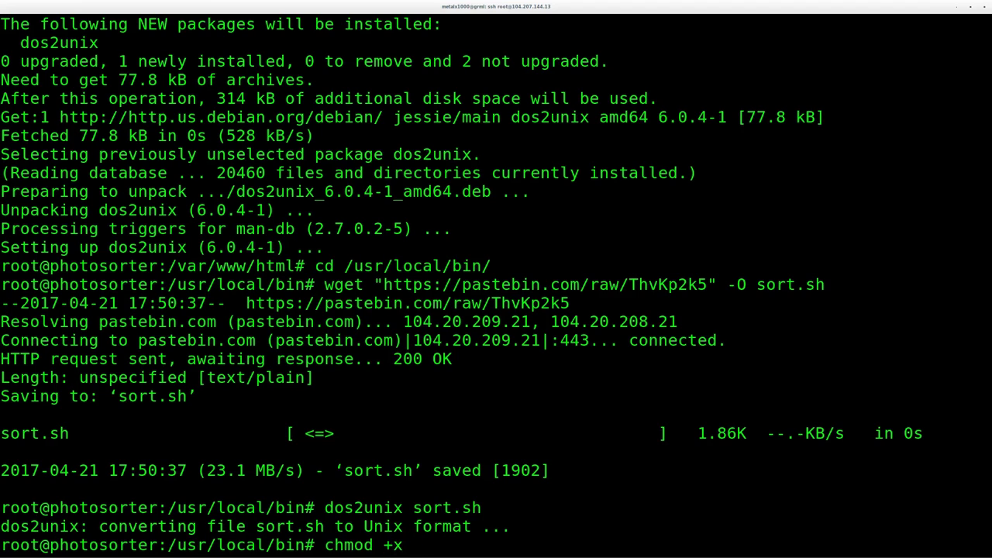
pyautogui.write('sort.sh')
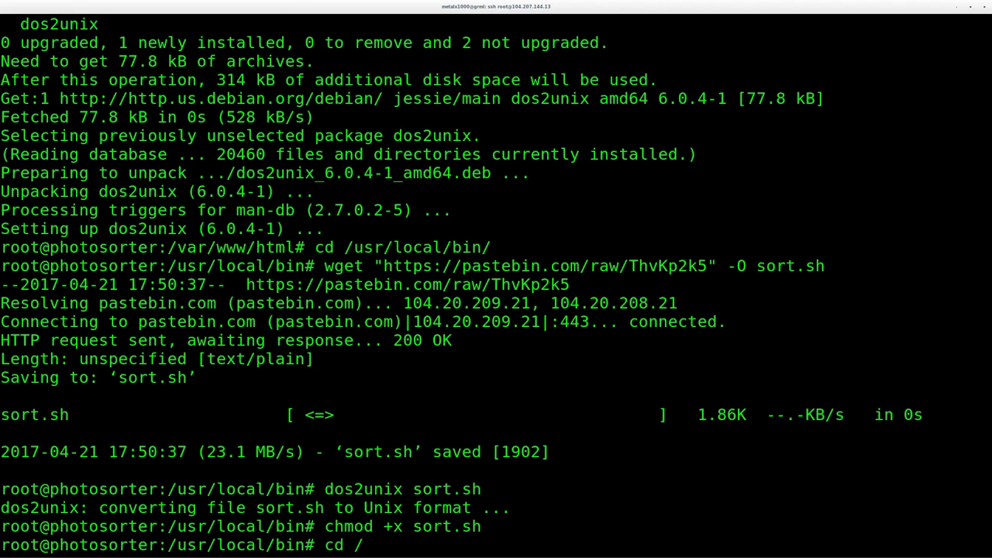
pyautogui.write('usr/')
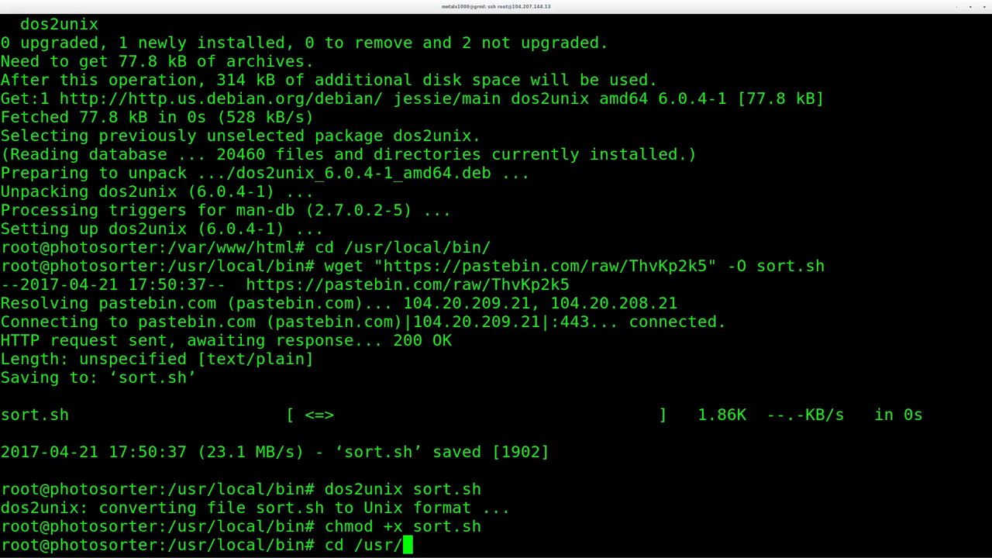
pyautogui.press('BackSpace')
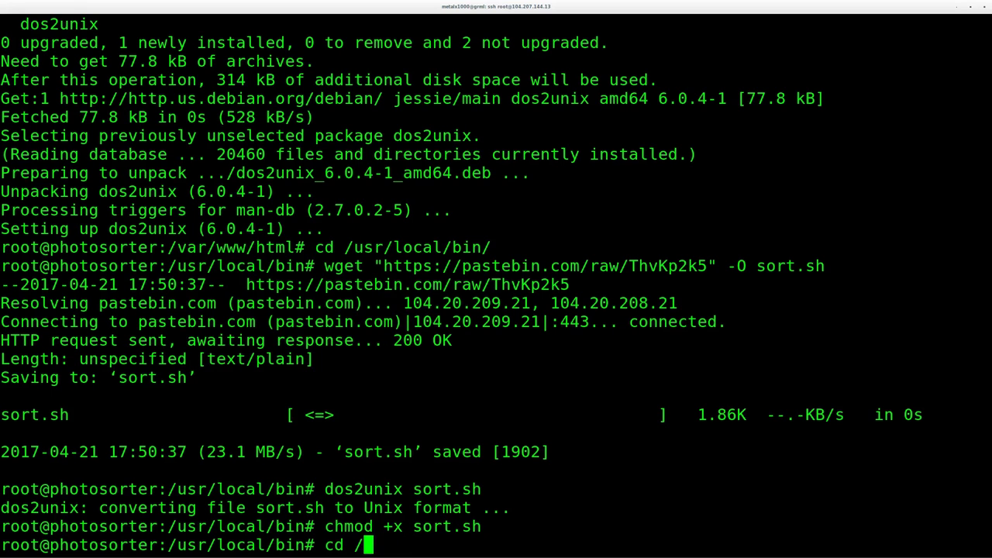
pyautogui.write('var/www/html/')
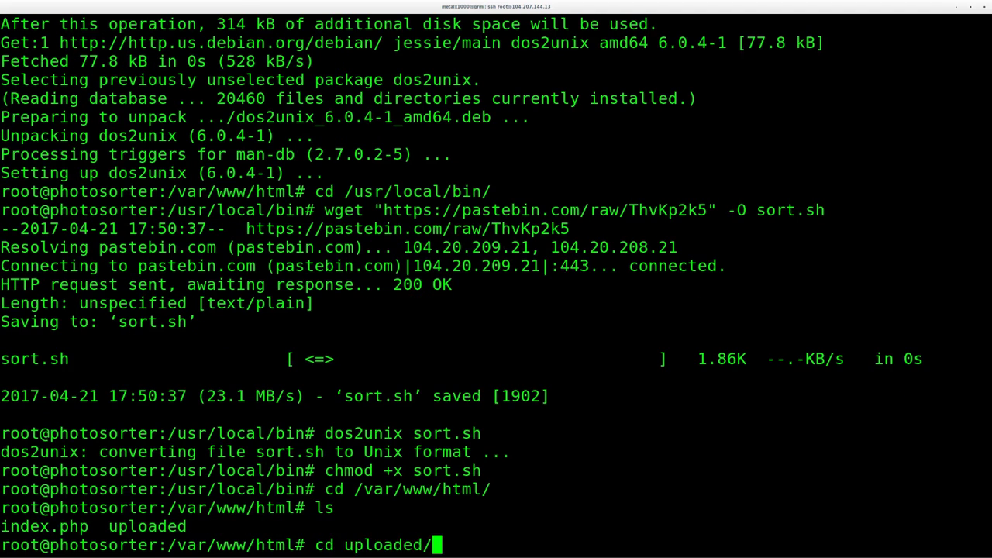
# Run sort.sh on the 21-04-2017 IMG_2017 photo in uploaded/, which fails on missing bc.
pyautogui.press('Return')
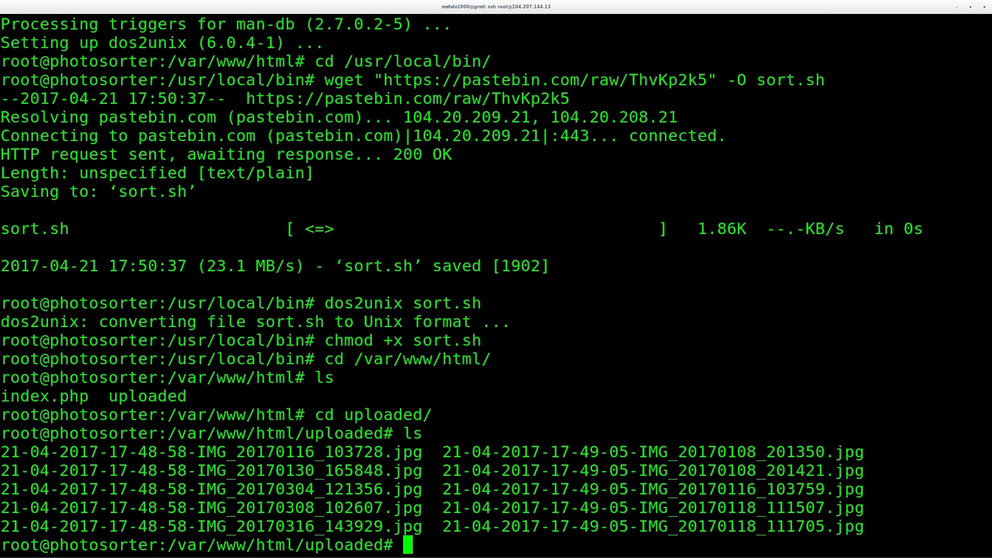
pyautogui.write('sort.sh')
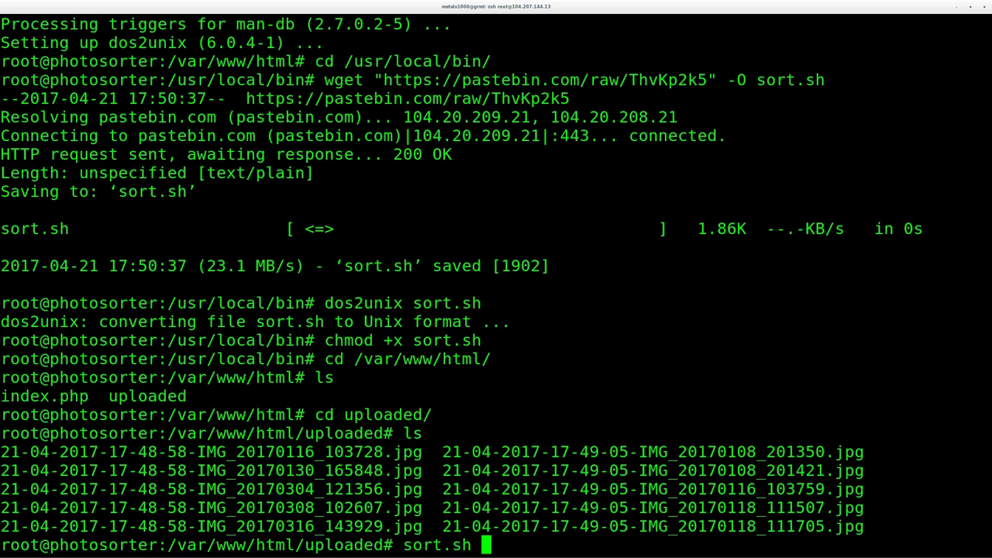
pyautogui.write('21-04-2017-17-4')
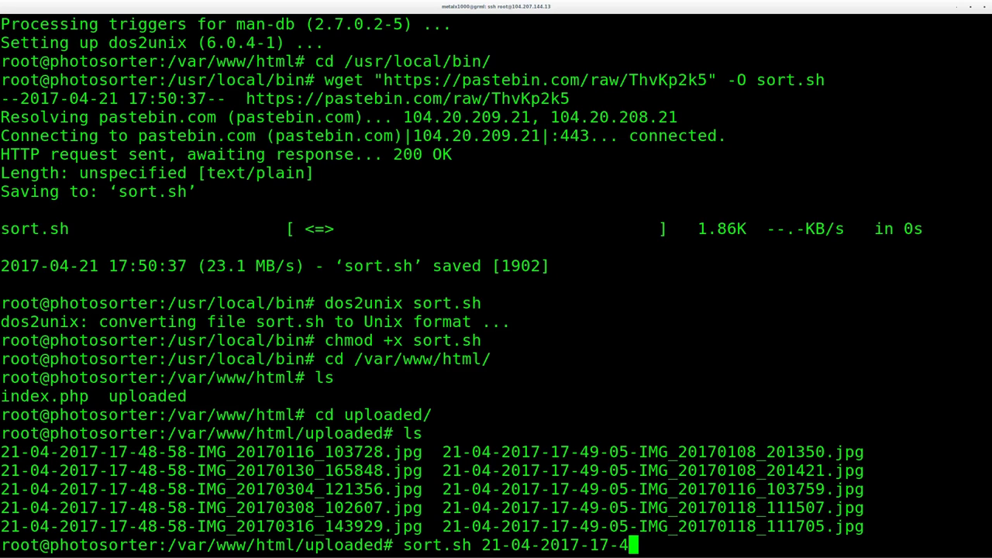
pyautogui.write('8-58-IMG_20170116_103728.jpg')
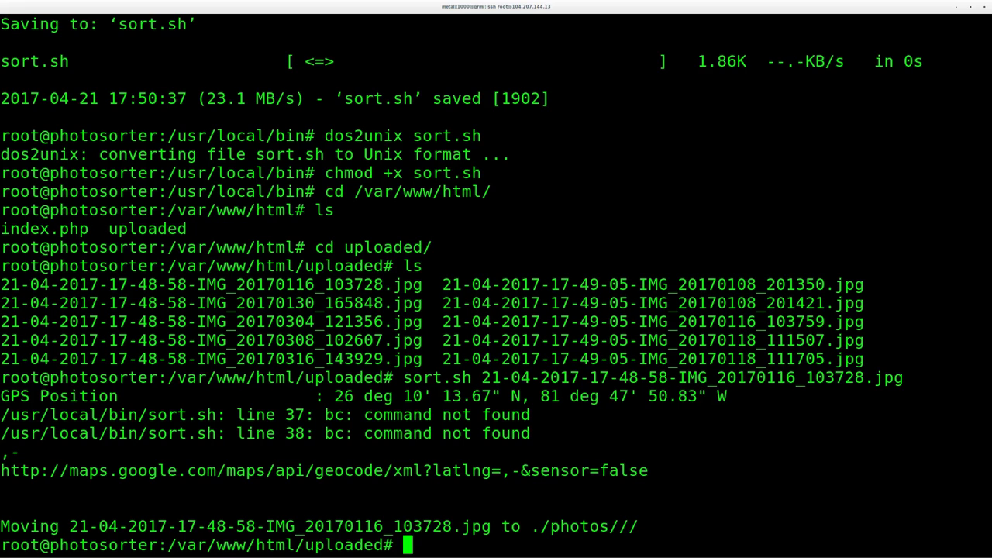
pyautogui.write('apt')
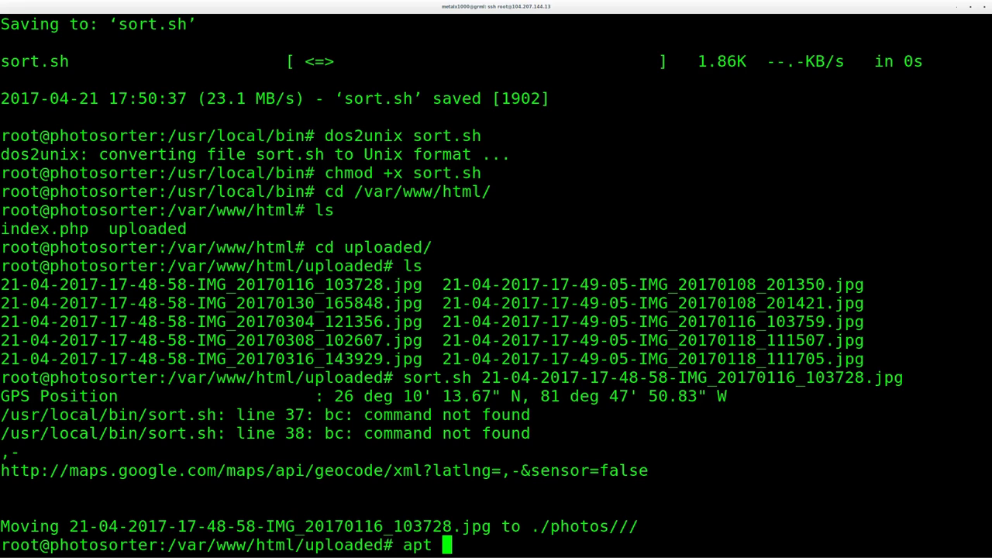
# Install bc, move the test photo from photos/ back into uploaded, and list photos/.
pyautogui.write('install bc')
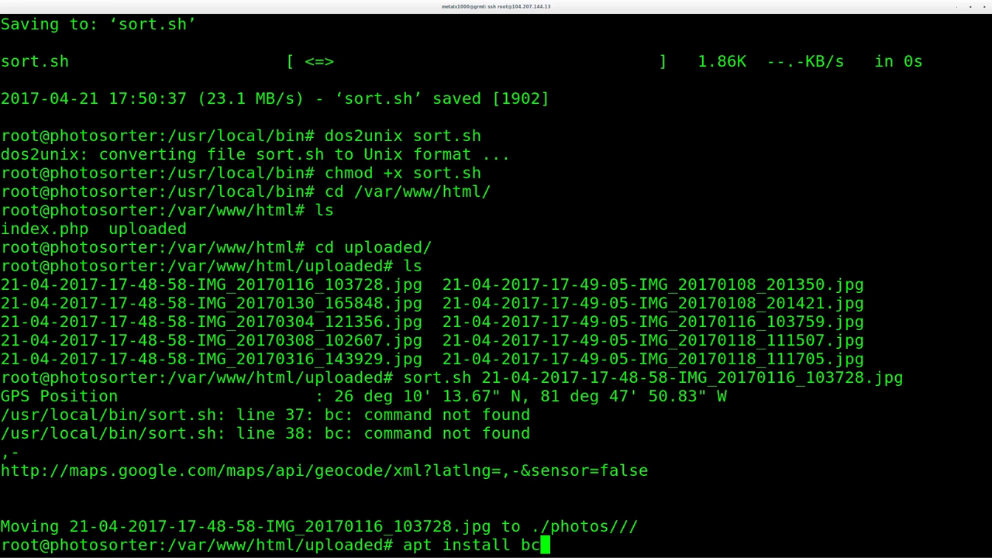
pyautogui.press('Return')
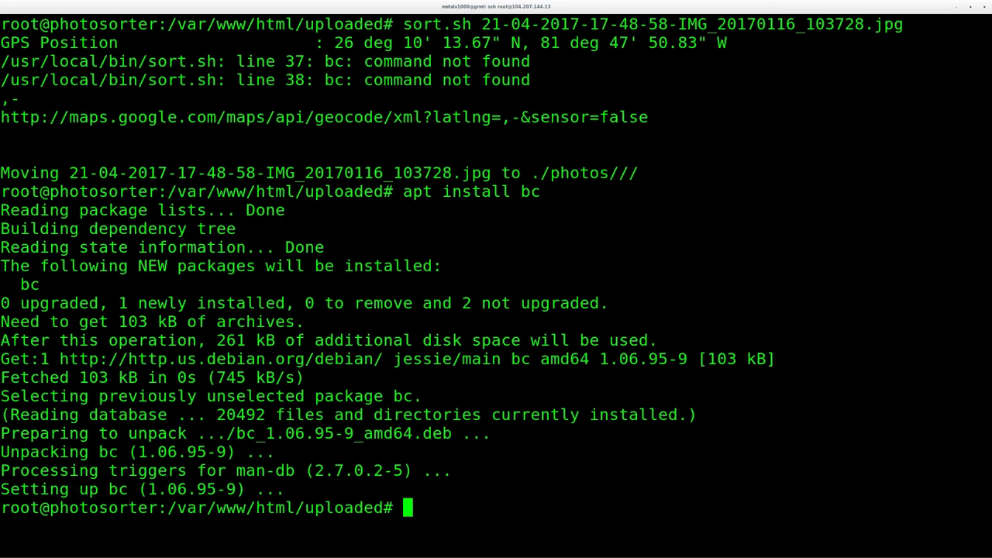
pyautogui.moveTo(528, 251)
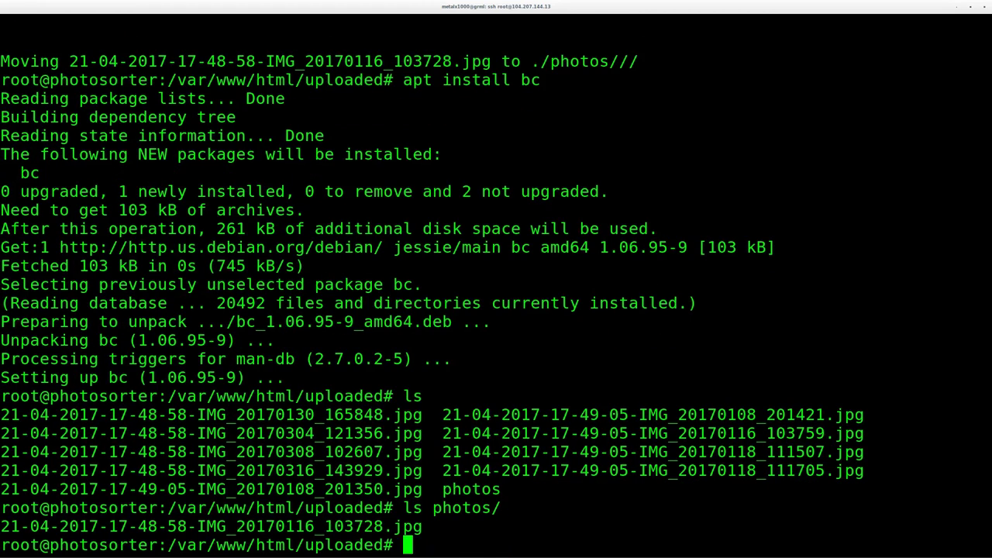
pyautogui.write('mv photos/21-04-2017-17-48-58-IMG_20170116_103728.jpg')
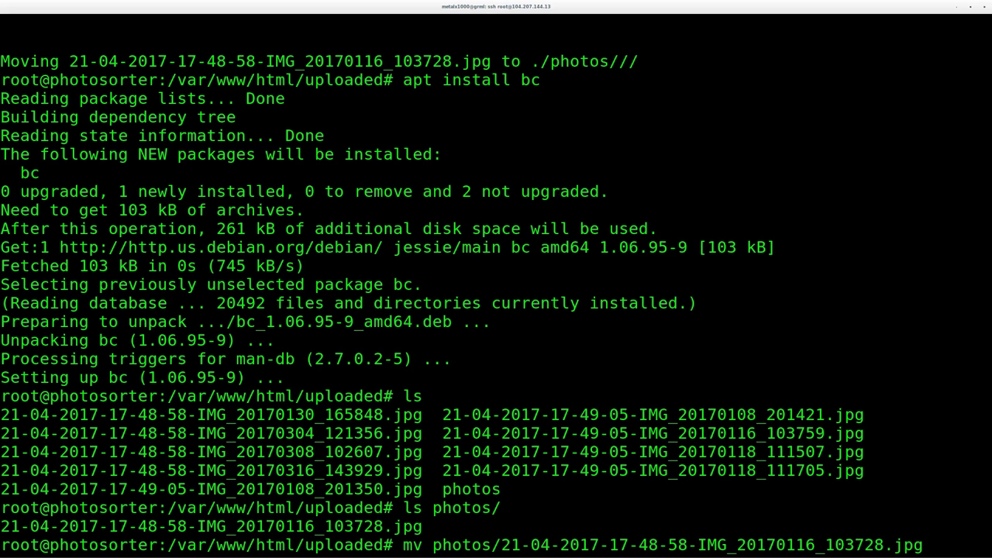
pyautogui.press('Return')
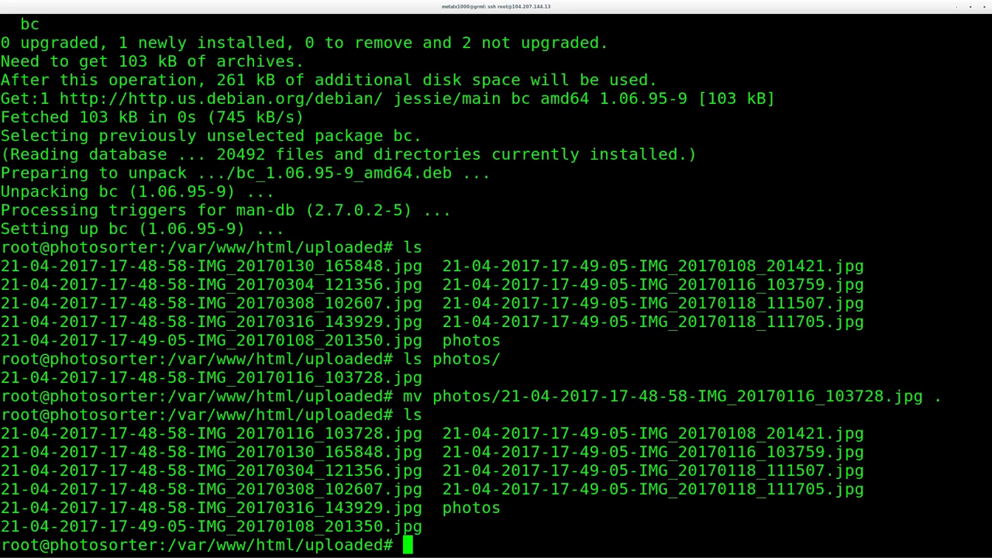
pyautogui.write('ls photos/')
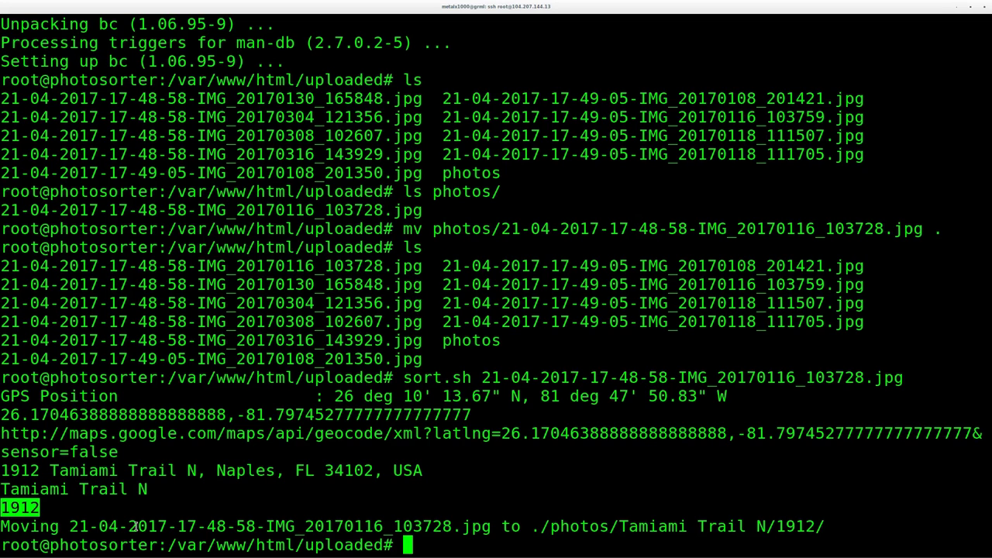
pyautogui.moveTo(559, 466)
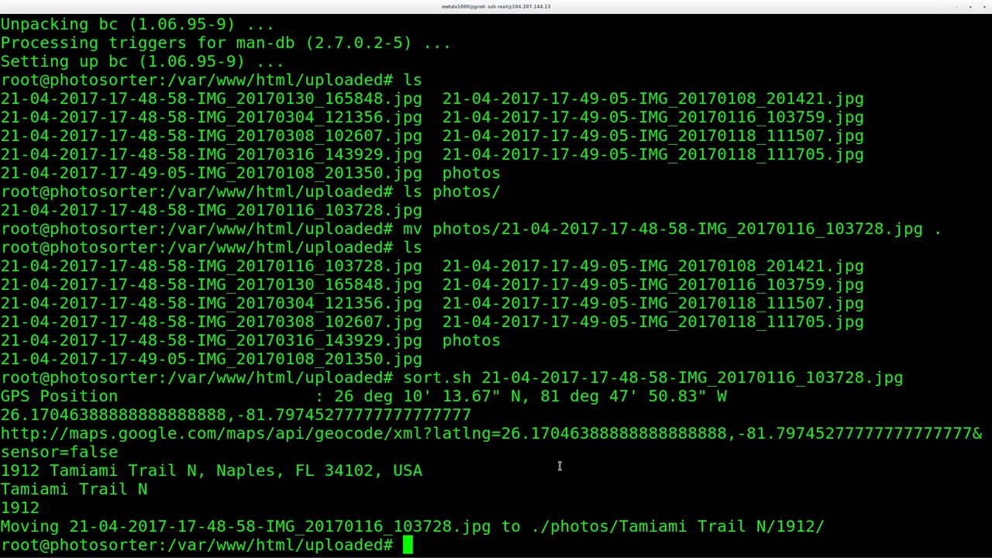
# List photos/Tamiami Trail N/ to confirm the test photo was filed there.
pyautogui.write('ls')
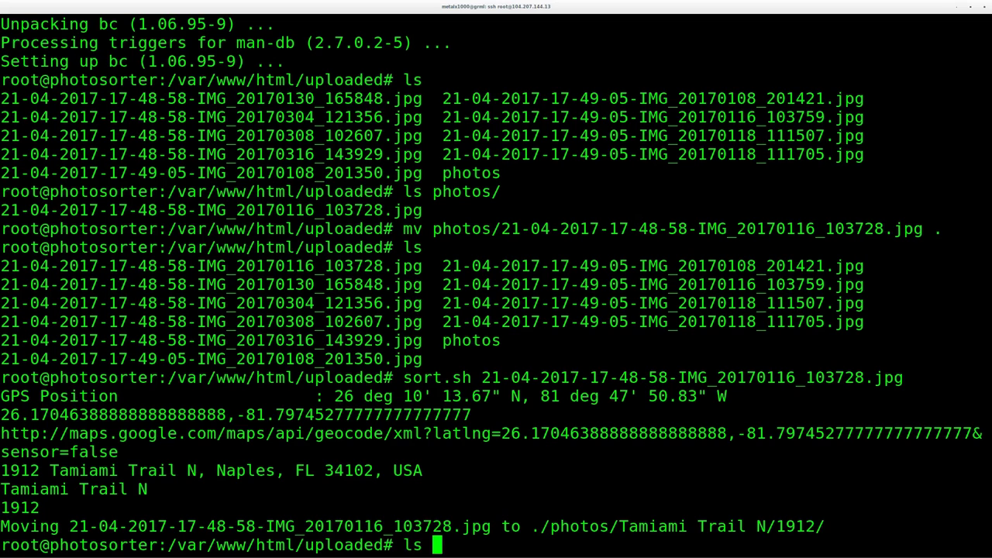
pyautogui.write('photos/Tamiami\\ Trail\\ N/')
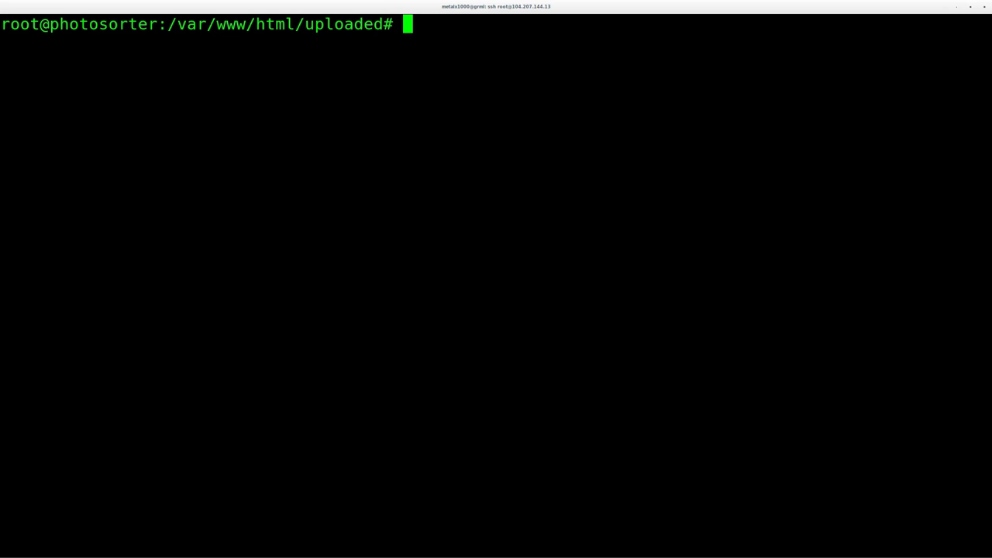
# Run a for loop calling sort.sh on every *.jpg in the uploaded folder.
pyautogui.write('for')
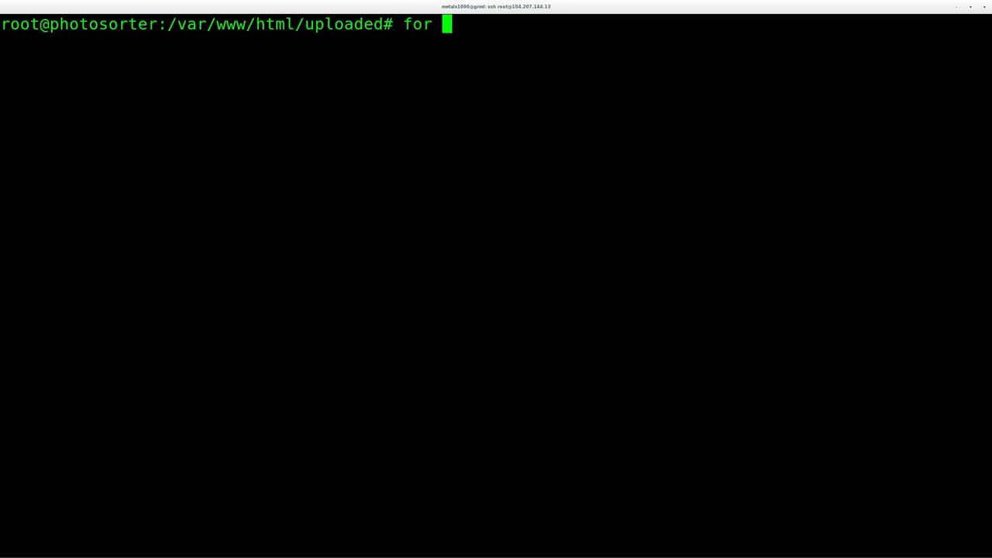
pyautogui.write('i in')
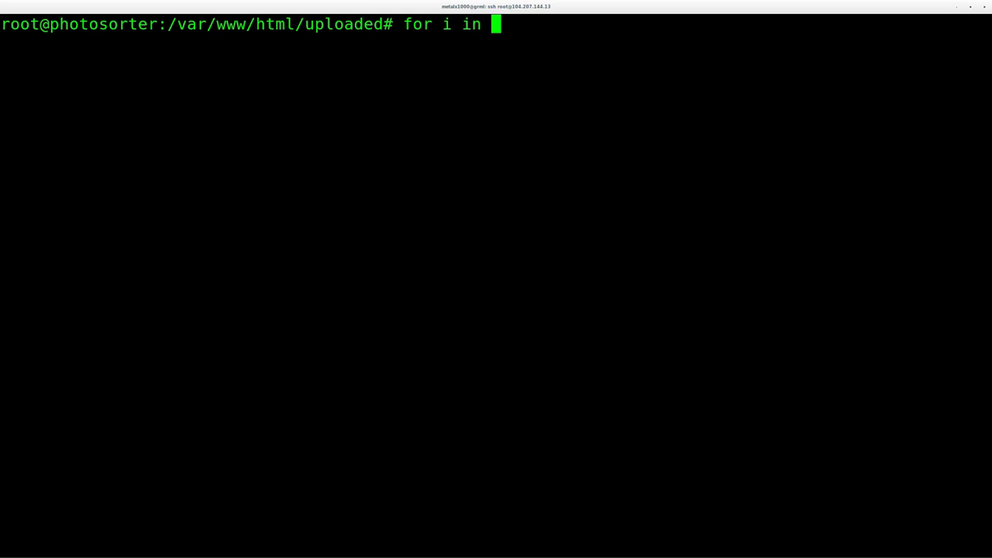
pyautogui.write('*.jpg')
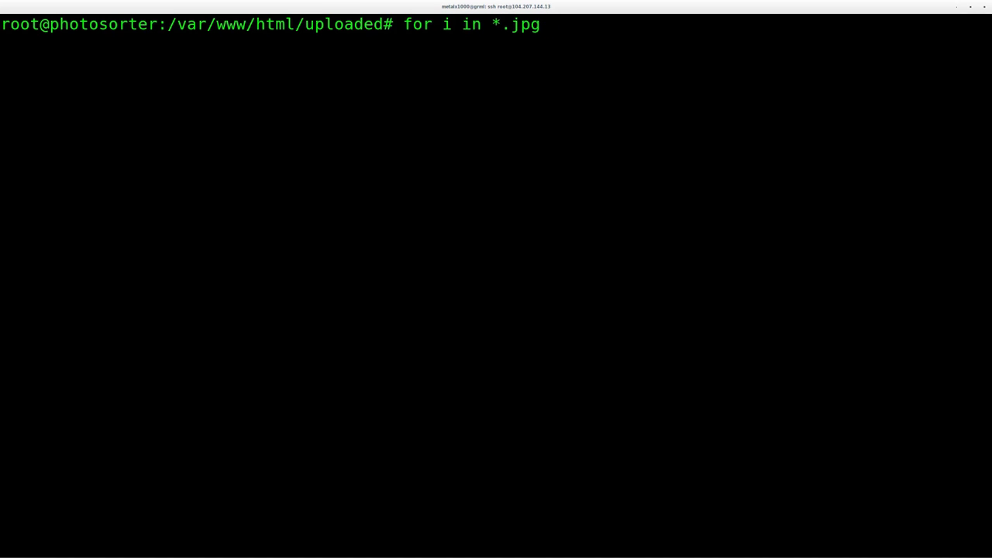
pyautogui.write(';')
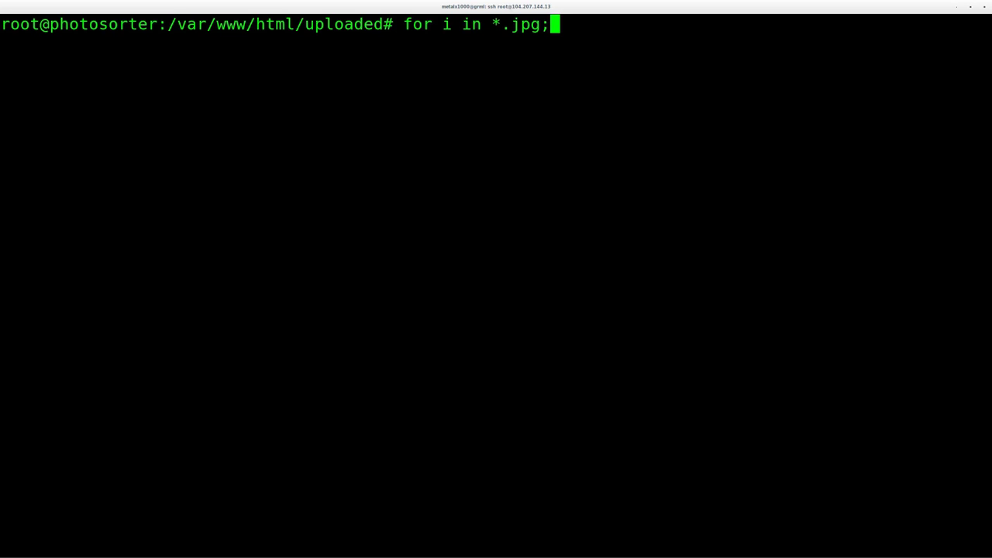
pyautogui.write('d')
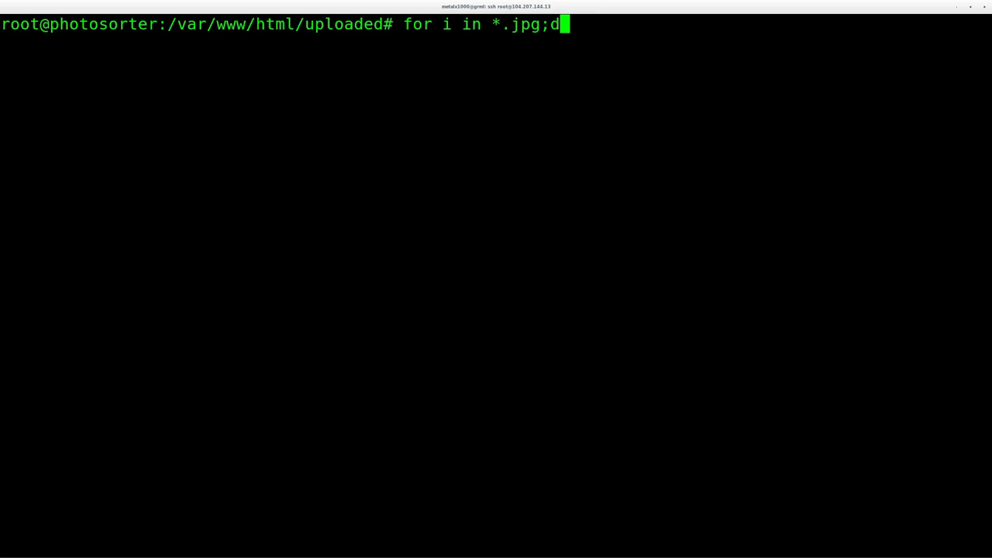
pyautogui.write('o')
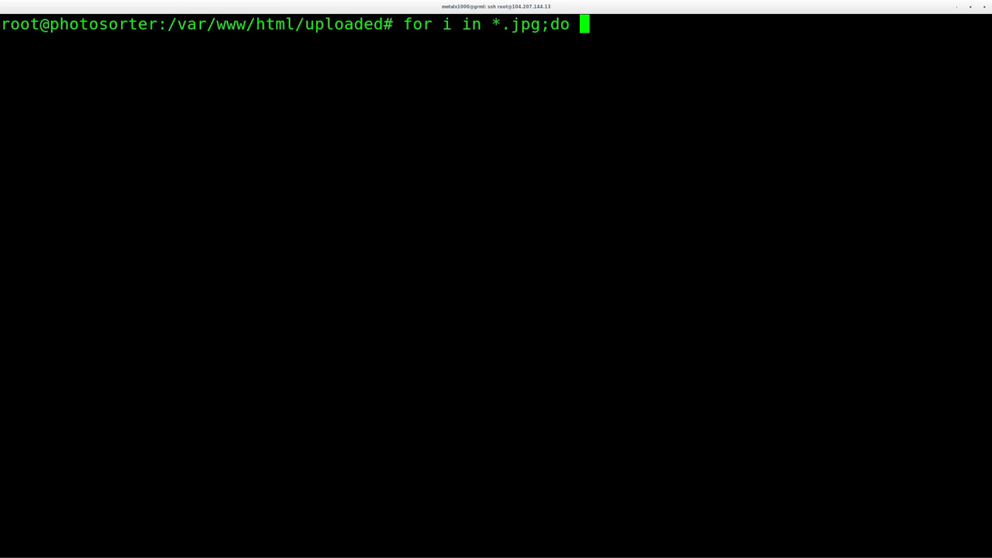
pyautogui.write('sort.sh')
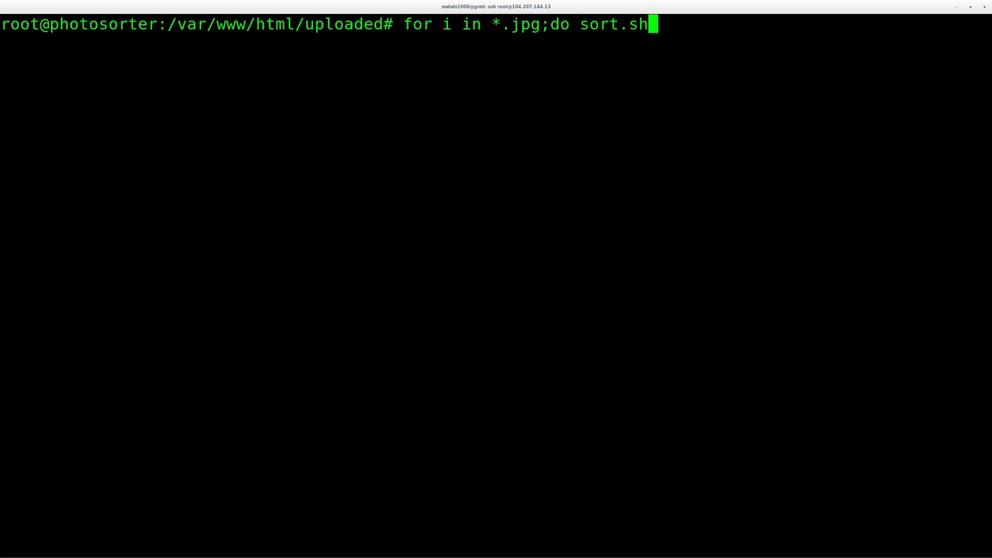
pyautogui.write('"$i')
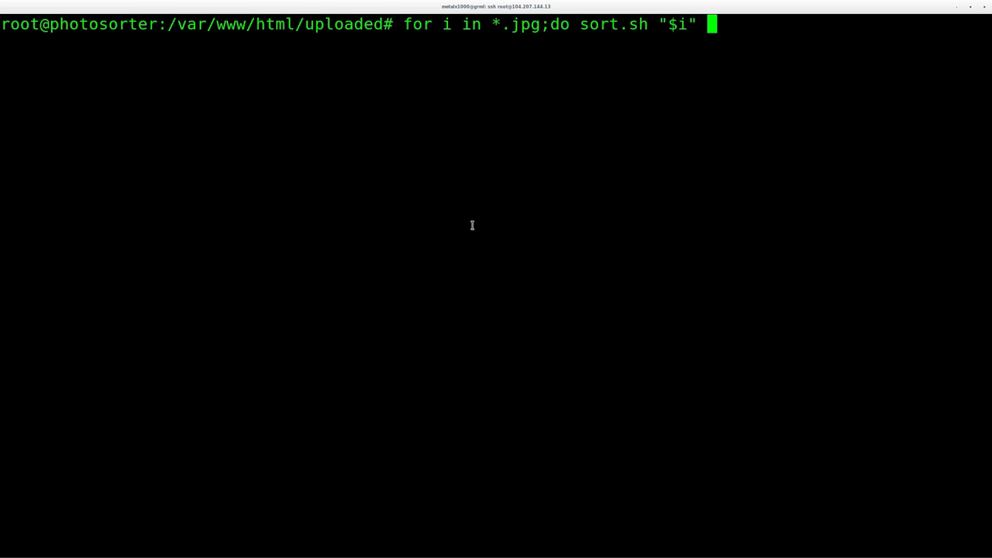
pyautogui.moveTo(482, 87)
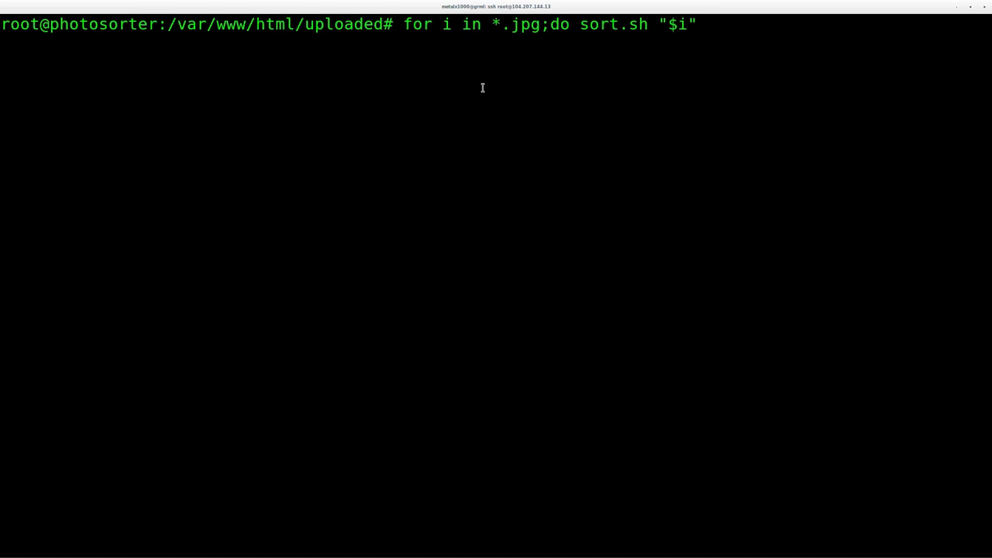
pyautogui.write(';do')
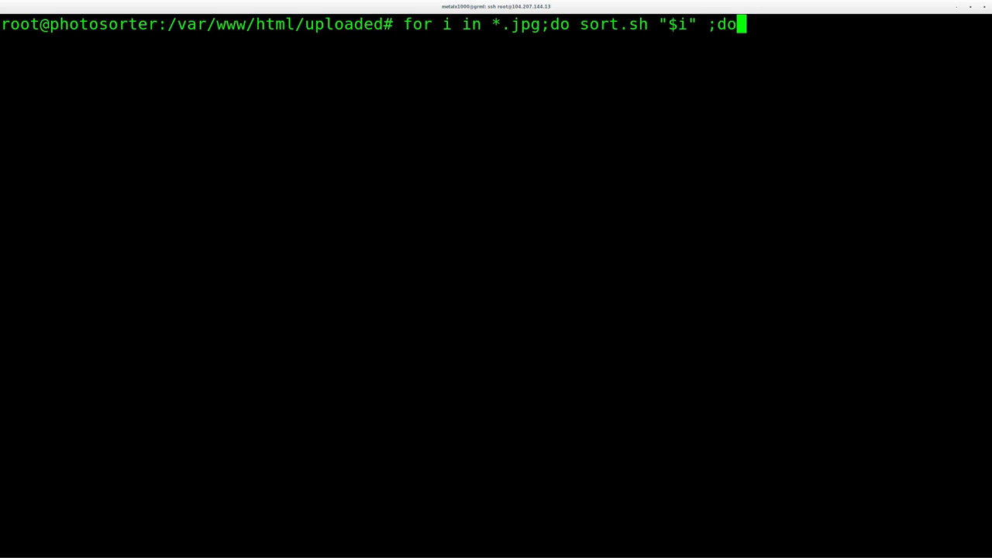
pyautogui.press('Return')
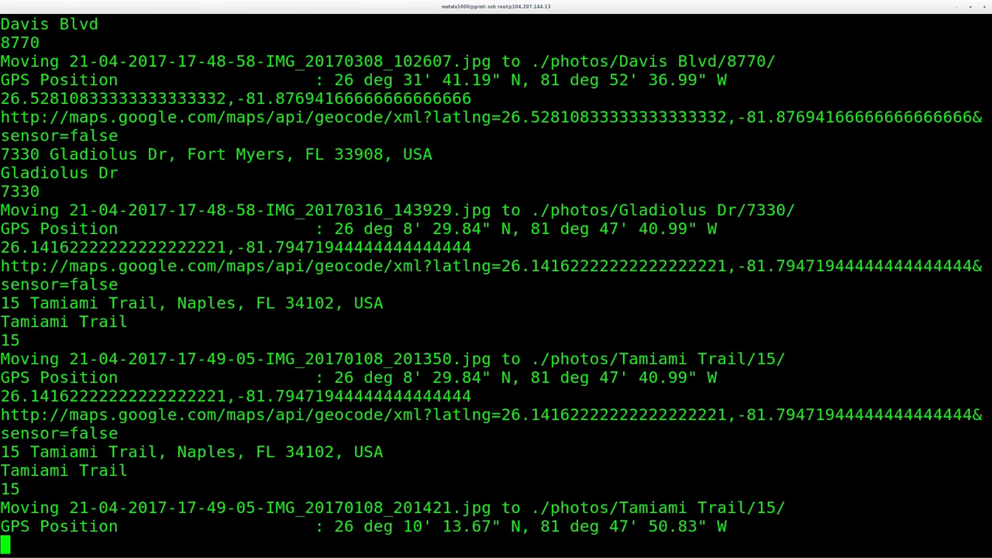
# Scroll through the sorting loop's output in the terminal.
pyautogui.scroll(-3)
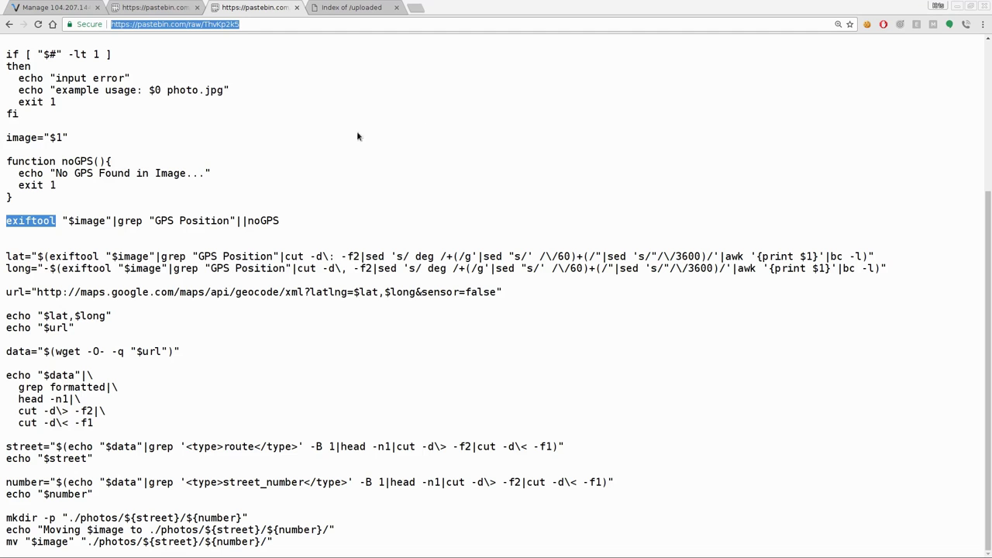
pyautogui.click(351, 7)
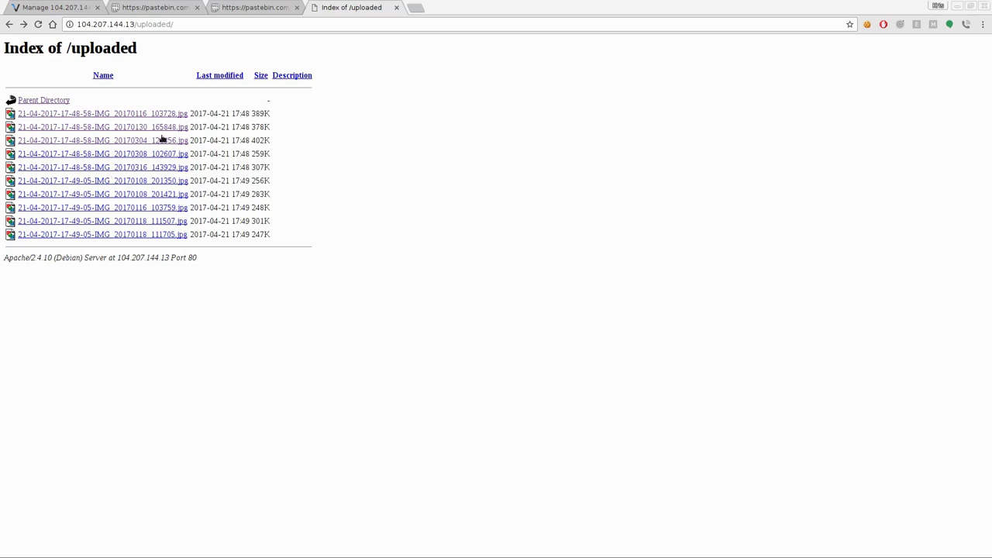
pyautogui.moveTo(38, 24)
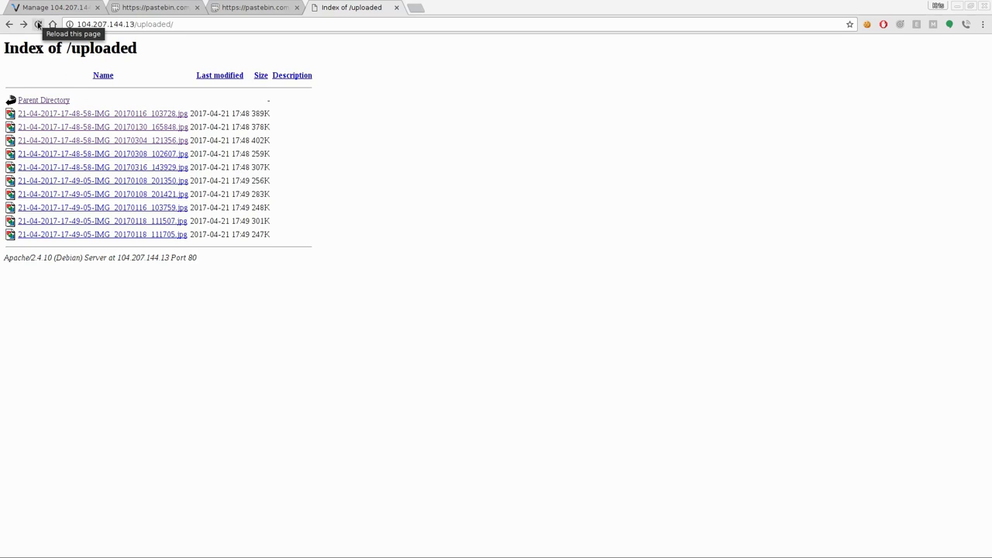
pyautogui.moveTo(380, 230)
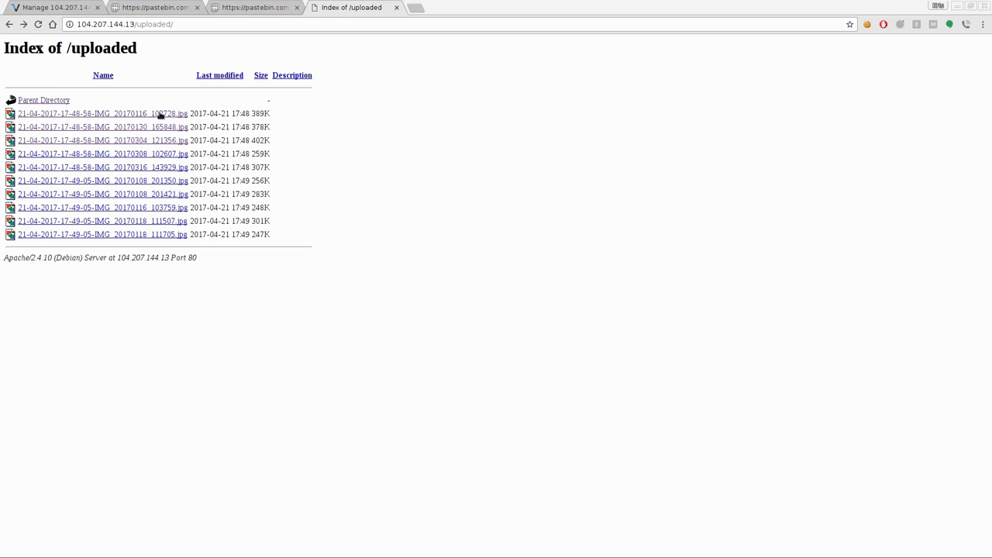
pyautogui.moveTo(196, 207)
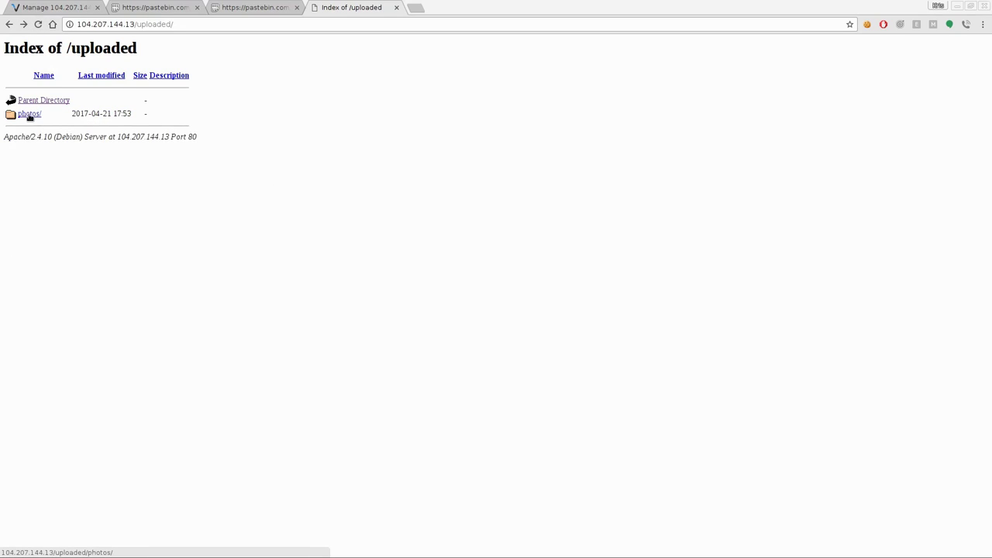
pyautogui.click(28, 113)
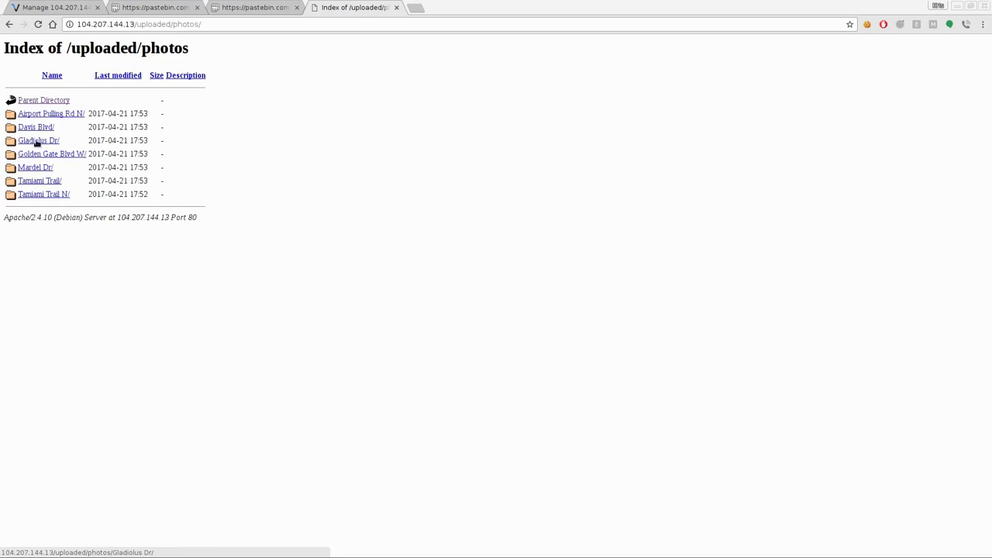
pyautogui.click(35, 127)
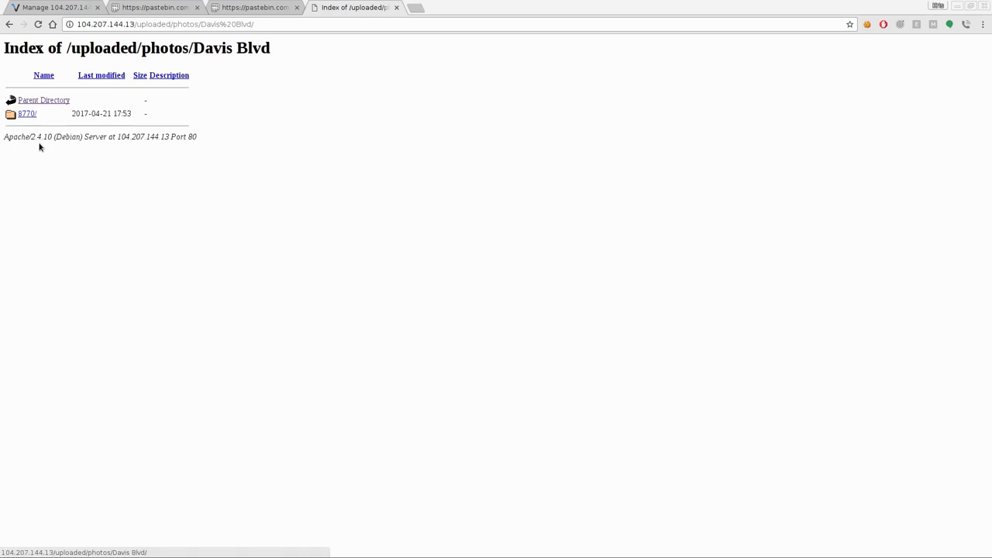
pyautogui.click(26, 113)
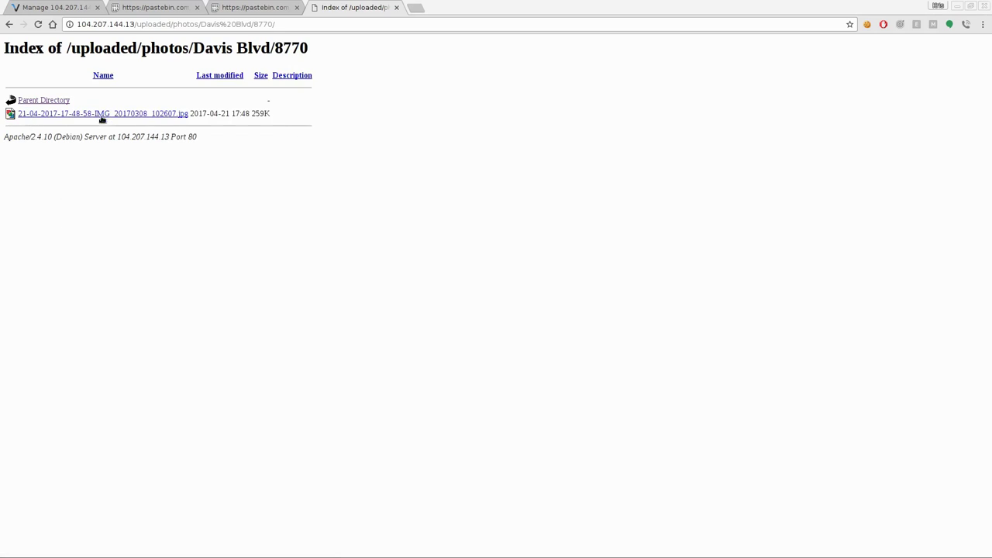
pyautogui.click(102, 113)
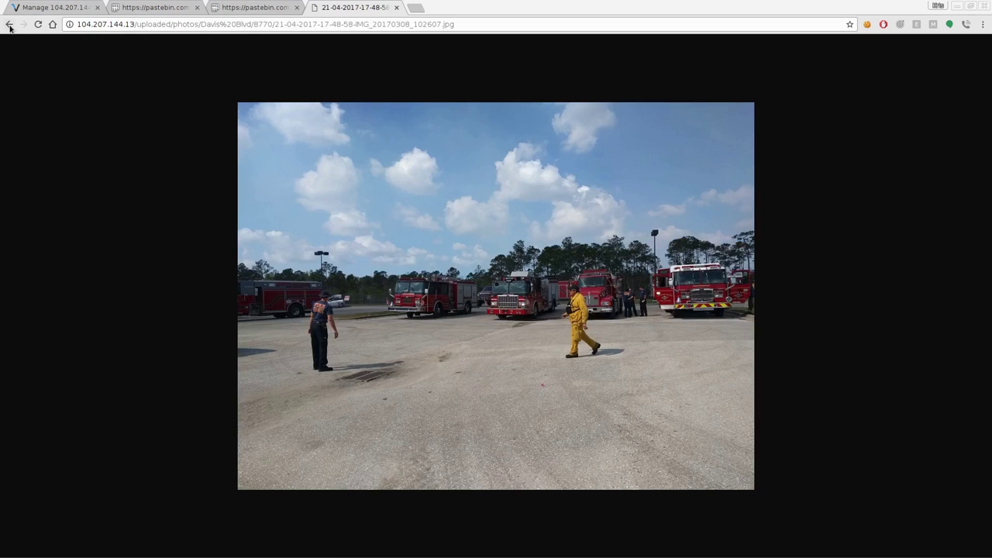
pyautogui.click(9, 24)
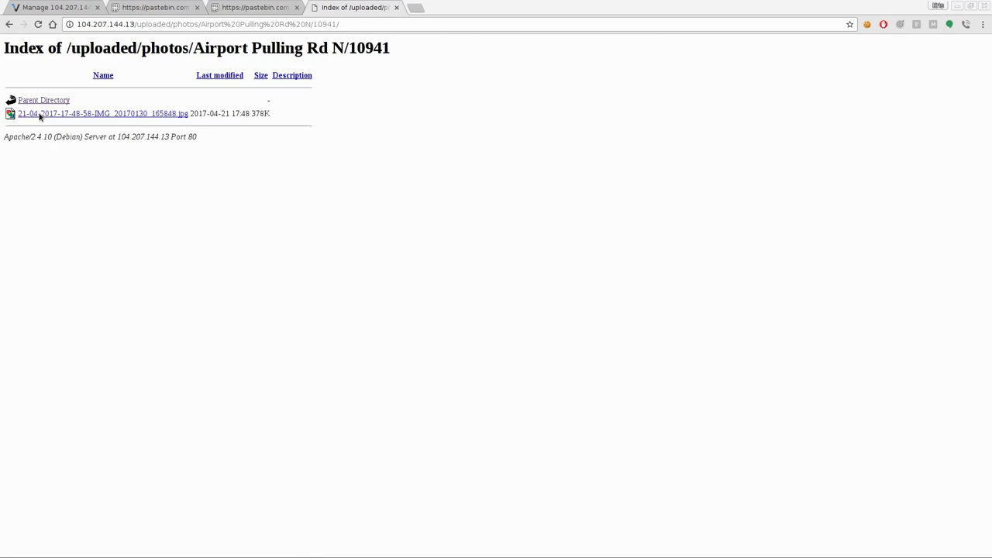
# Browse the Gladiolus Dr and Golden Gate Blvd W photos, then return to uploaded.
pyautogui.click(44, 99)
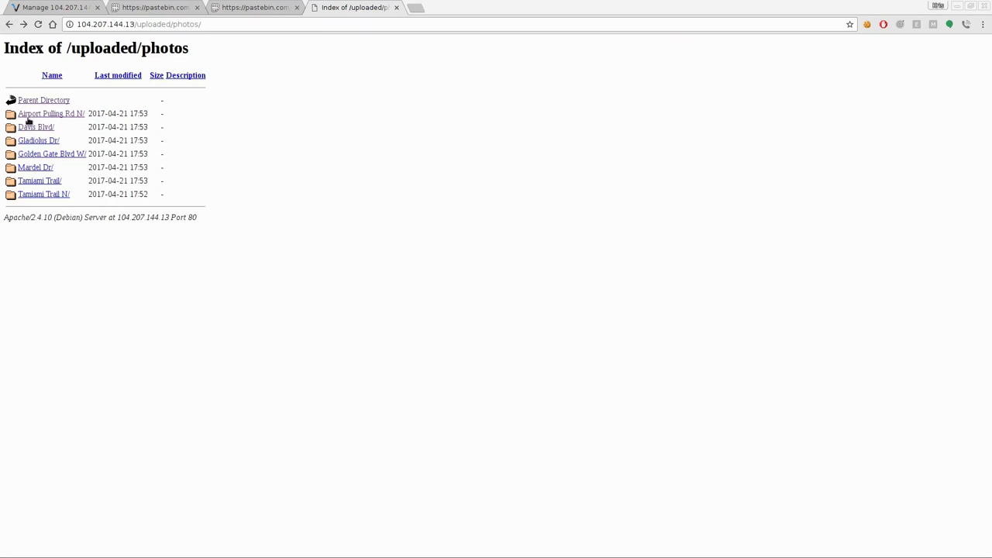
pyautogui.click(38, 140)
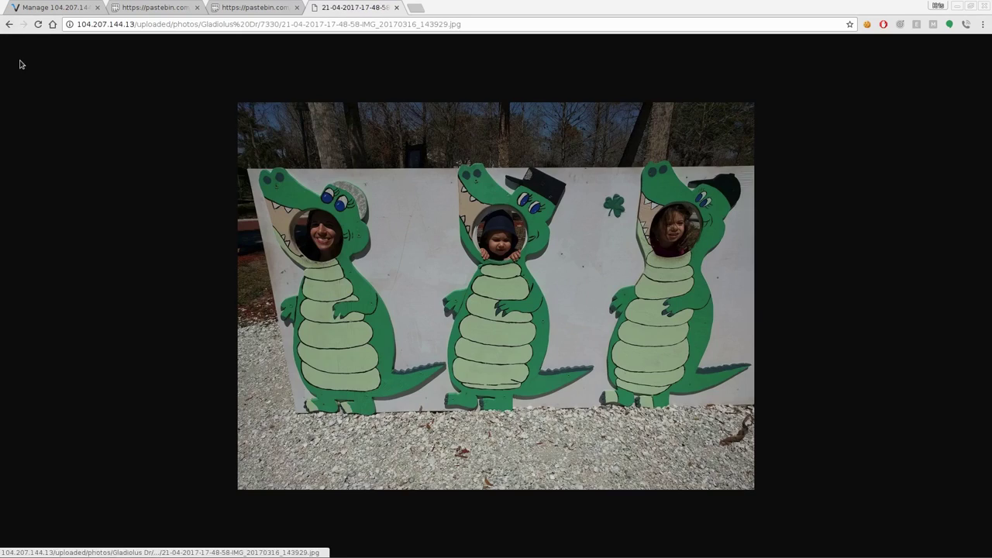
pyautogui.click(8, 24)
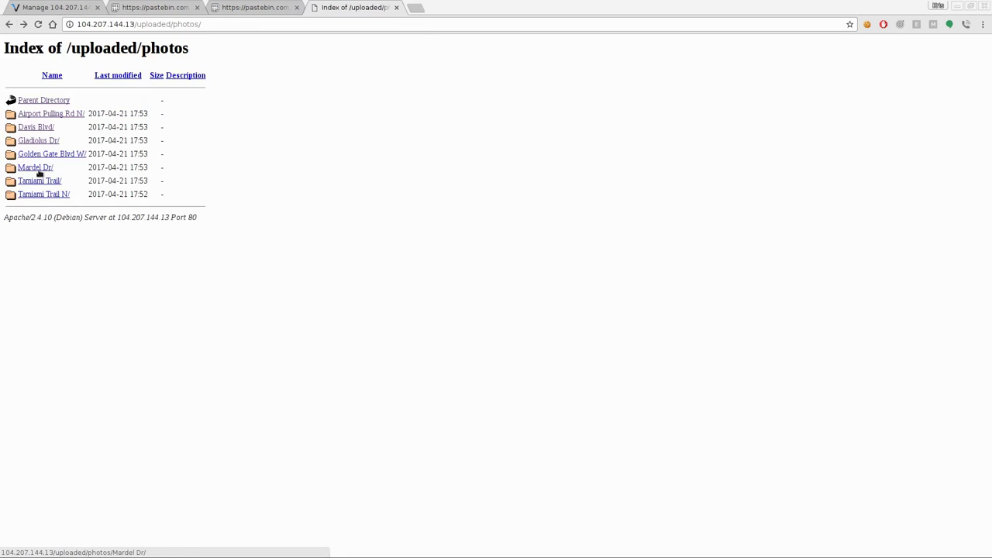
pyautogui.click(51, 153)
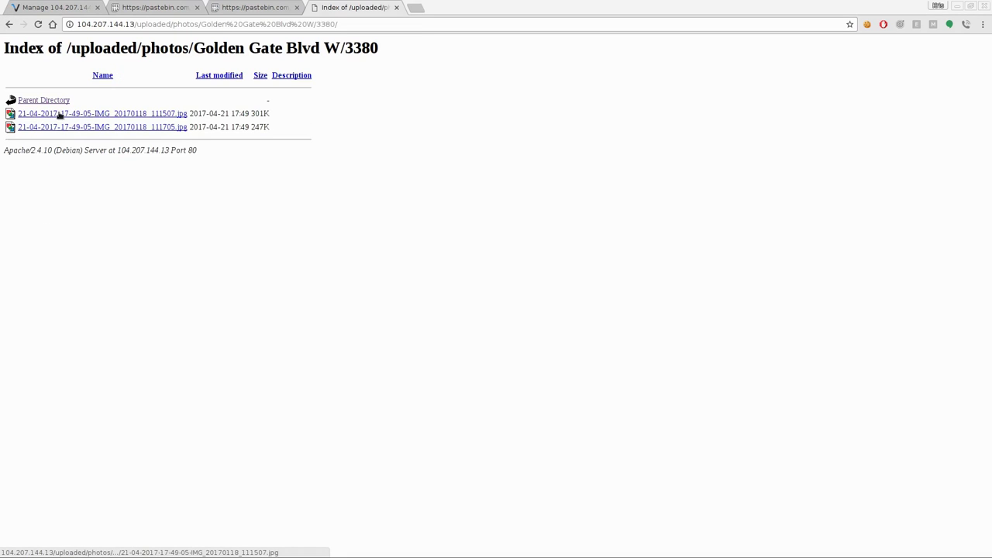
pyautogui.click(102, 127)
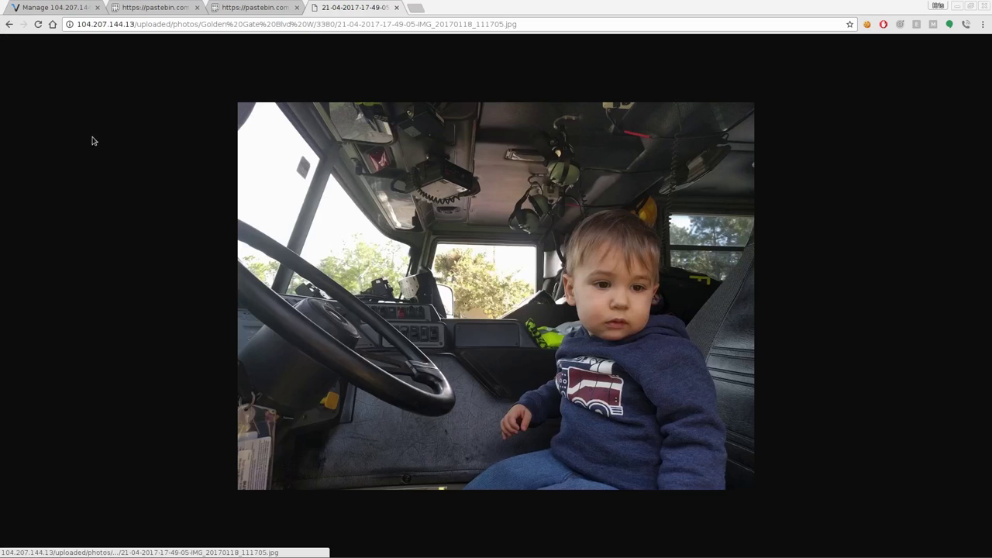
pyautogui.click(9, 24)
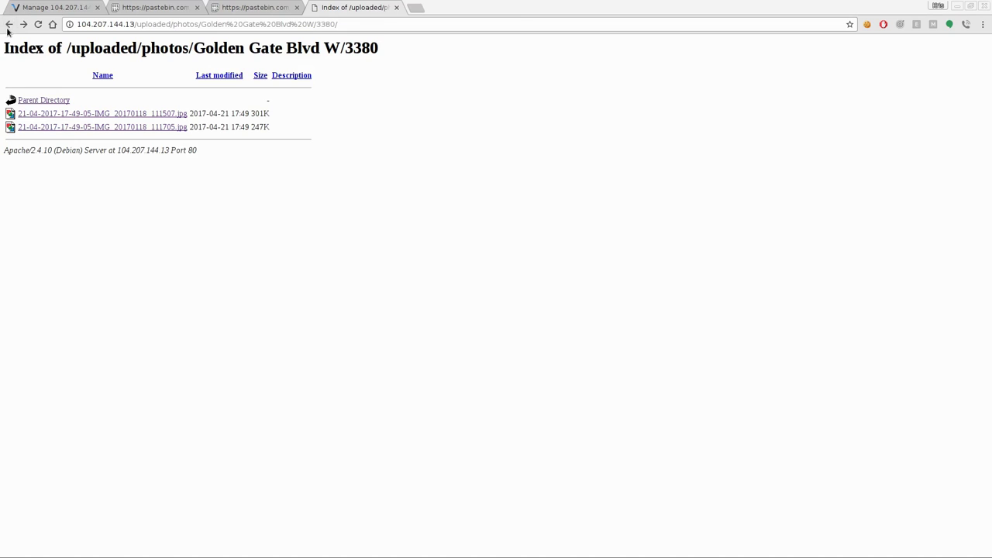
pyautogui.moveTo(10, 39)
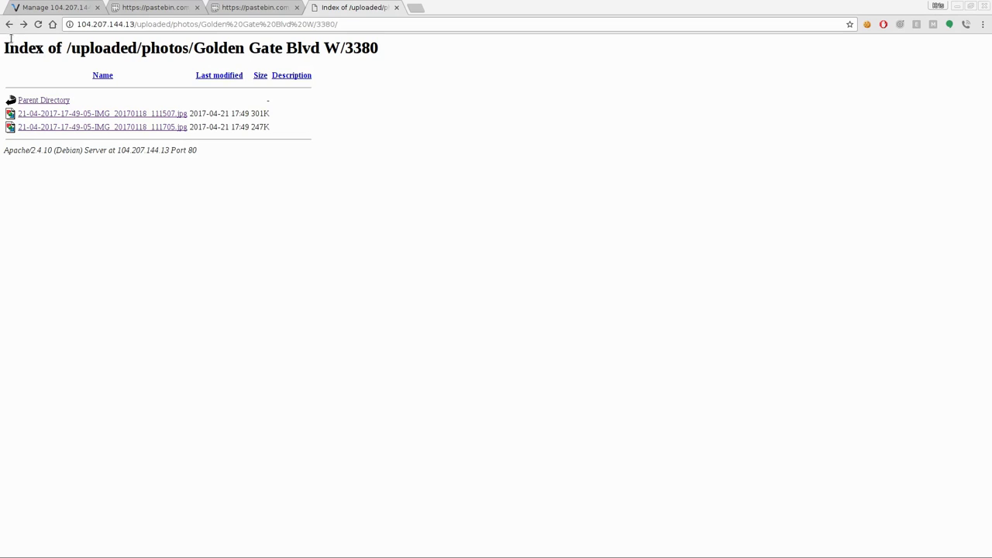
pyautogui.click(9, 24)
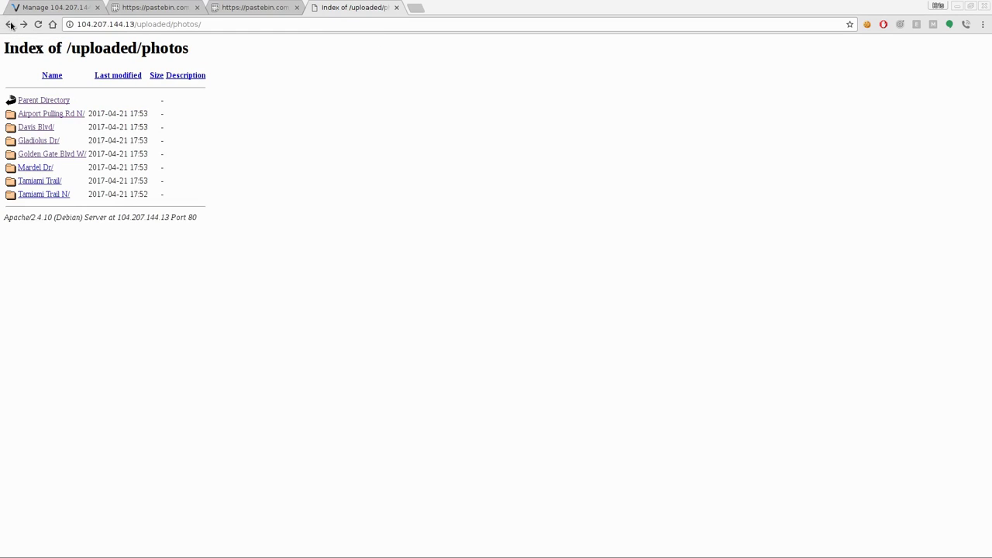
pyautogui.click(9, 24)
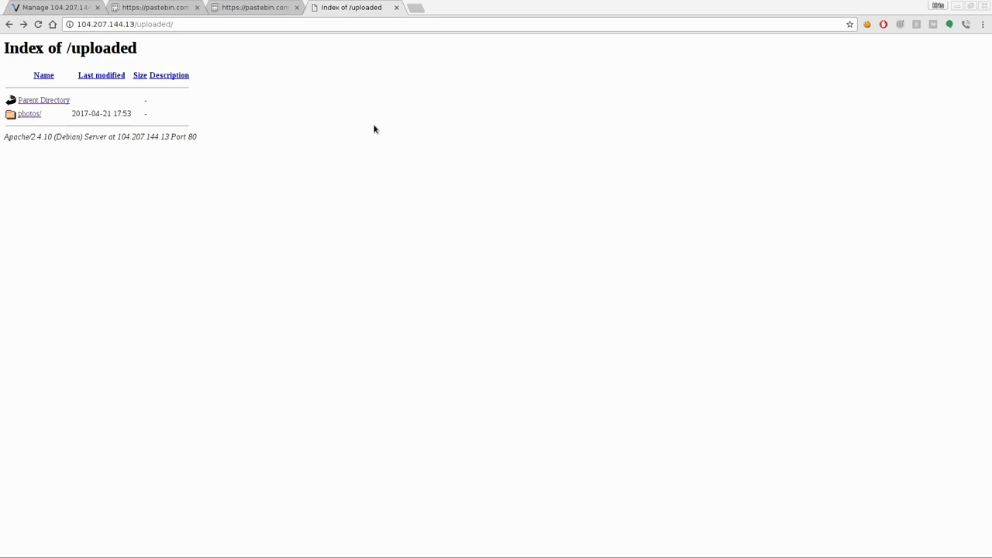
pyautogui.moveTo(334, 135)
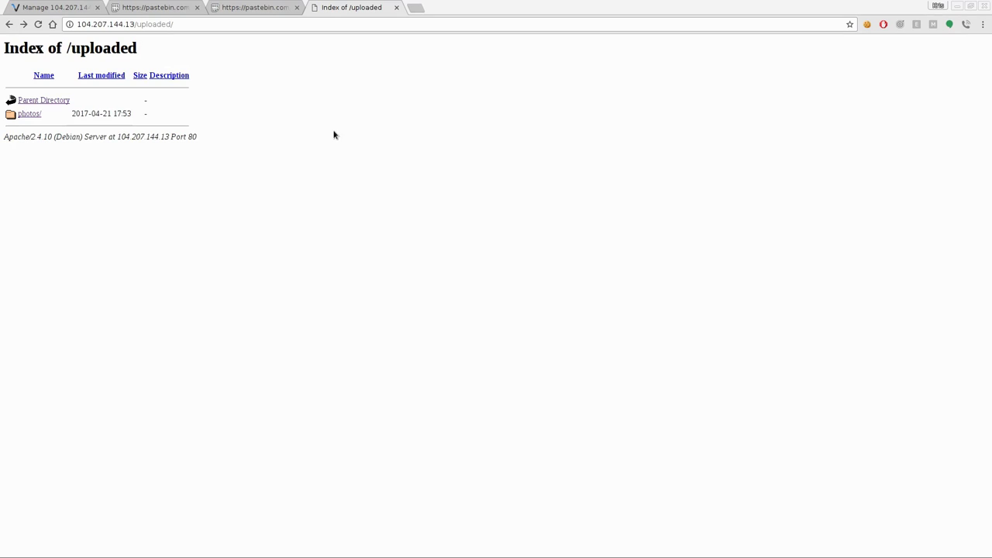
pyautogui.moveTo(330, 115)
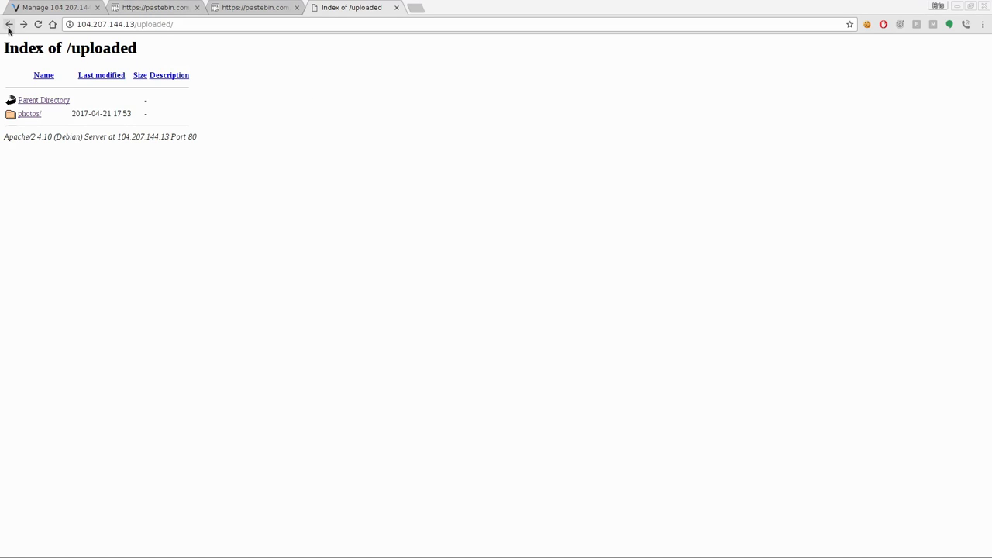
# Go back to the server's Upload Files page with no file chosen.
pyautogui.click(10, 24)
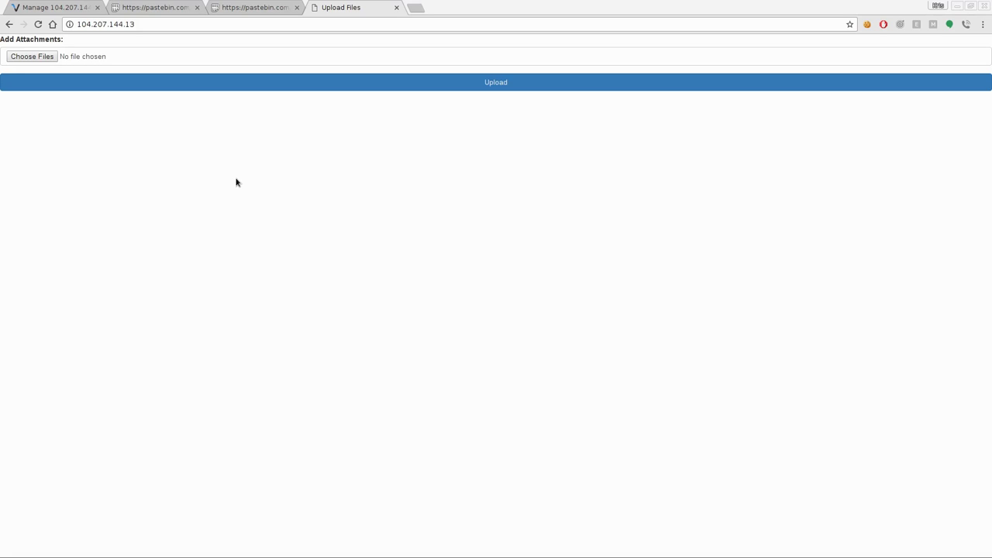
# Scroll through the Pastebin sort script, then load the Films By Kris website.
pyautogui.click(252, 7)
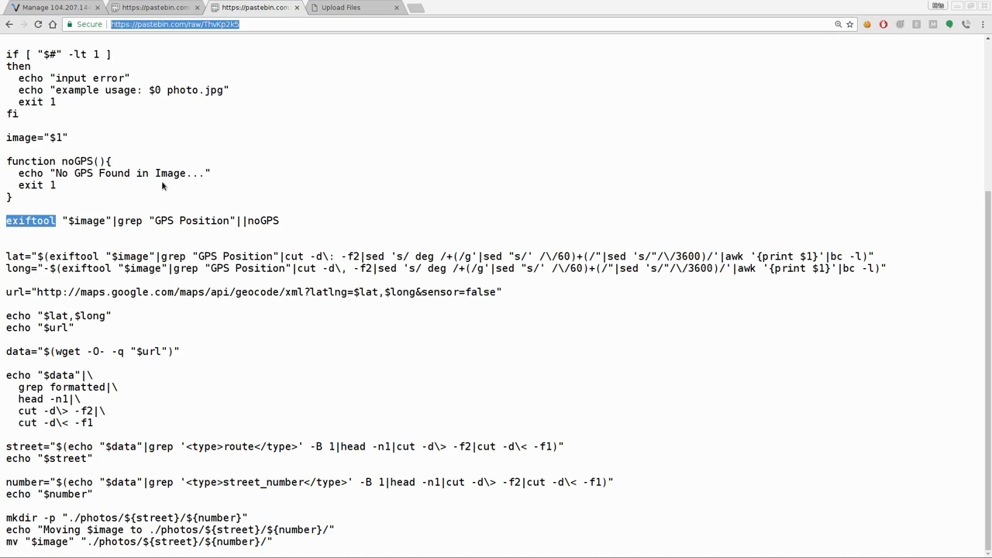
pyautogui.scroll(3)
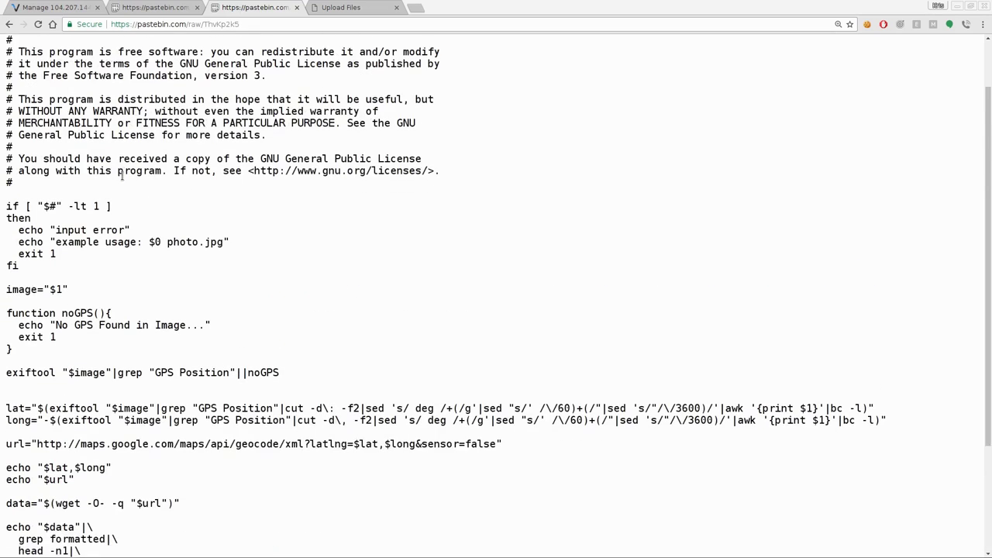
pyautogui.scroll(3)
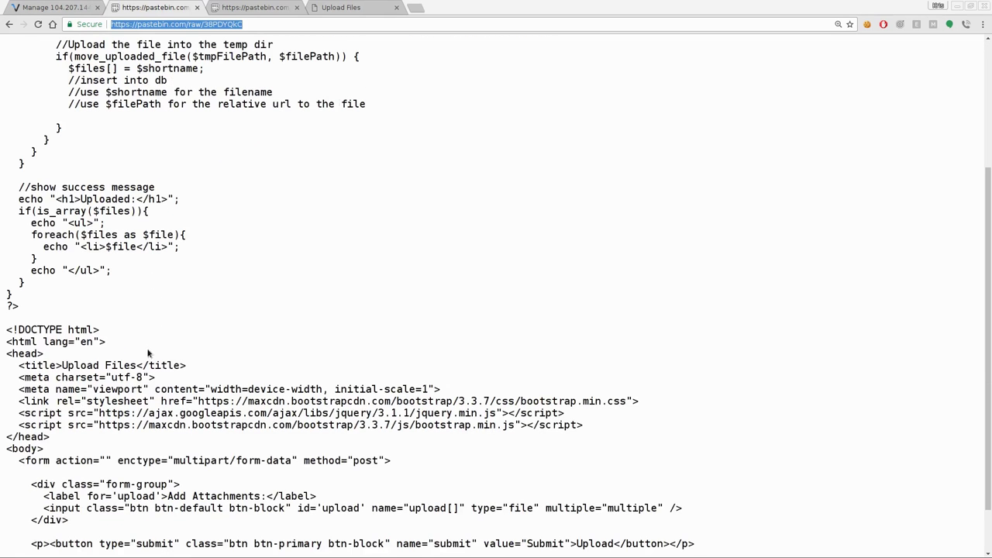
pyautogui.moveTo(162, 259)
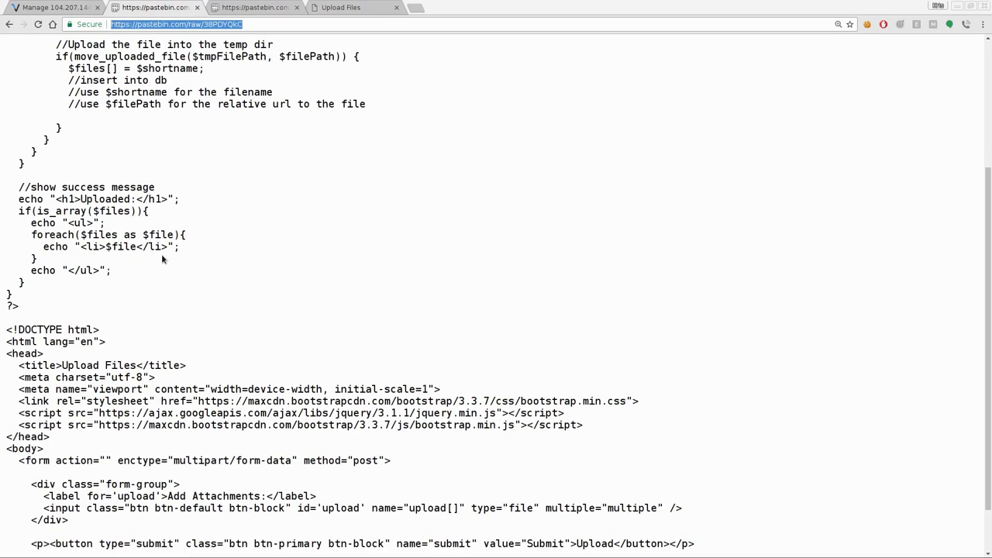
pyautogui.scroll(3)
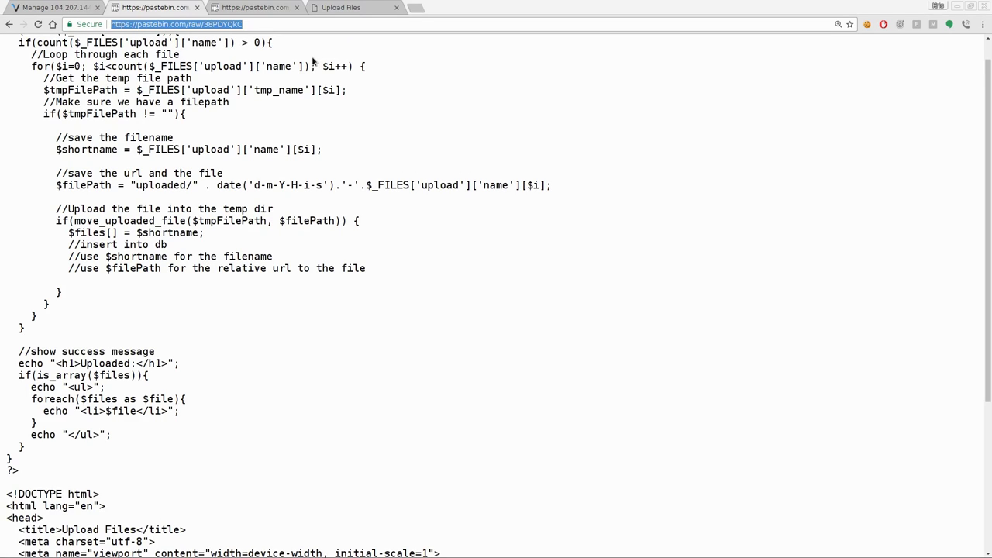
pyautogui.moveTo(373, 104)
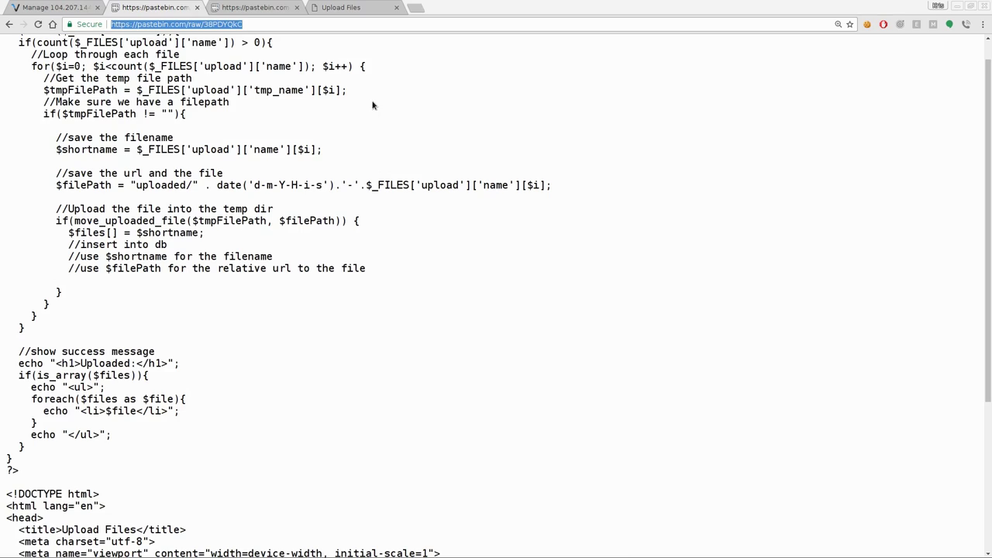
pyautogui.moveTo(354, 20)
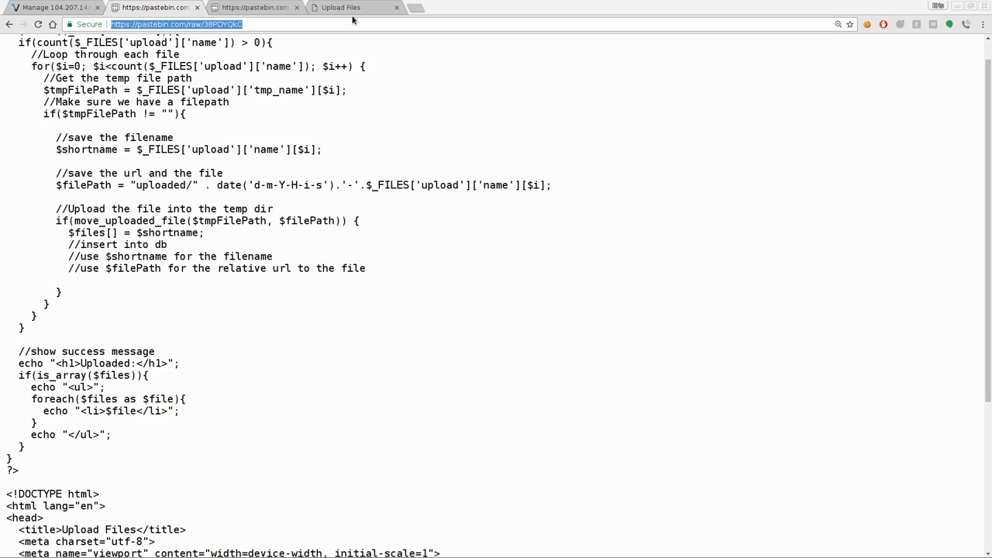
pyautogui.moveTo(365, 166)
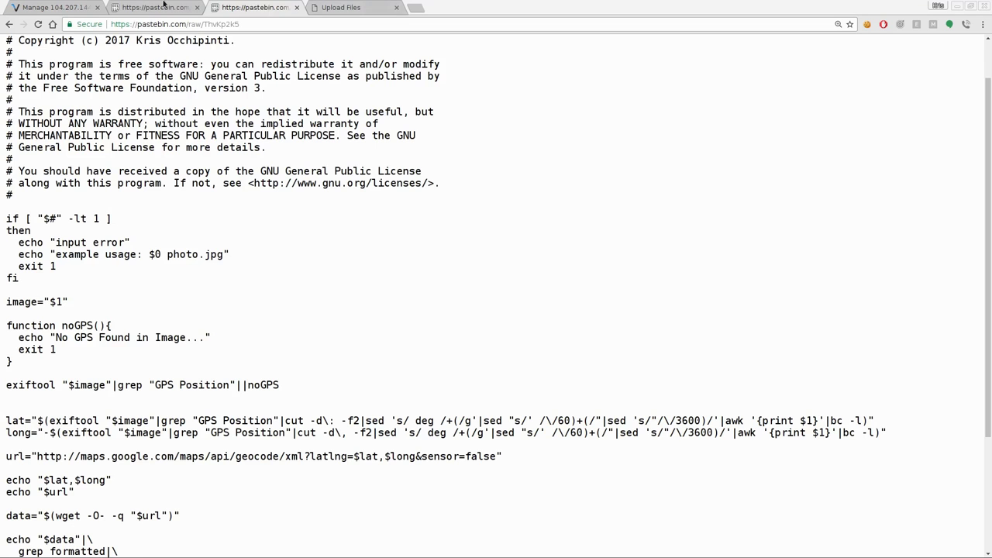
pyautogui.click(155, 7)
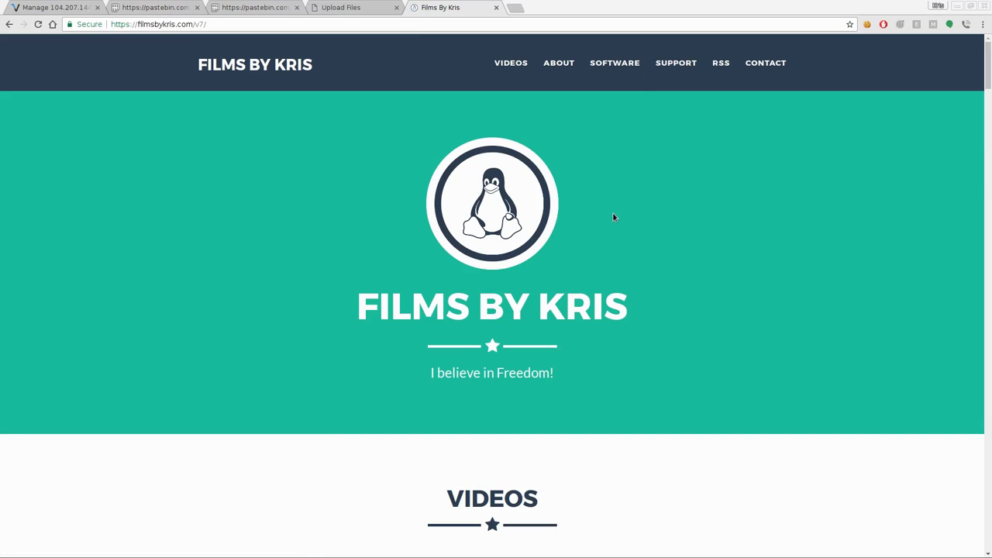
# Filter the site's videos on 'cron' to list the two Crontab tutorials.
pyautogui.scroll(-3)
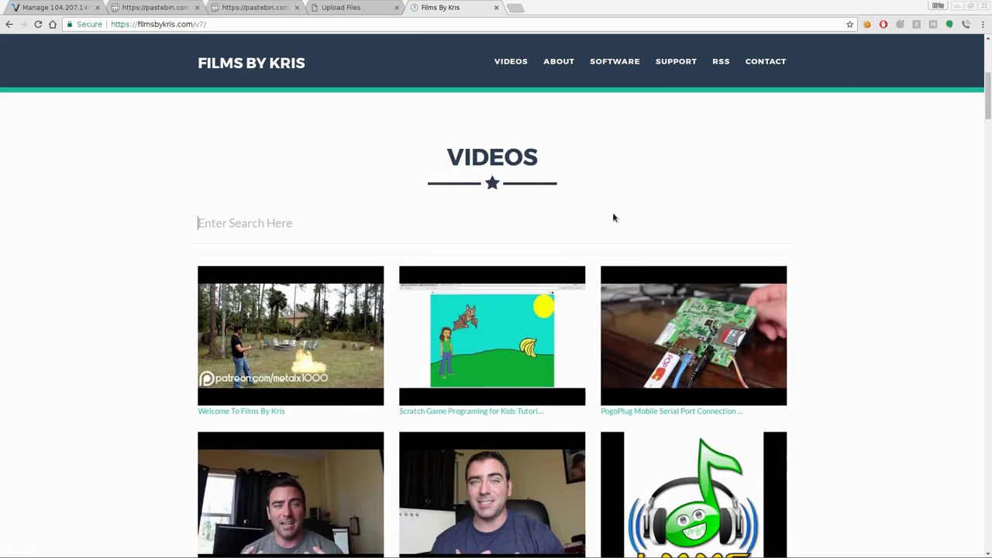
pyautogui.write('cr')
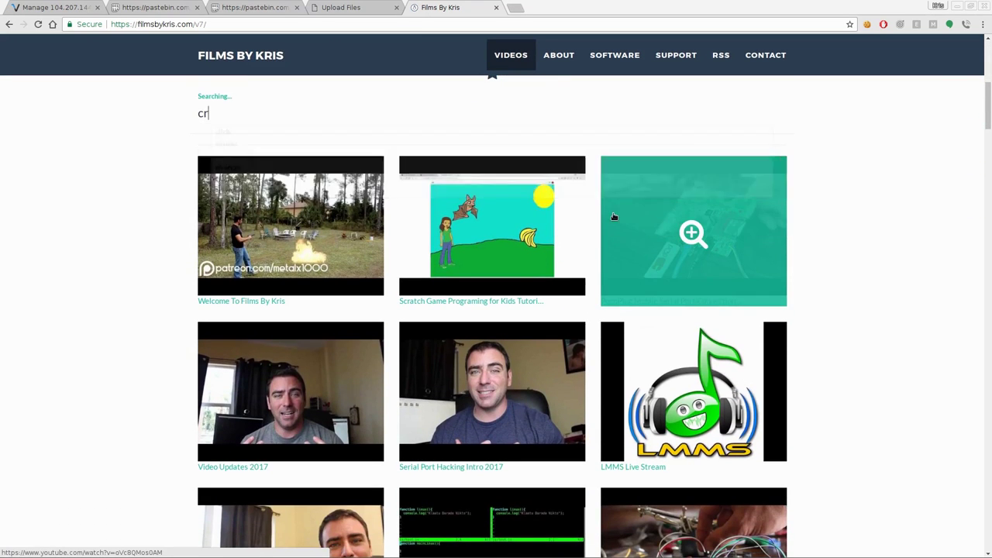
pyautogui.write('on')
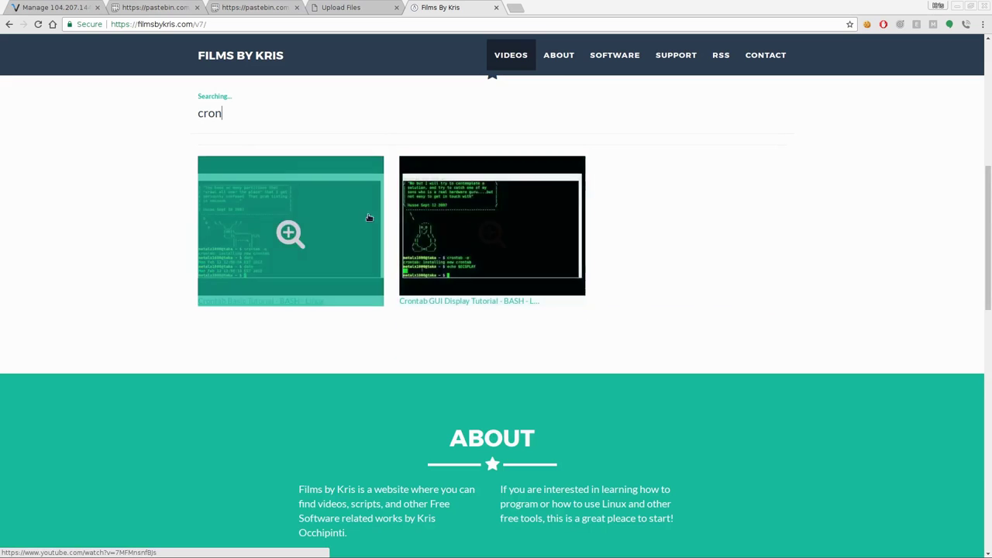
pyautogui.moveTo(215, 318)
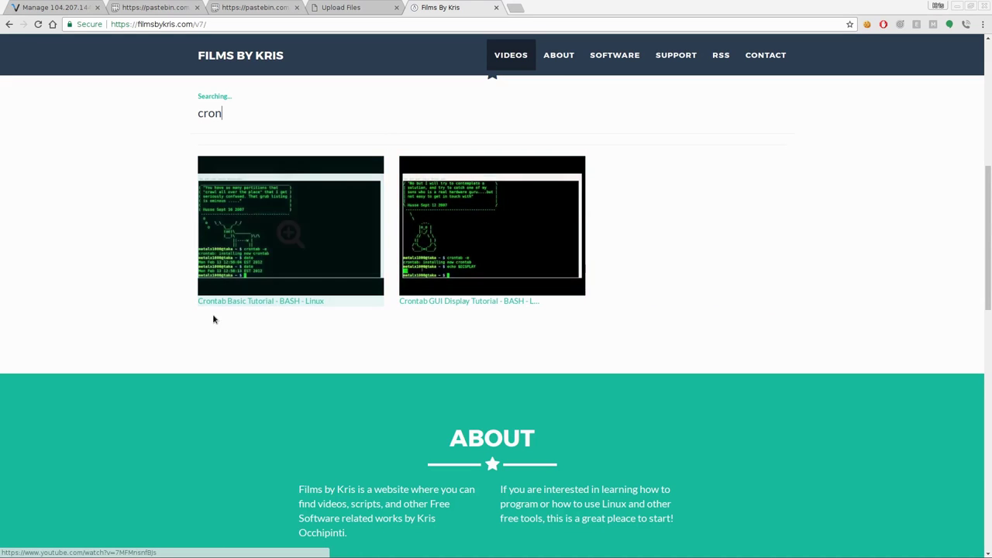
pyautogui.moveTo(297, 318)
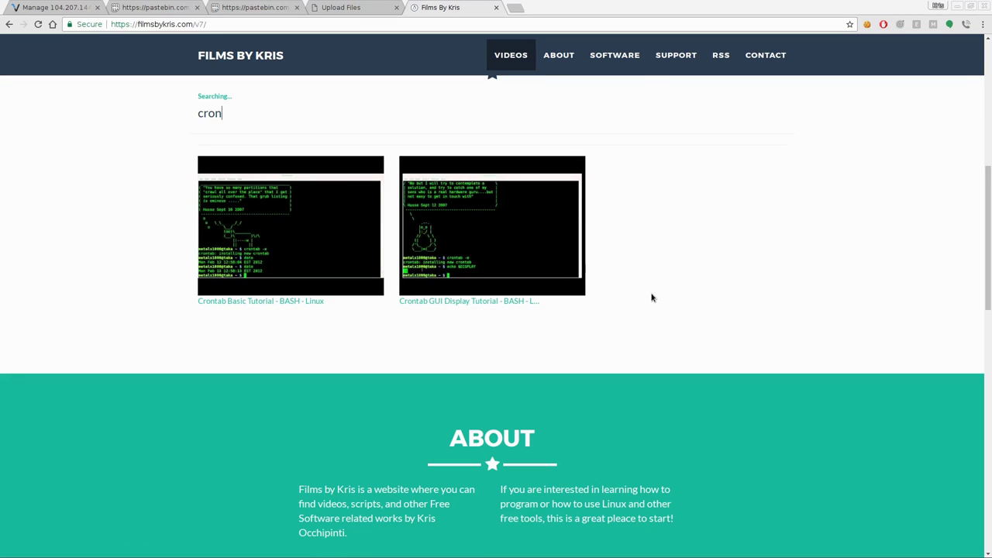
pyautogui.moveTo(516, 10)
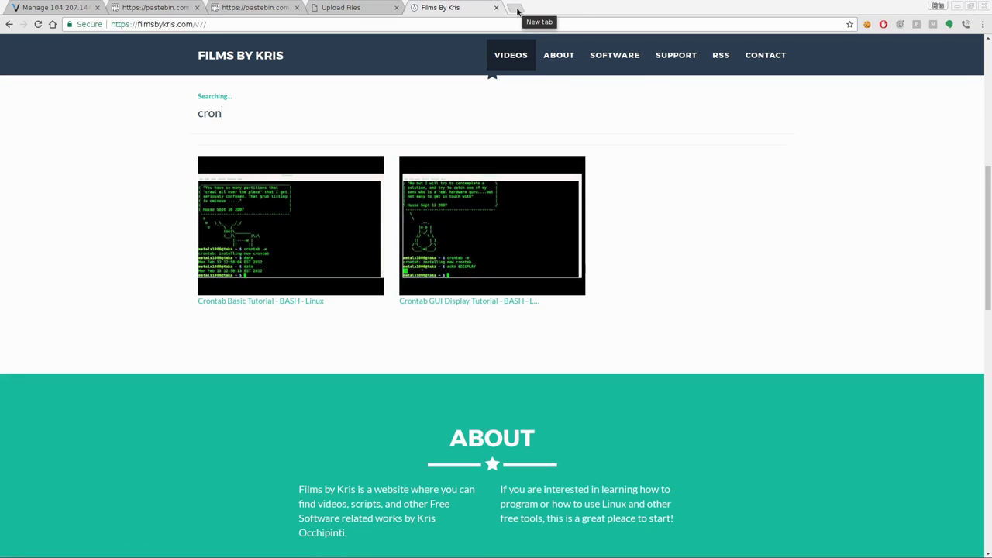
# Google 'crontab generator' in a new tab and open the Crontab Generator site.
pyautogui.click(516, 7)
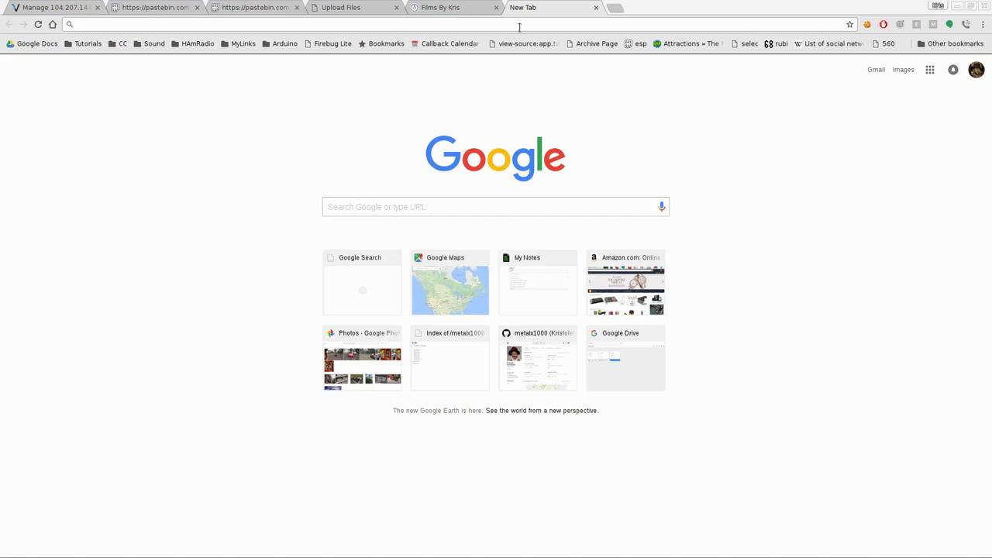
pyautogui.write('cr')
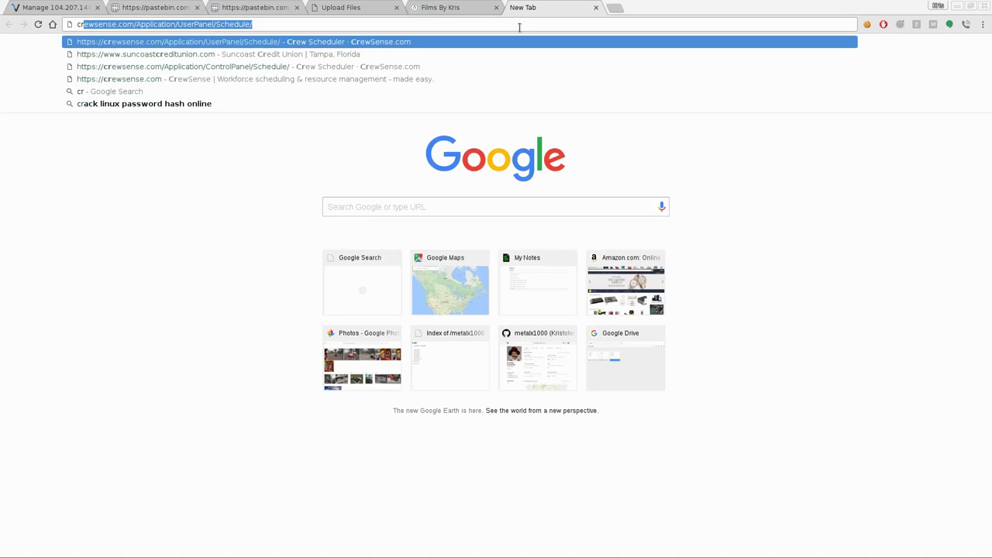
pyautogui.write('crontab')
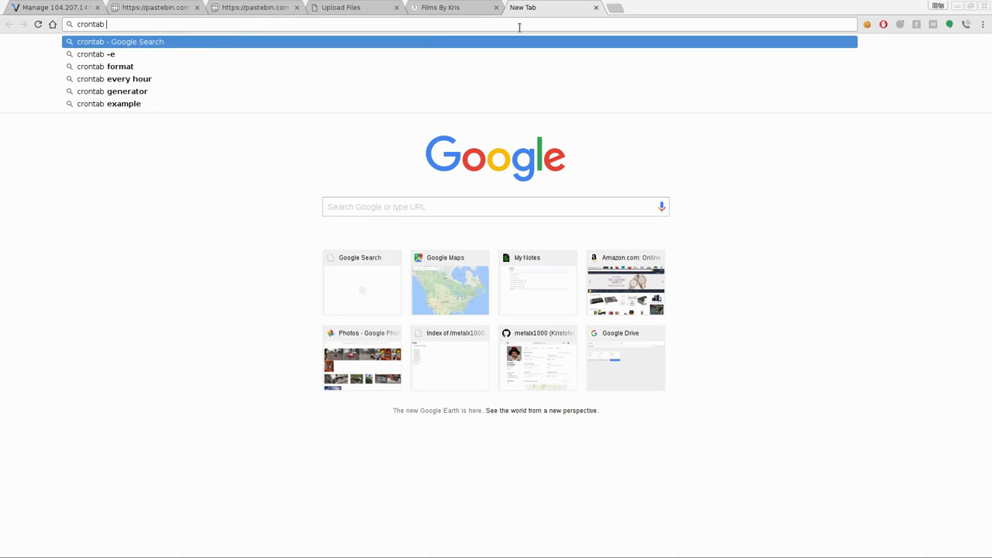
pyautogui.click(112, 90)
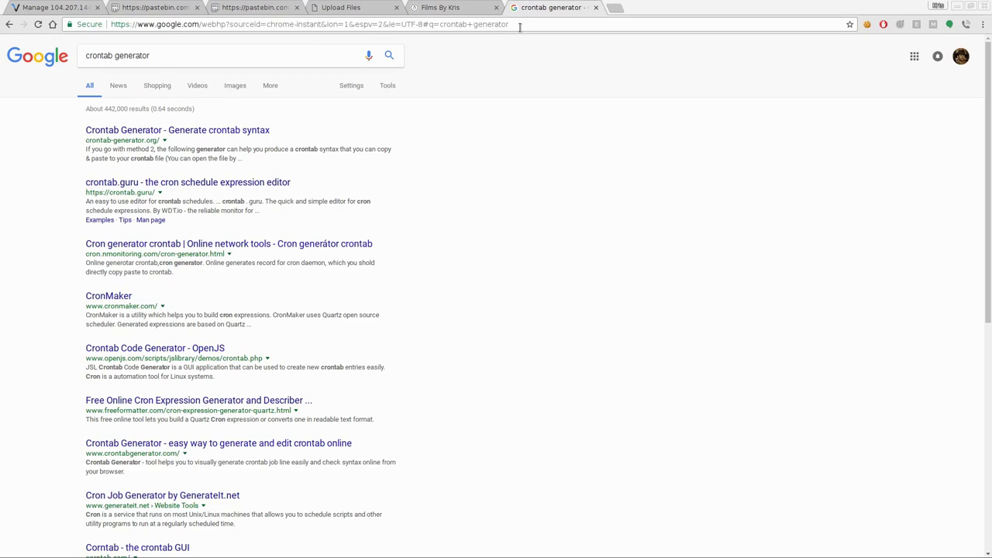
pyautogui.click(176, 129)
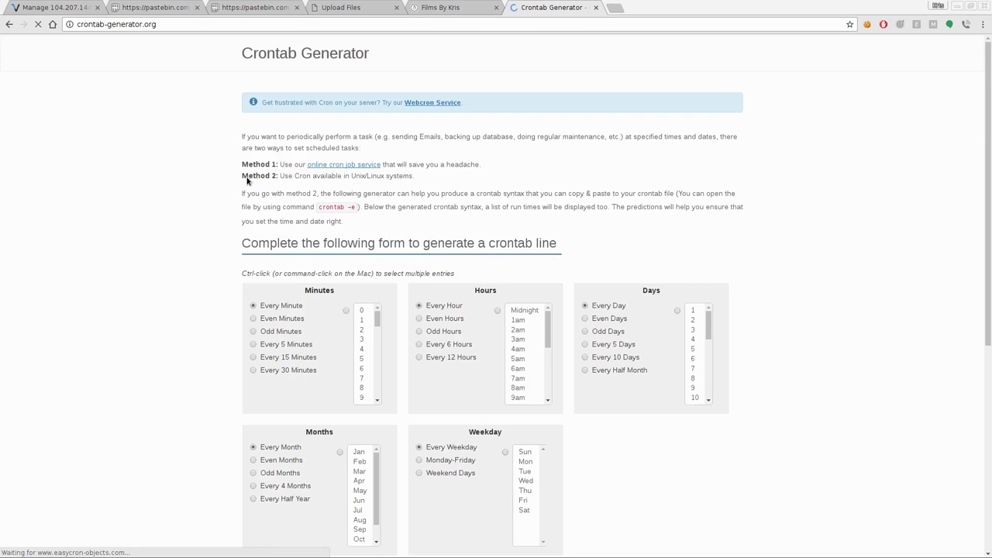
pyautogui.scroll(-3)
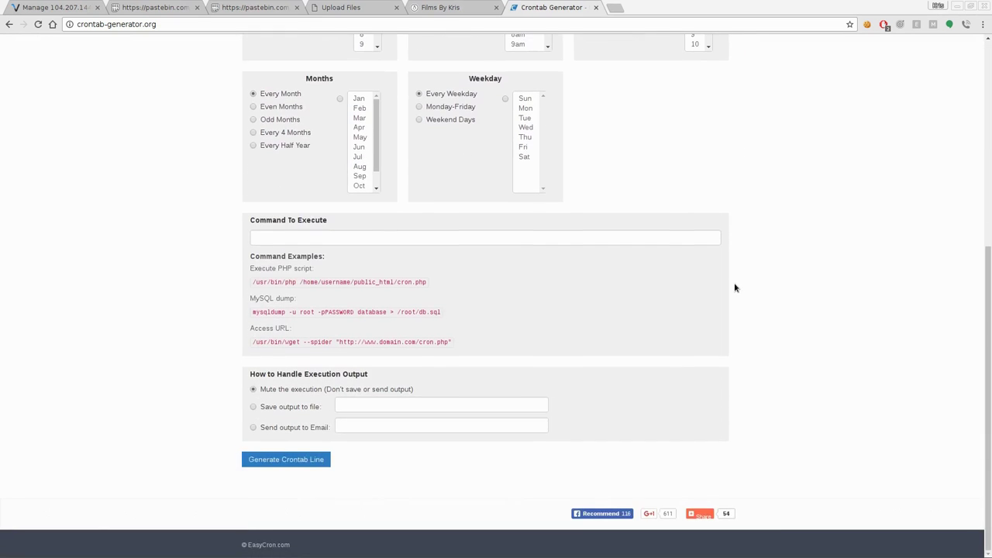
pyautogui.scroll(3)
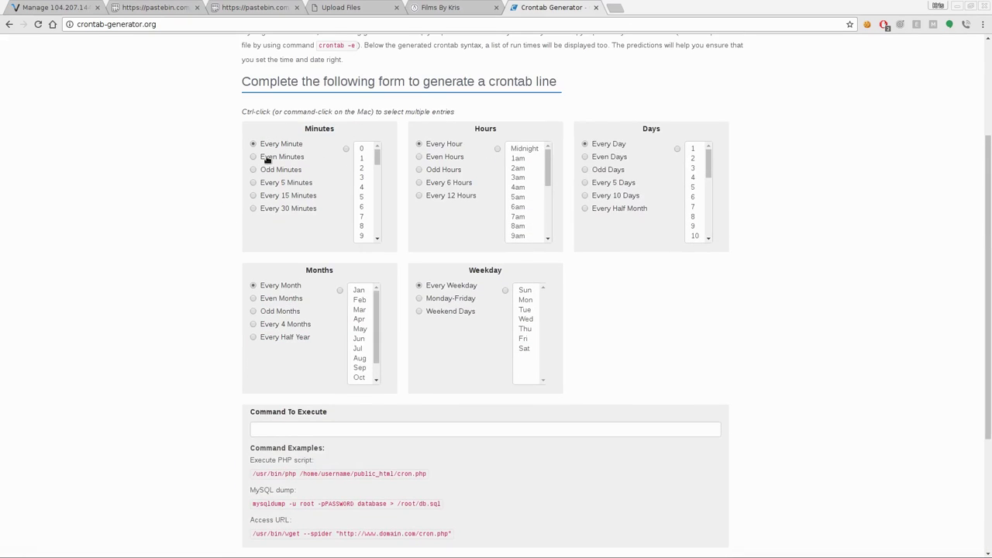
pyautogui.moveTo(279, 164)
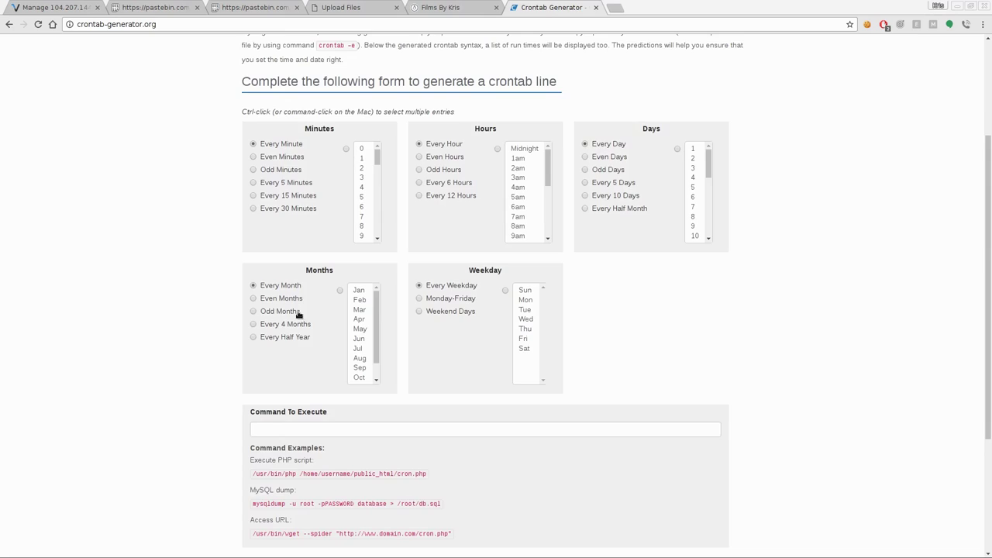
pyautogui.scroll(-3)
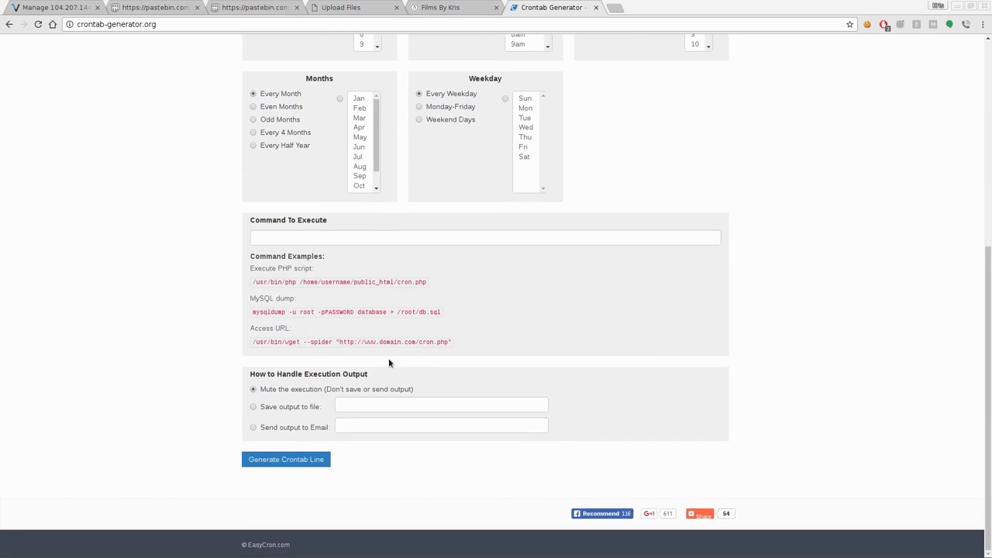
pyautogui.moveTo(327, 250)
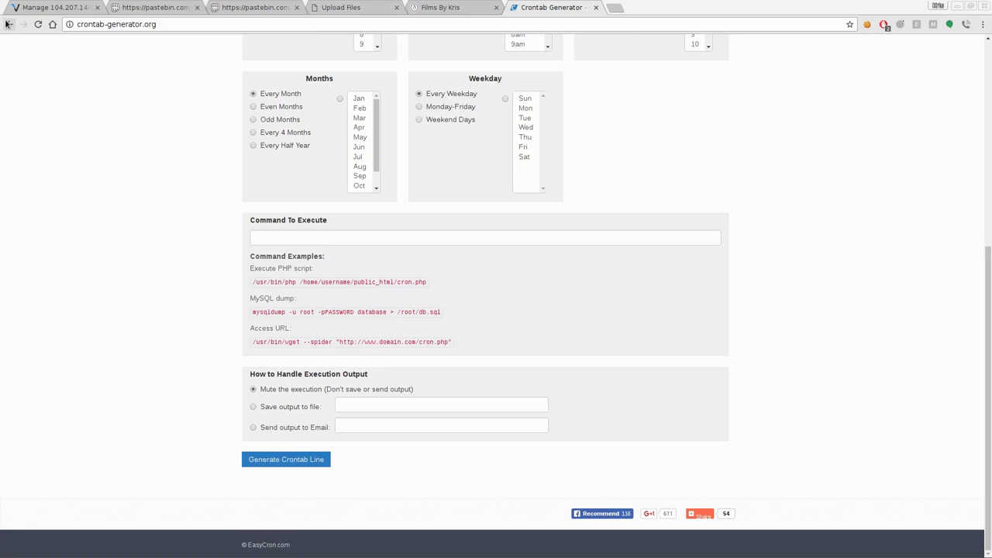
pyautogui.moveTo(514, 171)
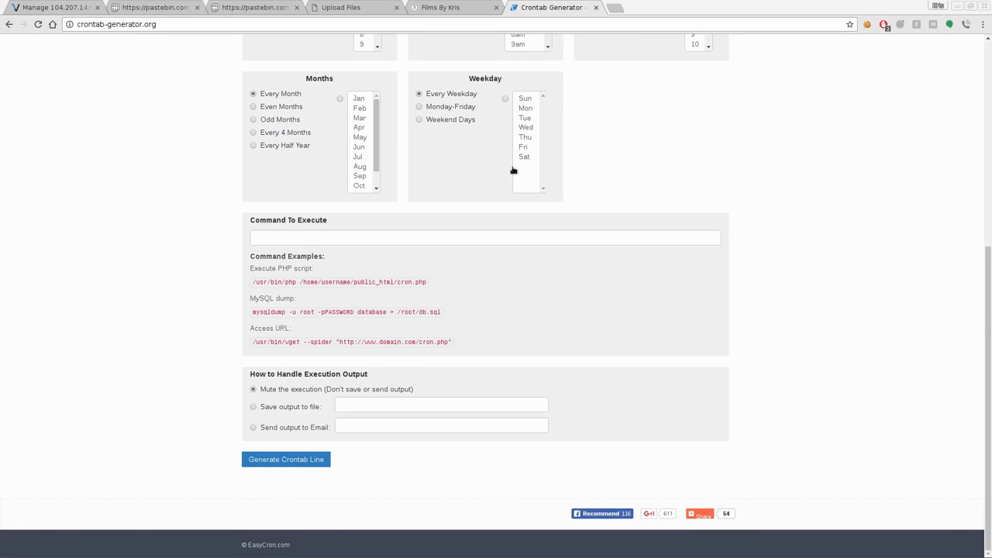
pyautogui.scroll(3)
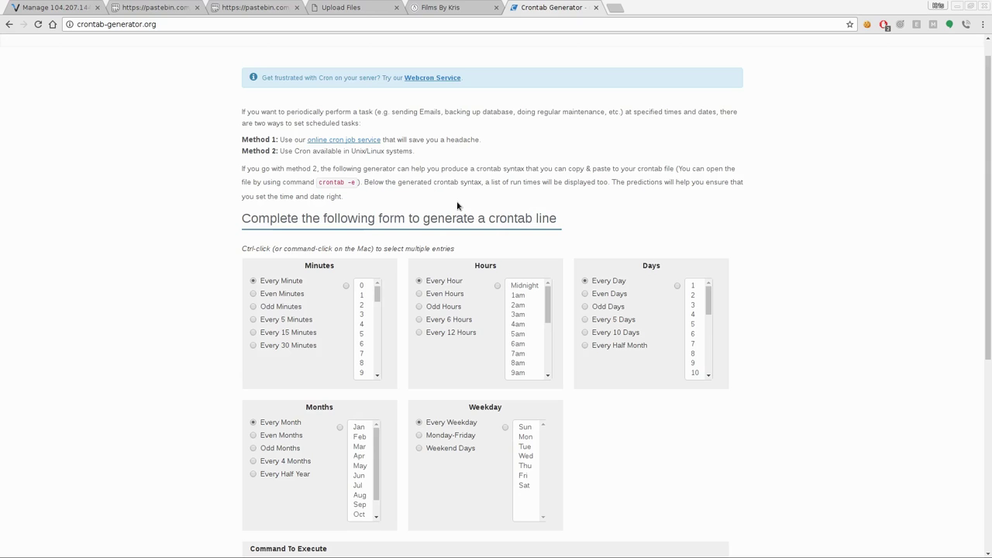
pyautogui.click(453, 7)
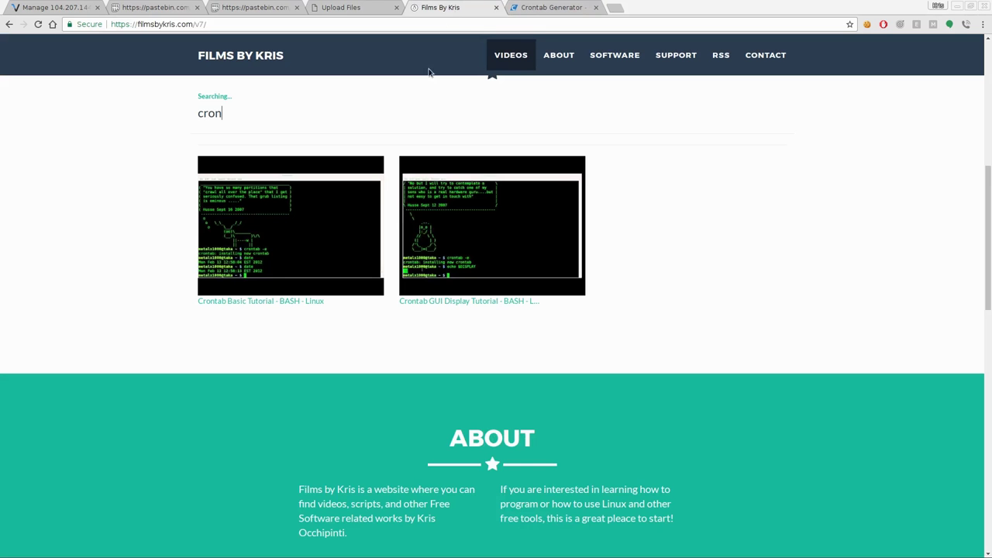
pyautogui.moveTo(671, 182)
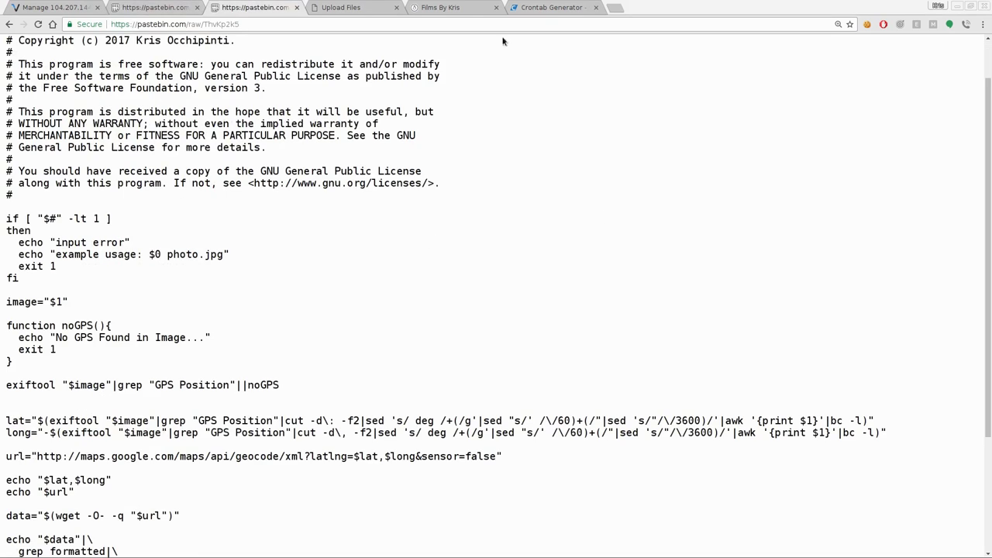
pyautogui.click(453, 7)
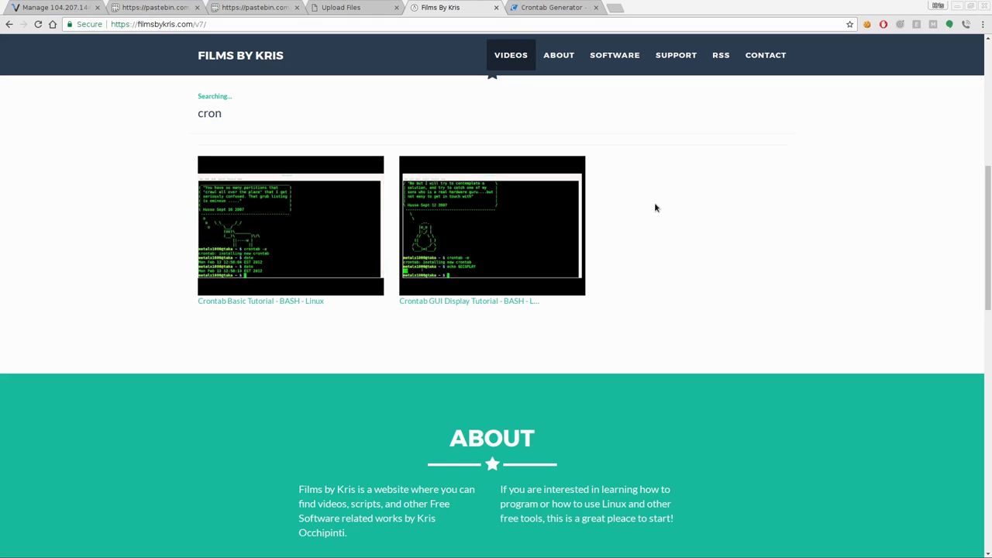
pyautogui.click(209, 113)
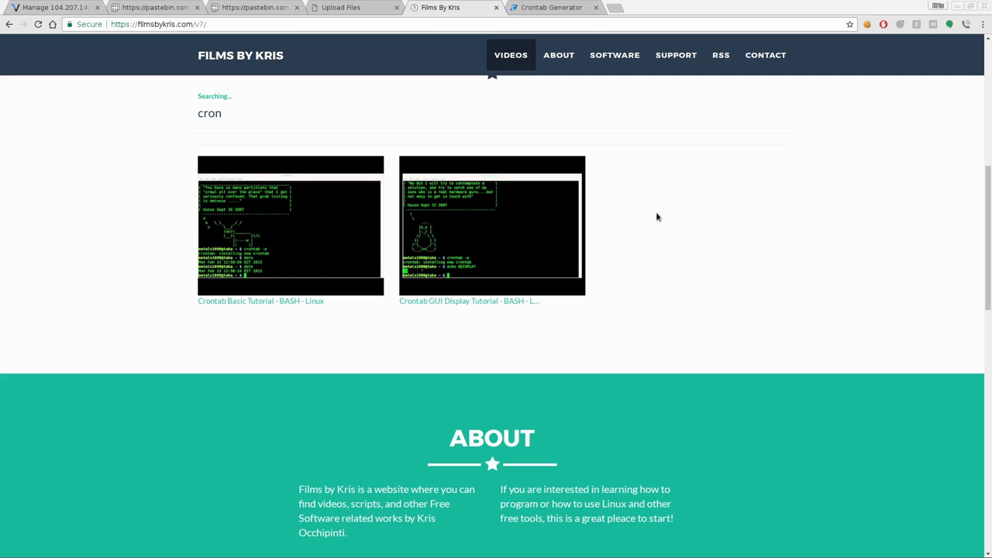
pyautogui.moveTo(642, 83)
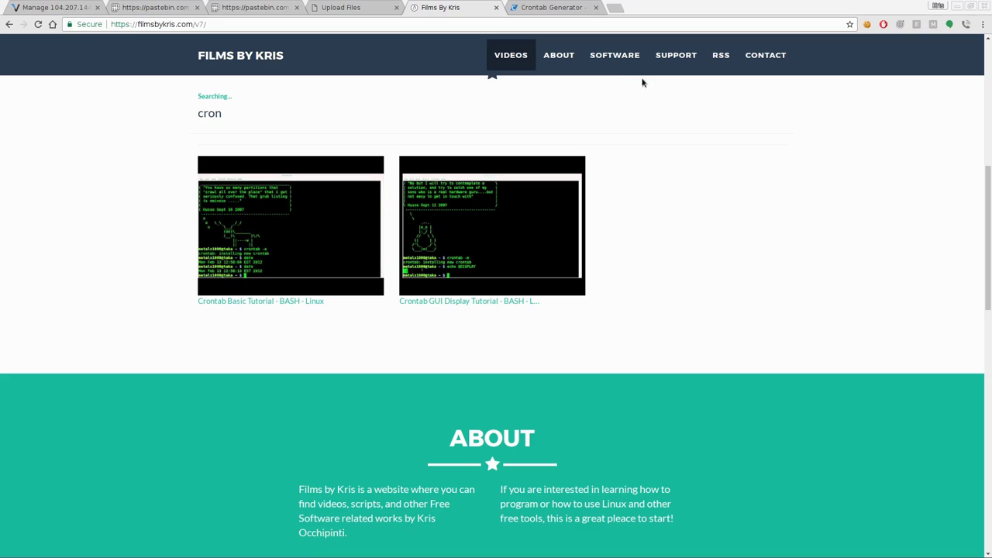